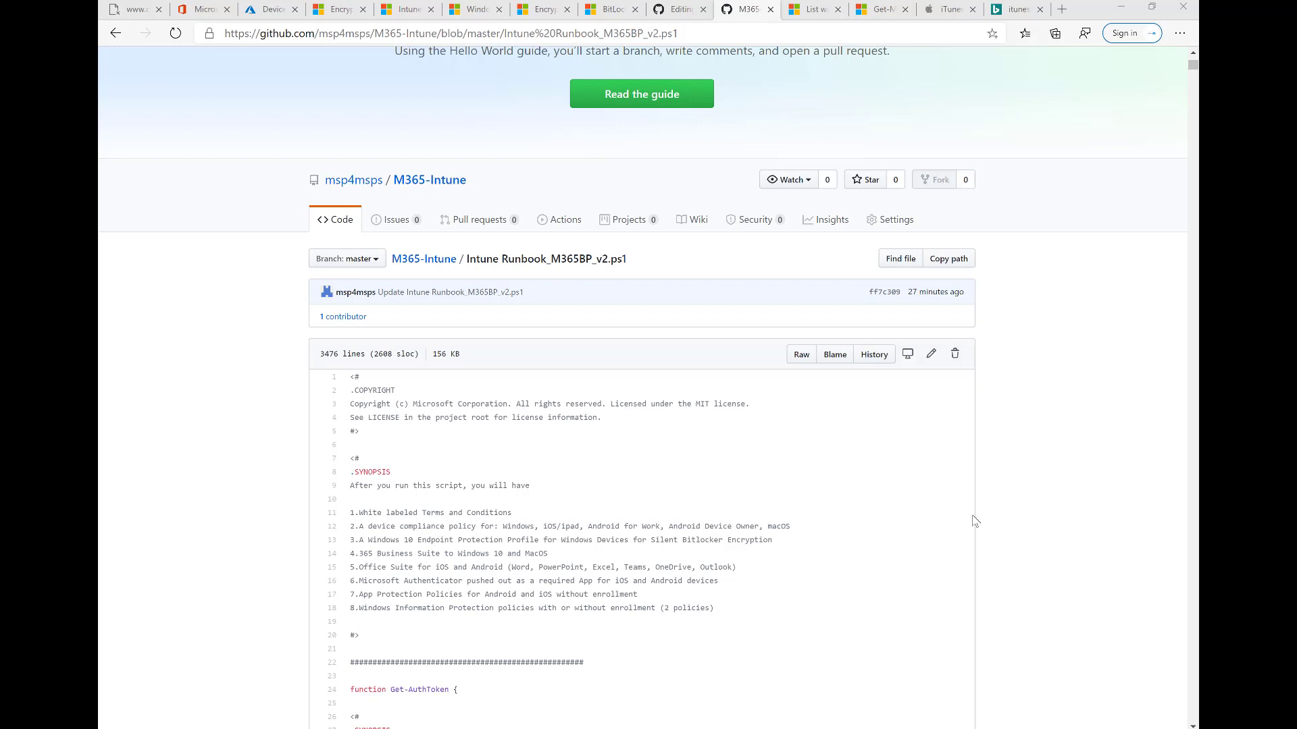
{"action": "mouse_move", "coordinate": [576, 579]}
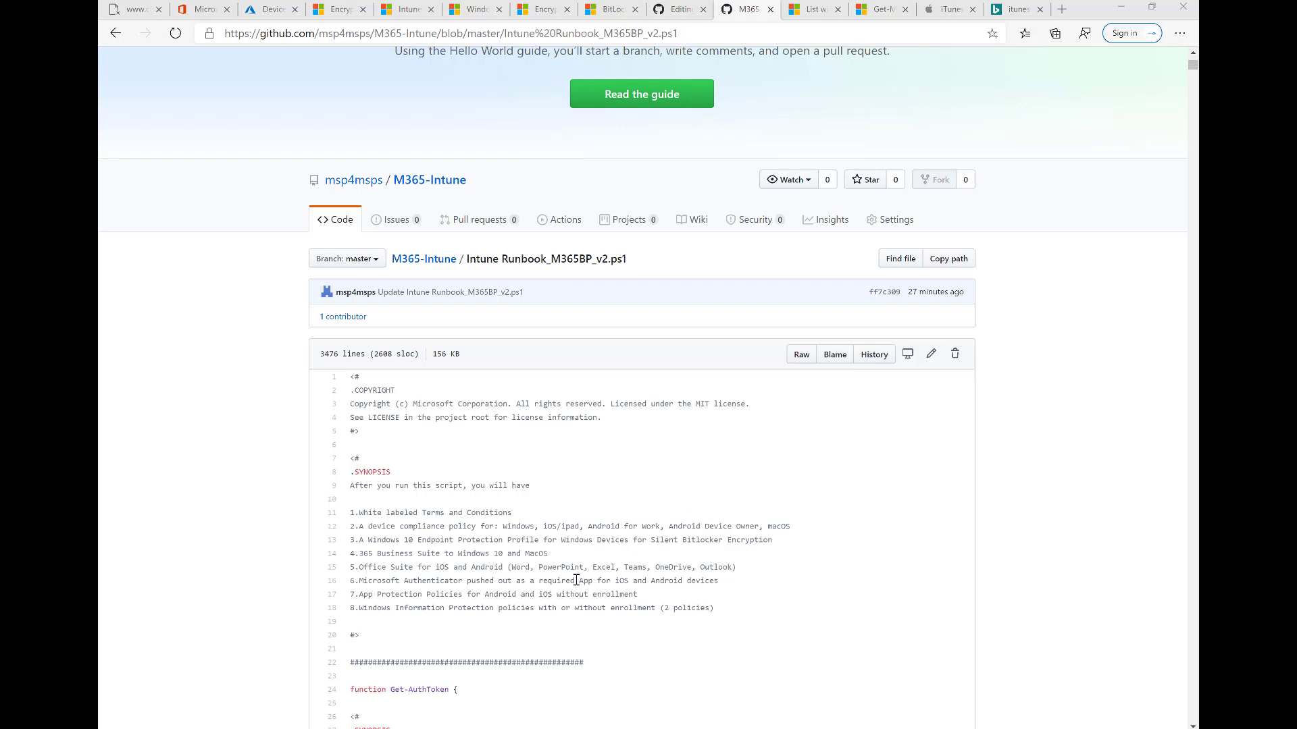
{"action": "mouse_move", "coordinate": [611, 592]}
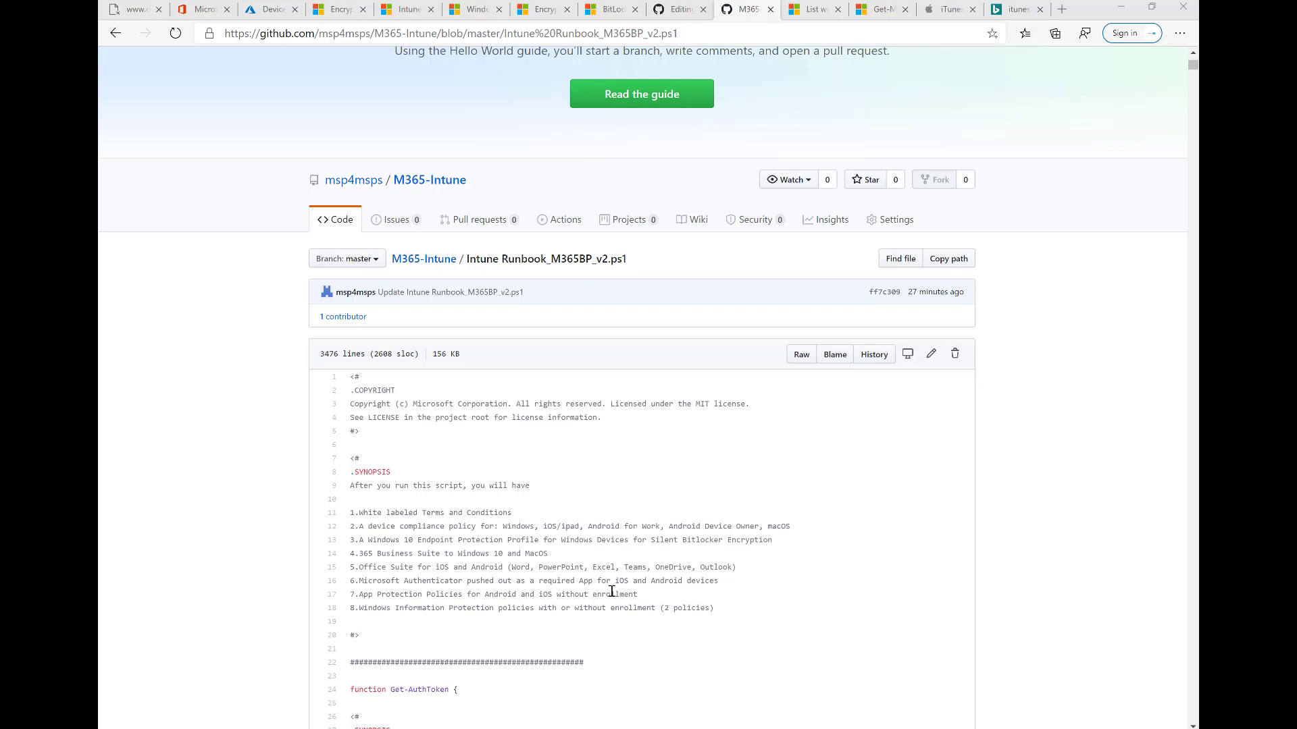
{"action": "mouse_move", "coordinate": [535, 581]}
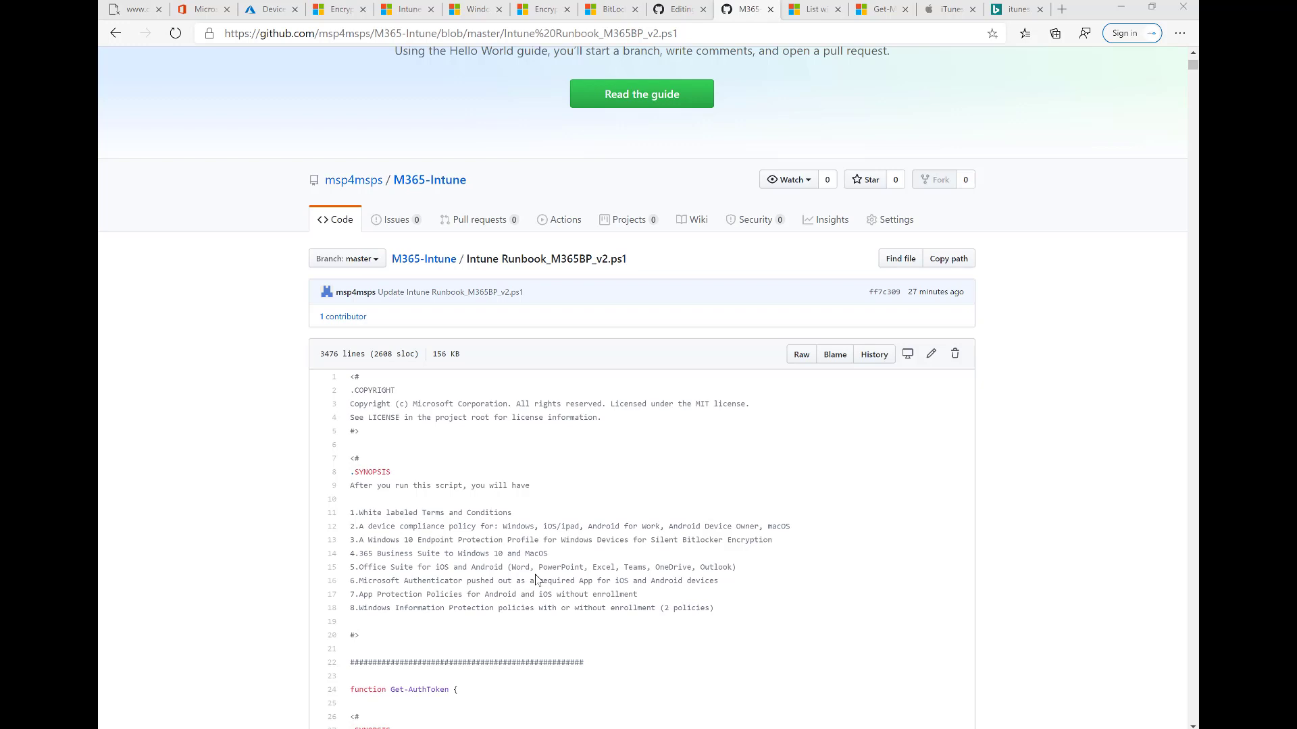
{"action": "mouse_move", "coordinate": [520, 556]}
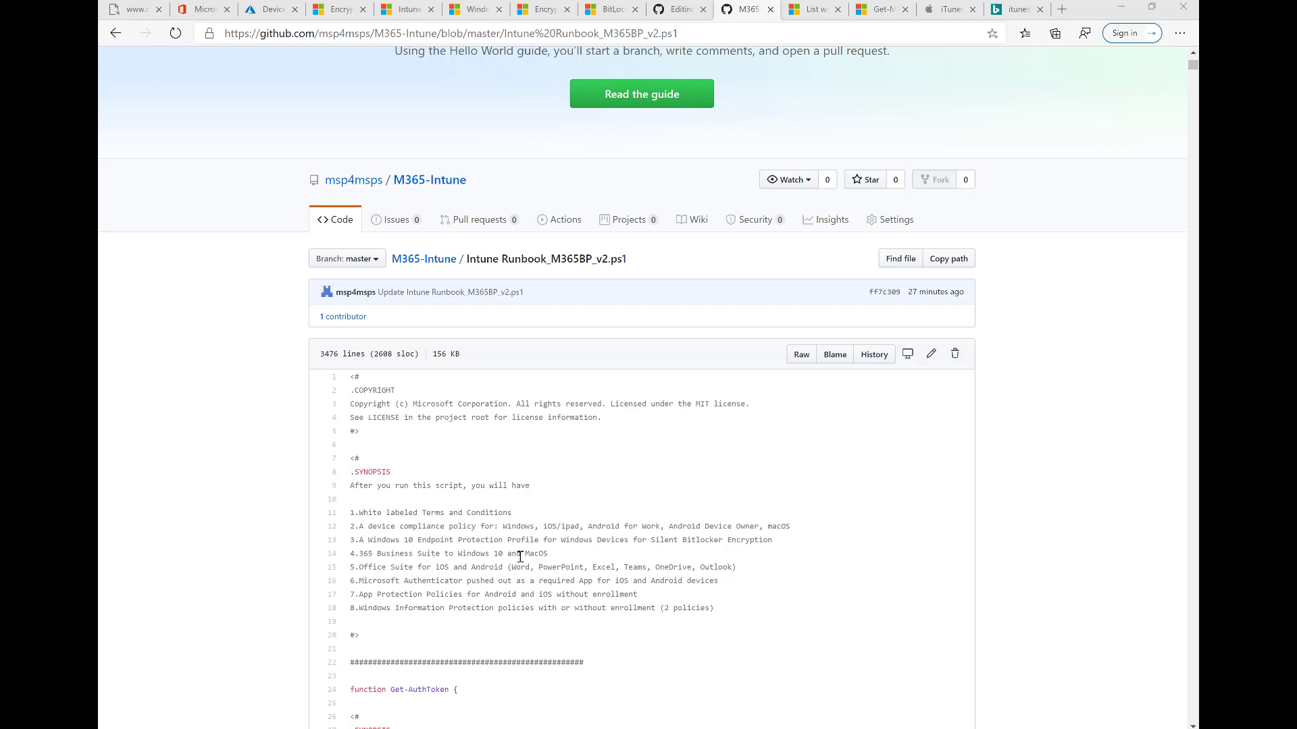
{"action": "mouse_move", "coordinate": [392, 541]}
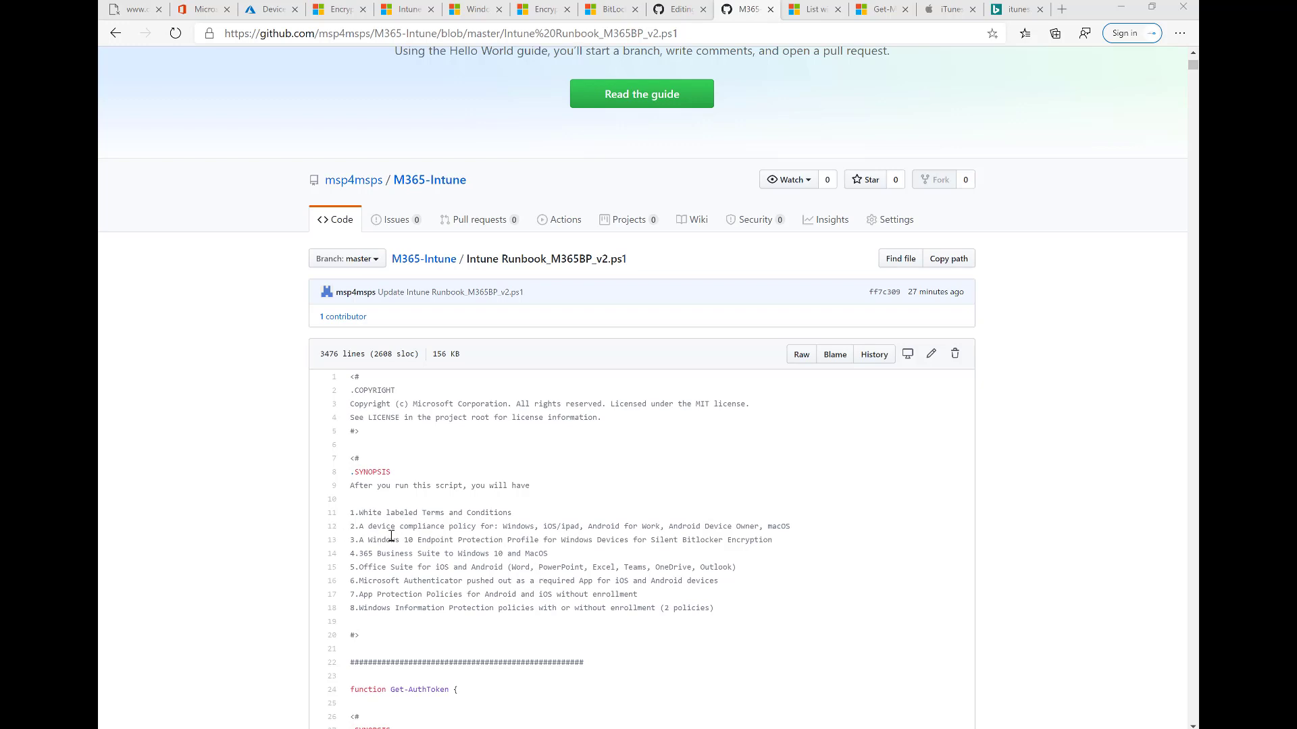
{"action": "mouse_move", "coordinate": [496, 567]}
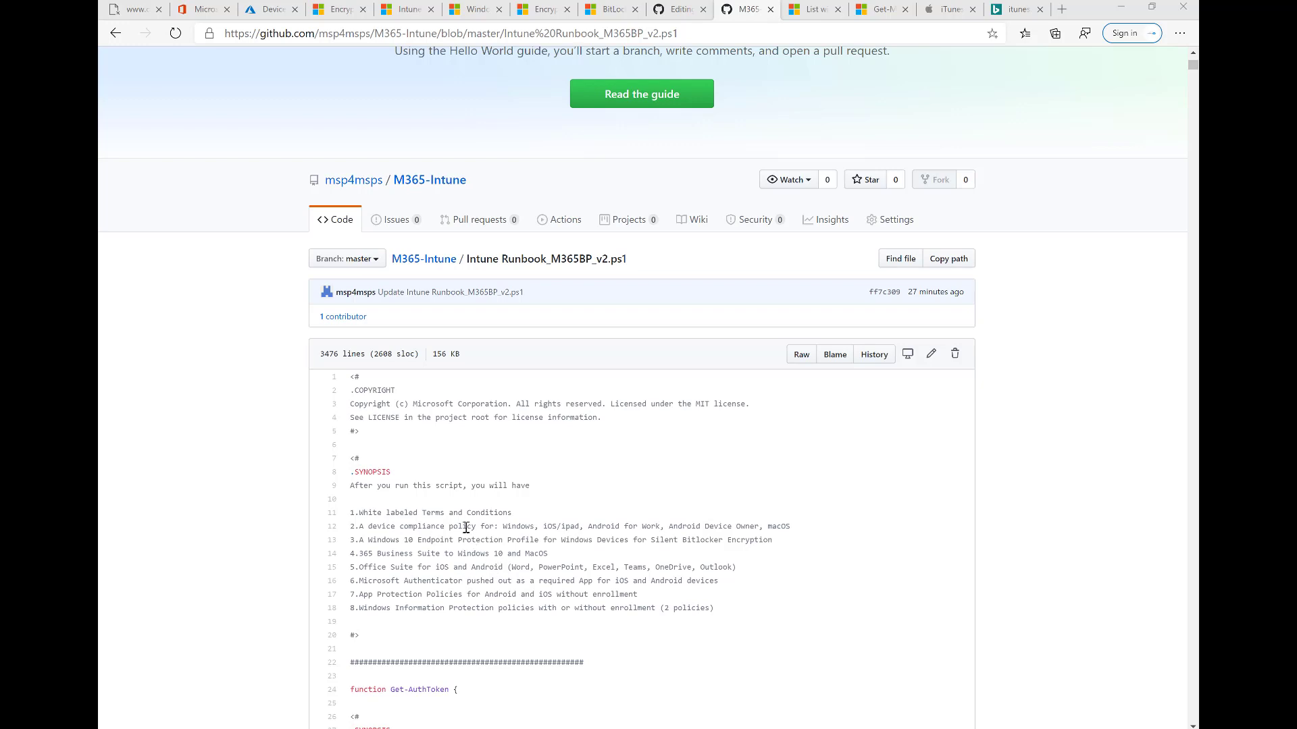
{"action": "mouse_move", "coordinate": [459, 523]}
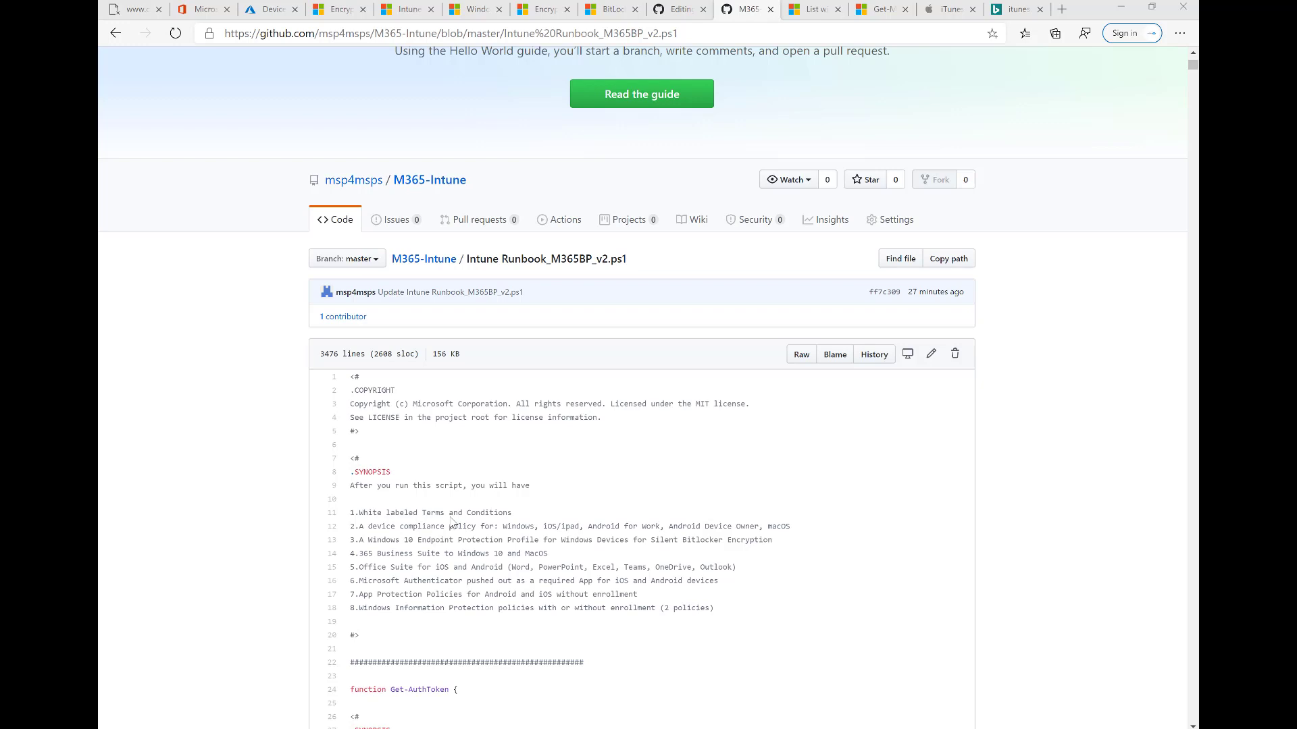
{"action": "mouse_move", "coordinate": [417, 556]}
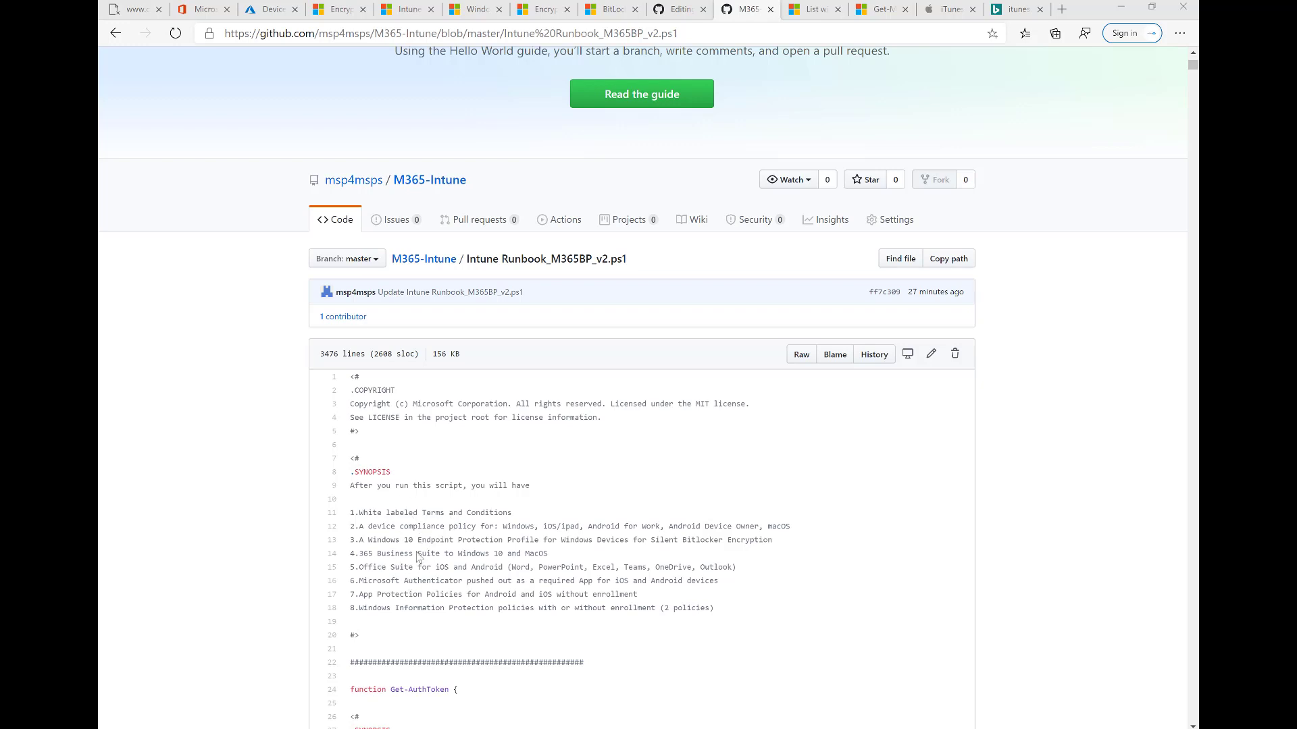
{"action": "mouse_move", "coordinate": [390, 526]}
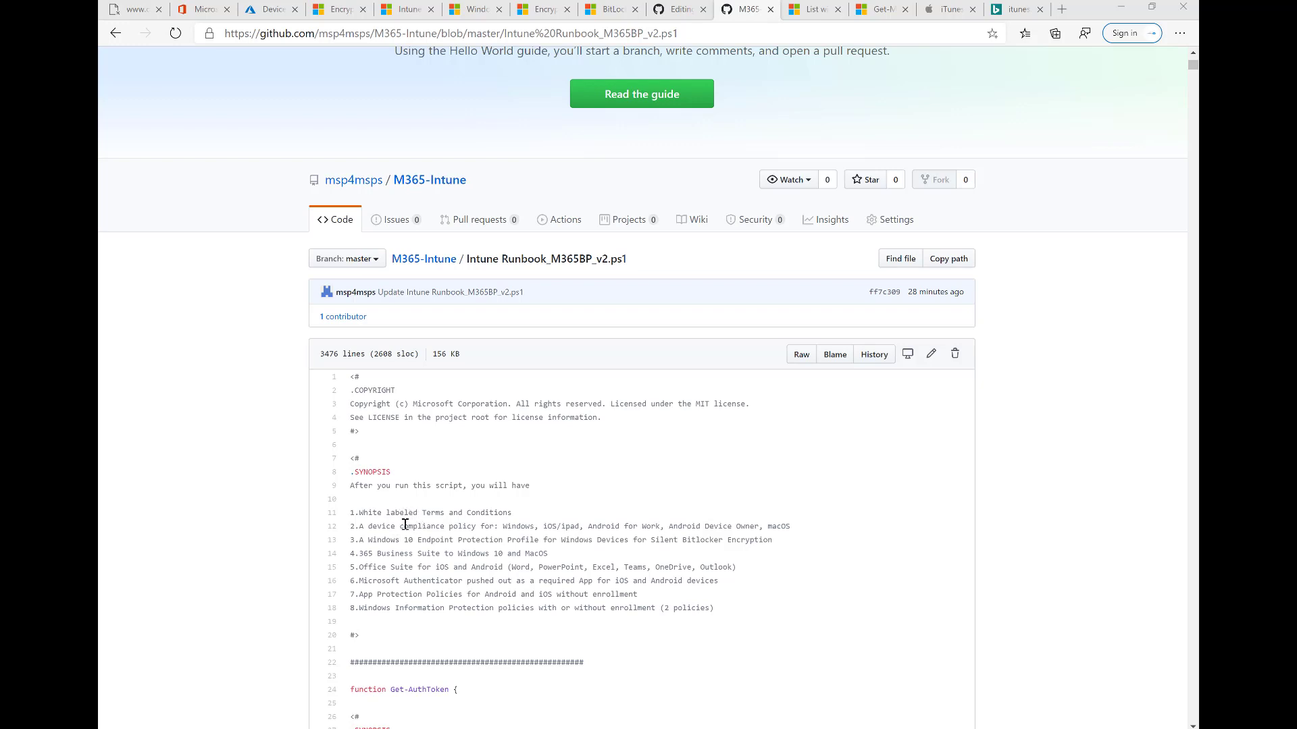
{"action": "mouse_move", "coordinate": [527, 526]}
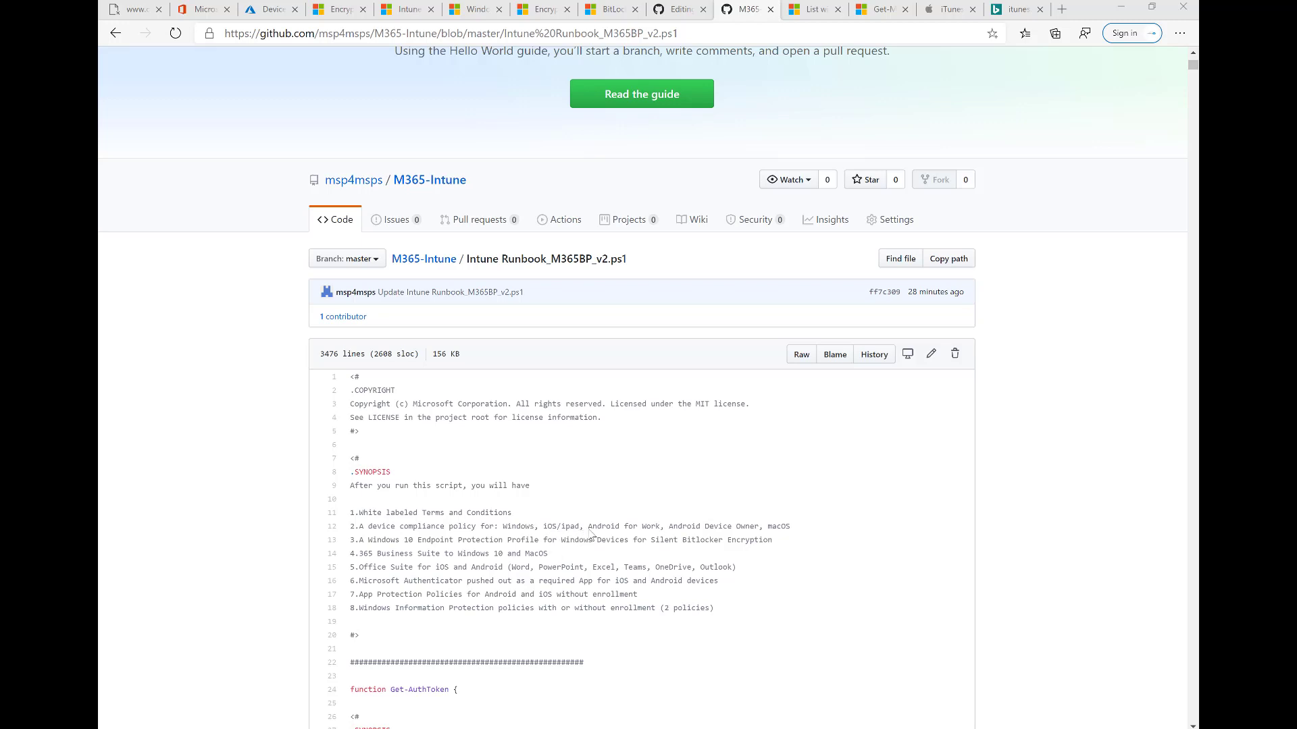
{"action": "mouse_move", "coordinate": [700, 530]}
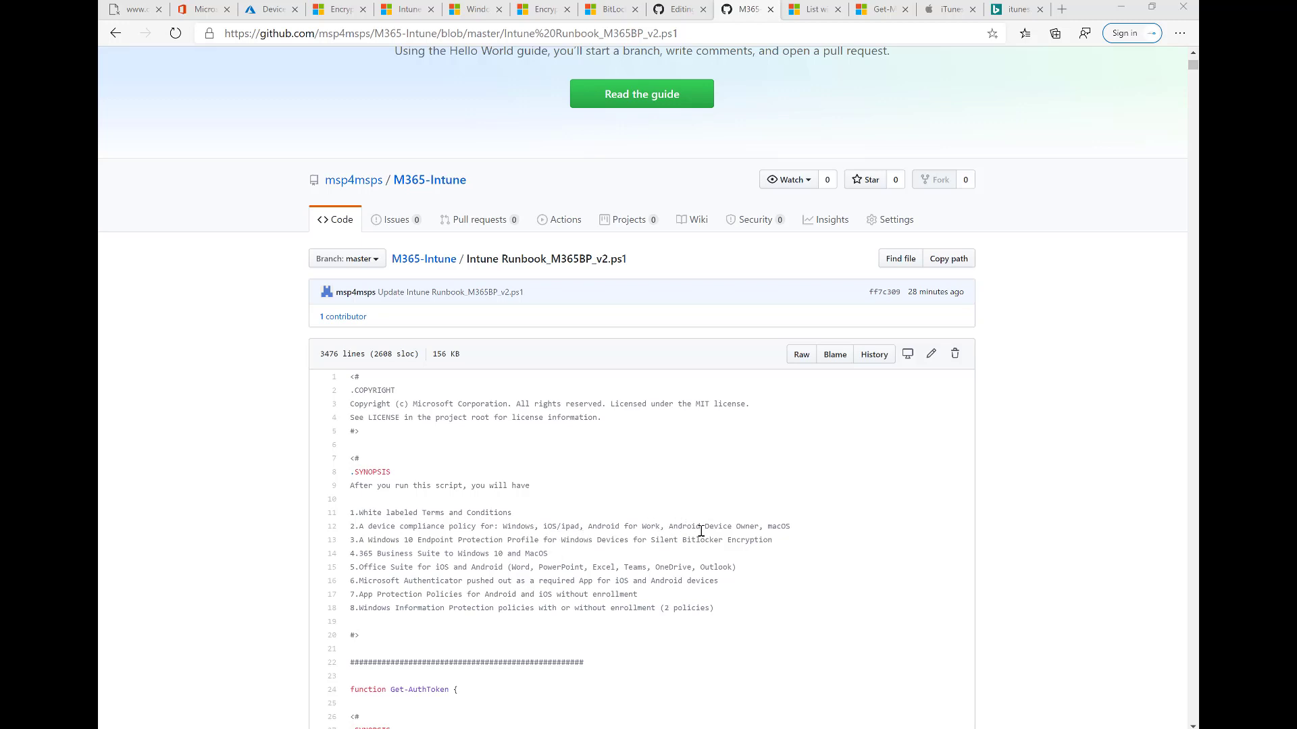
{"action": "mouse_move", "coordinate": [509, 553]}
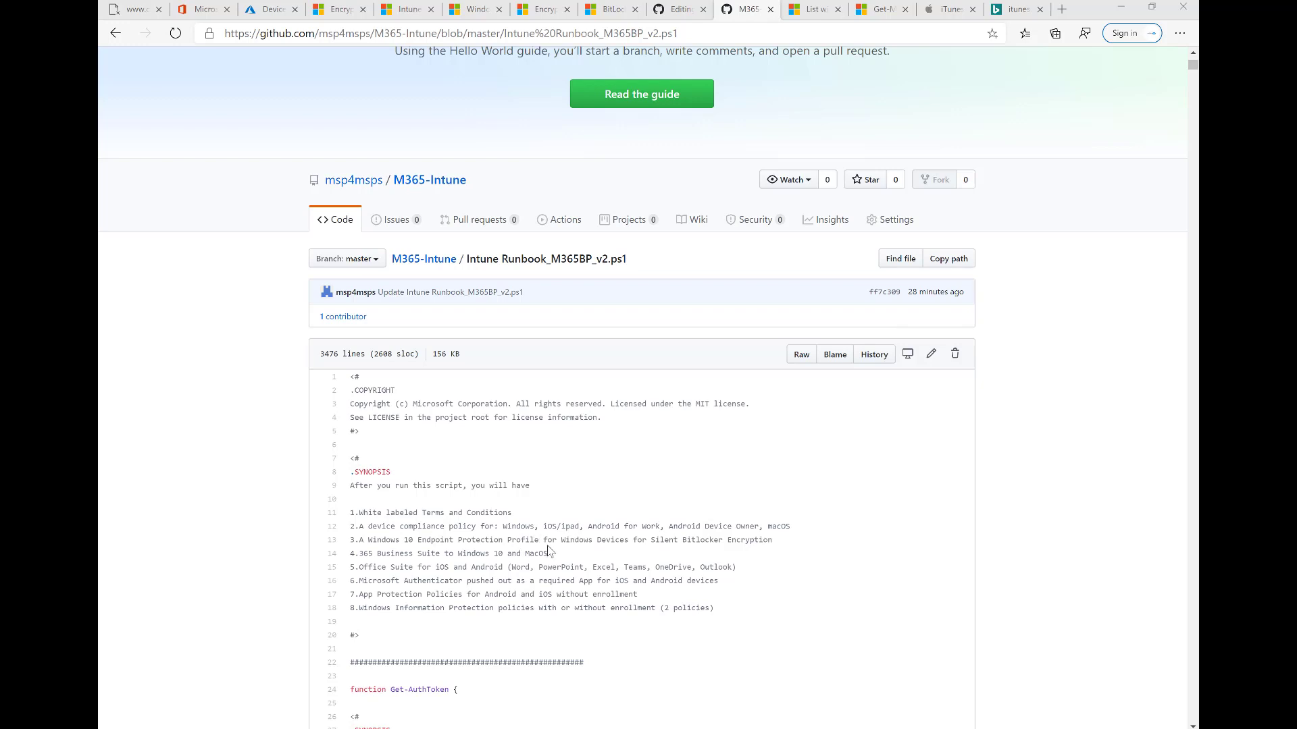
{"action": "mouse_move", "coordinate": [558, 556]}
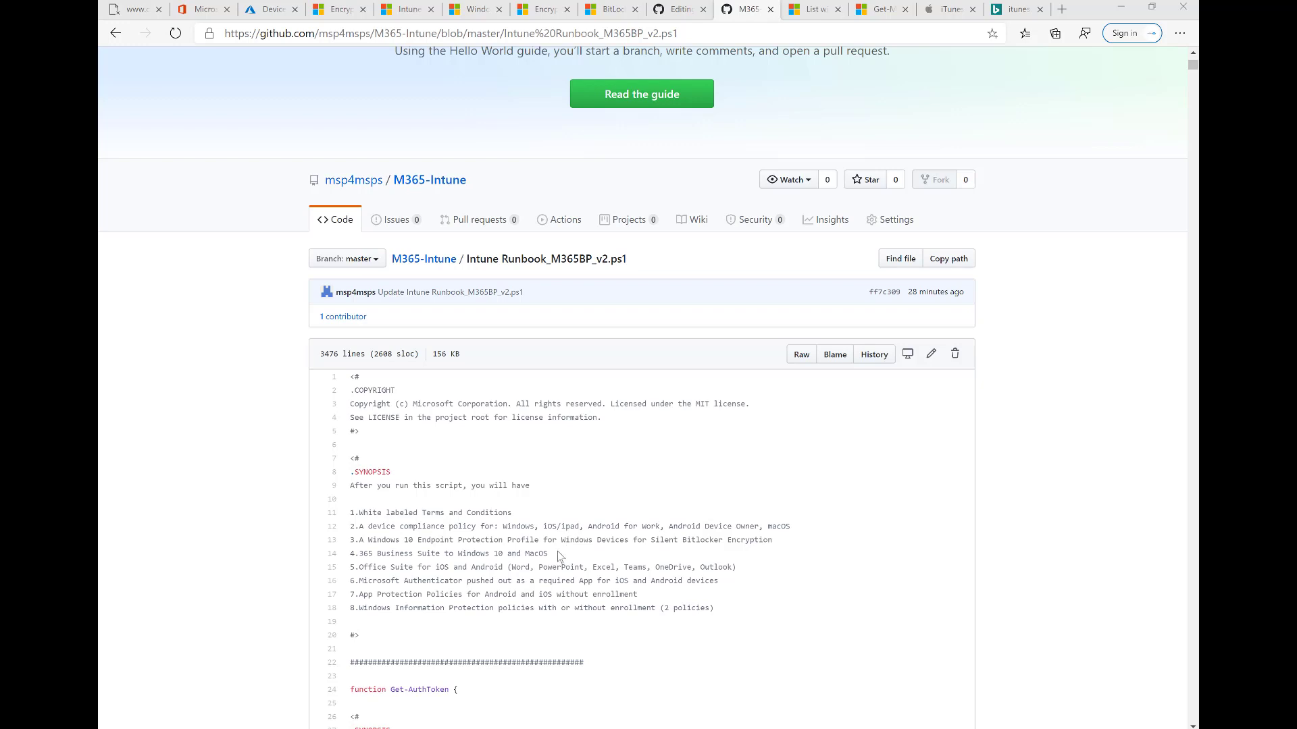
{"action": "mouse_move", "coordinate": [442, 560]}
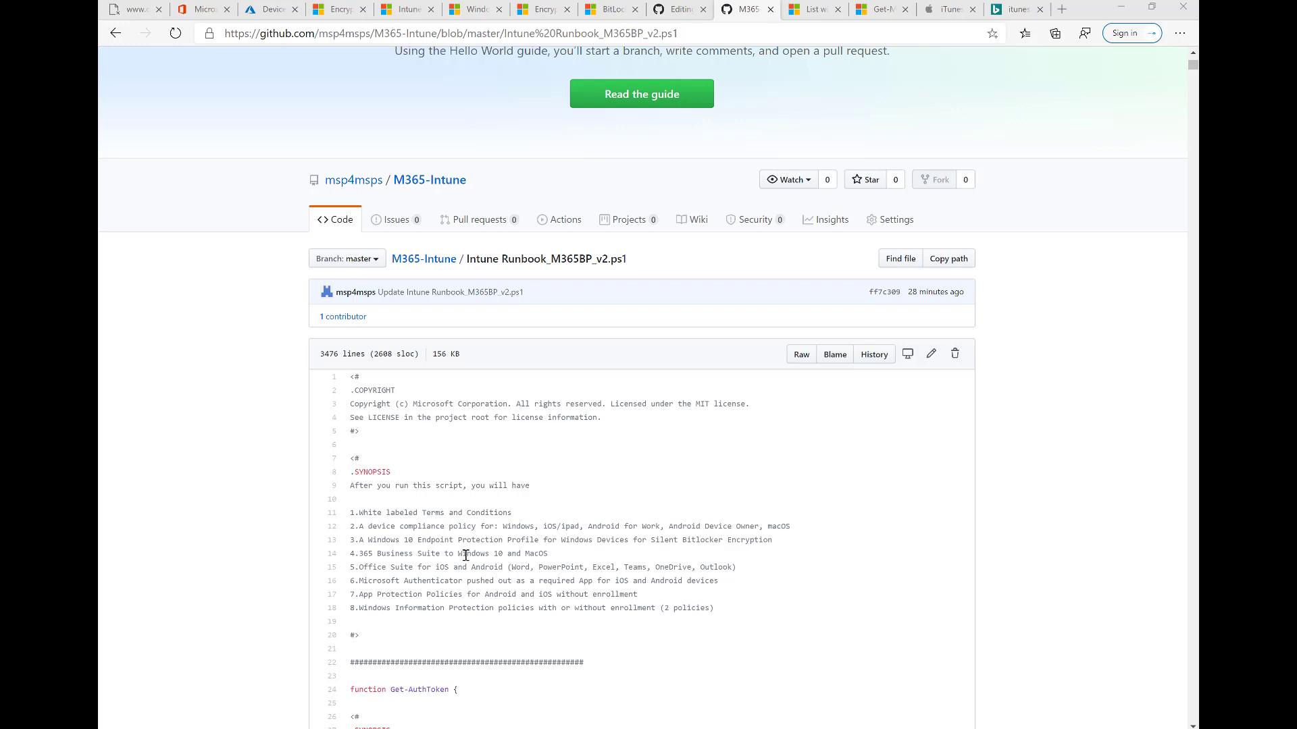
{"action": "mouse_move", "coordinate": [468, 557]}
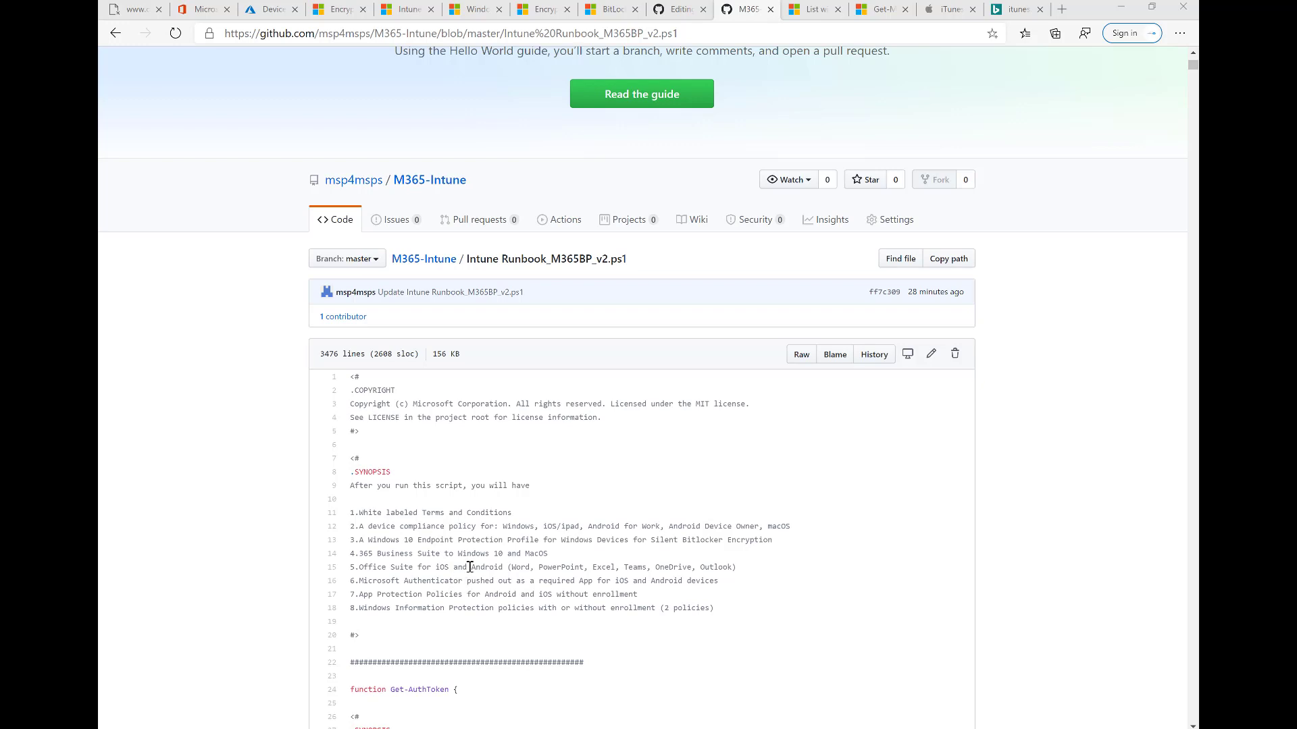
{"action": "mouse_move", "coordinate": [575, 567]}
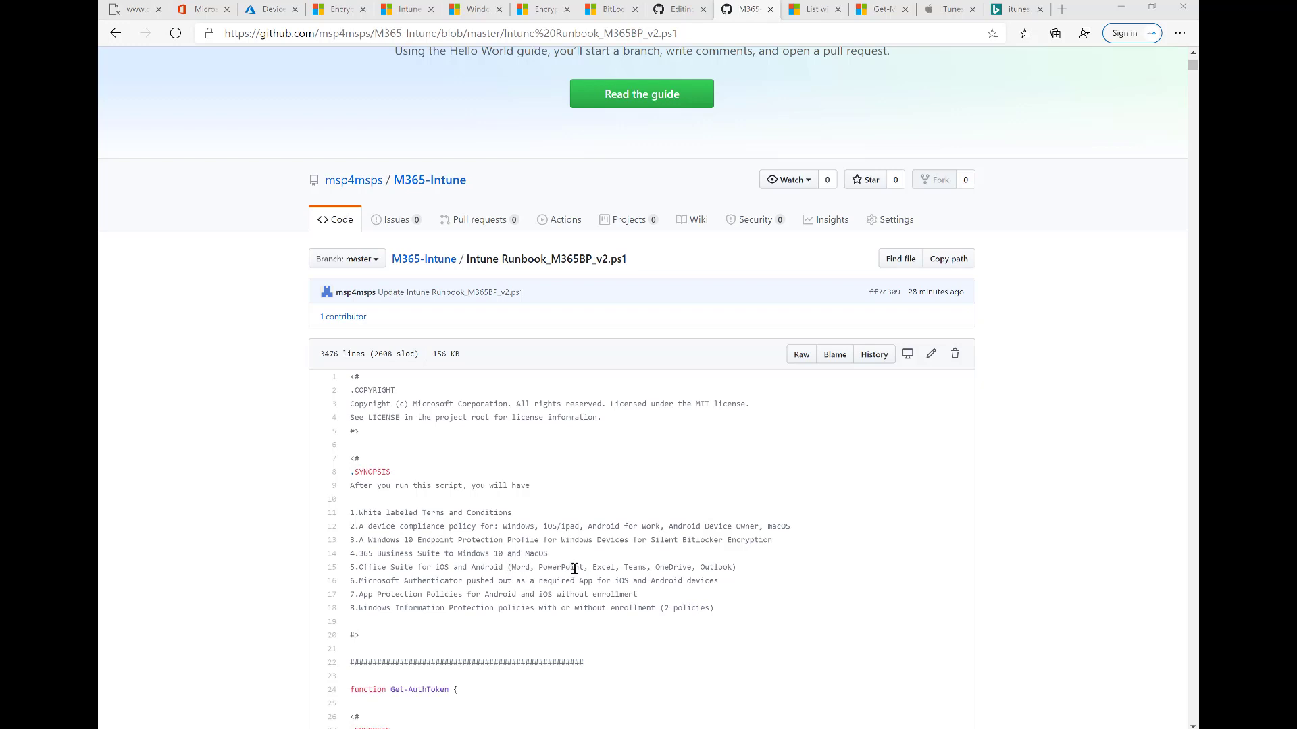
{"action": "mouse_move", "coordinate": [612, 567]}
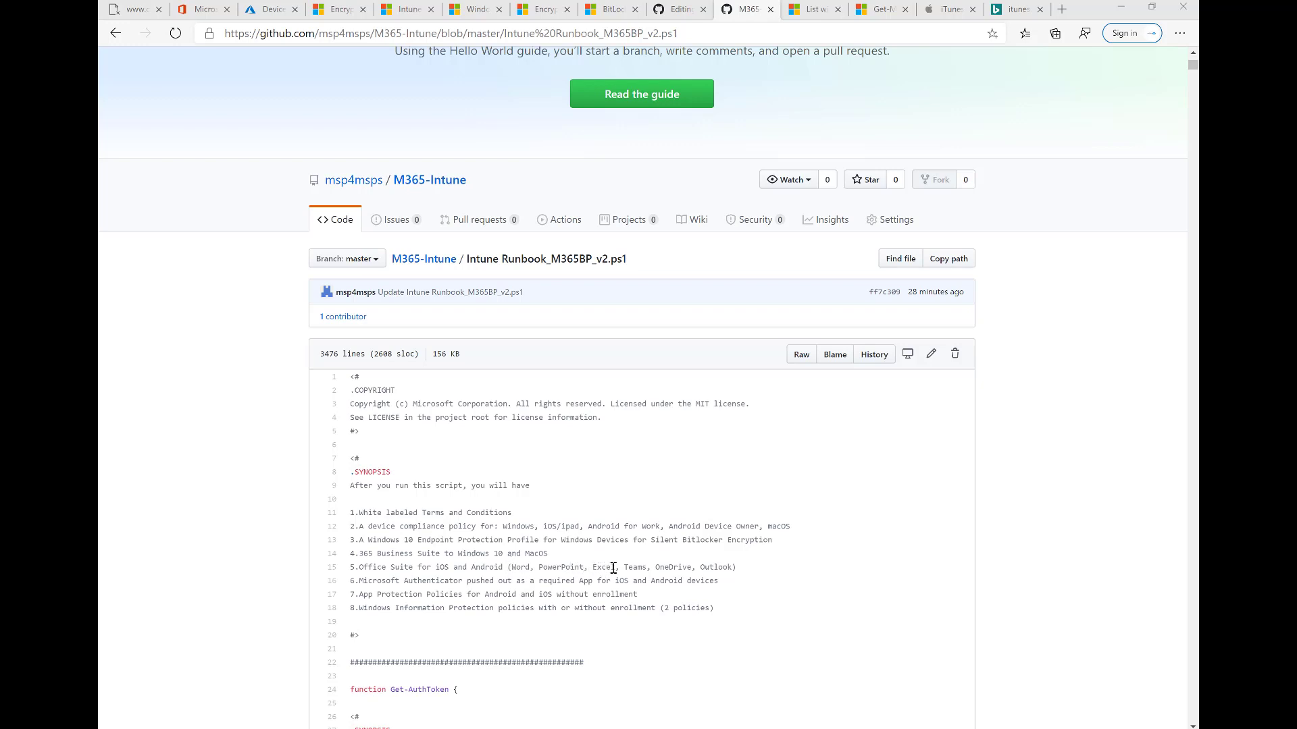
{"action": "mouse_move", "coordinate": [560, 585]}
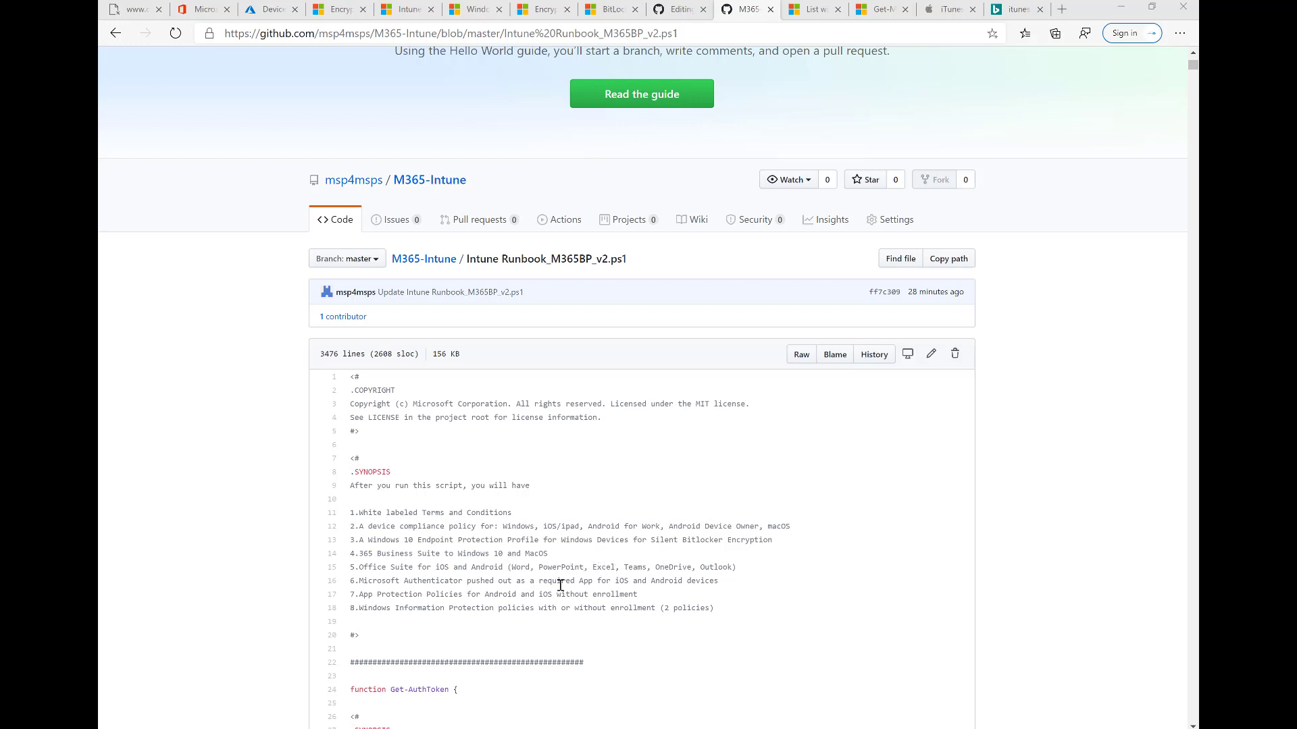
{"action": "mouse_move", "coordinate": [492, 583]}
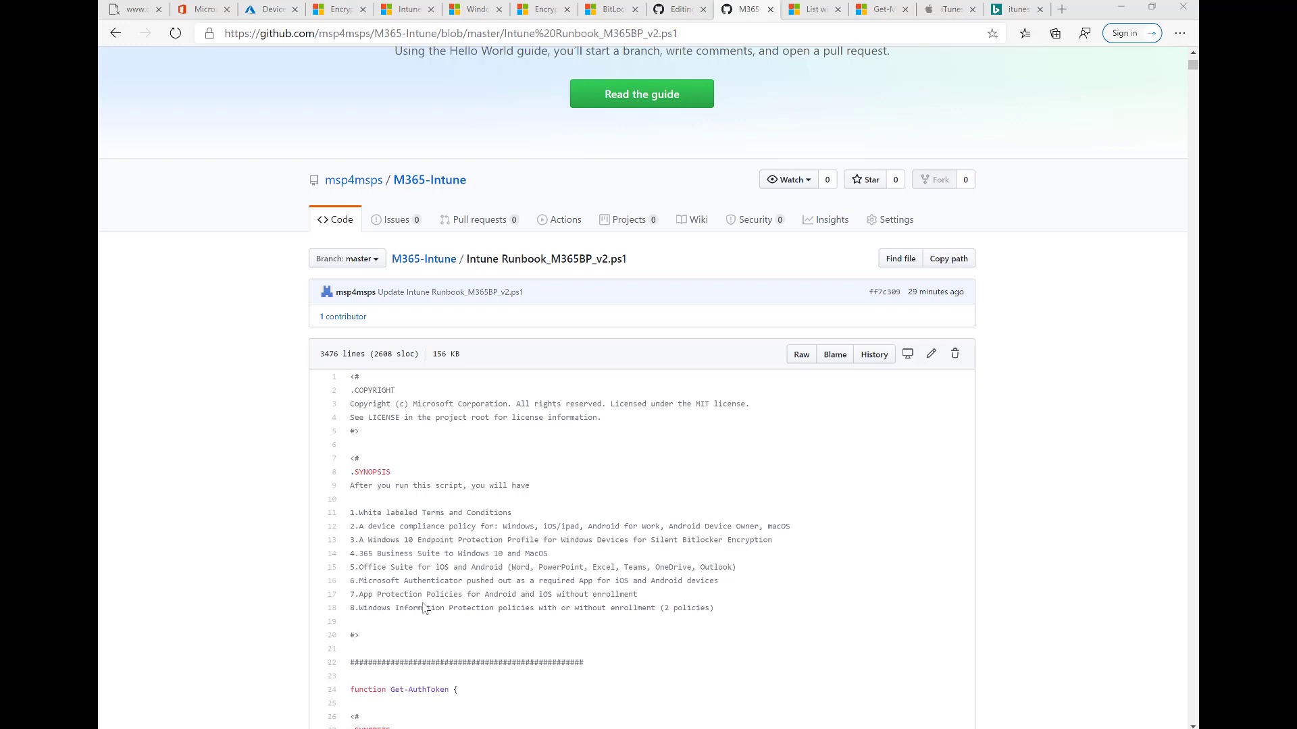
{"action": "mouse_move", "coordinate": [550, 524]}
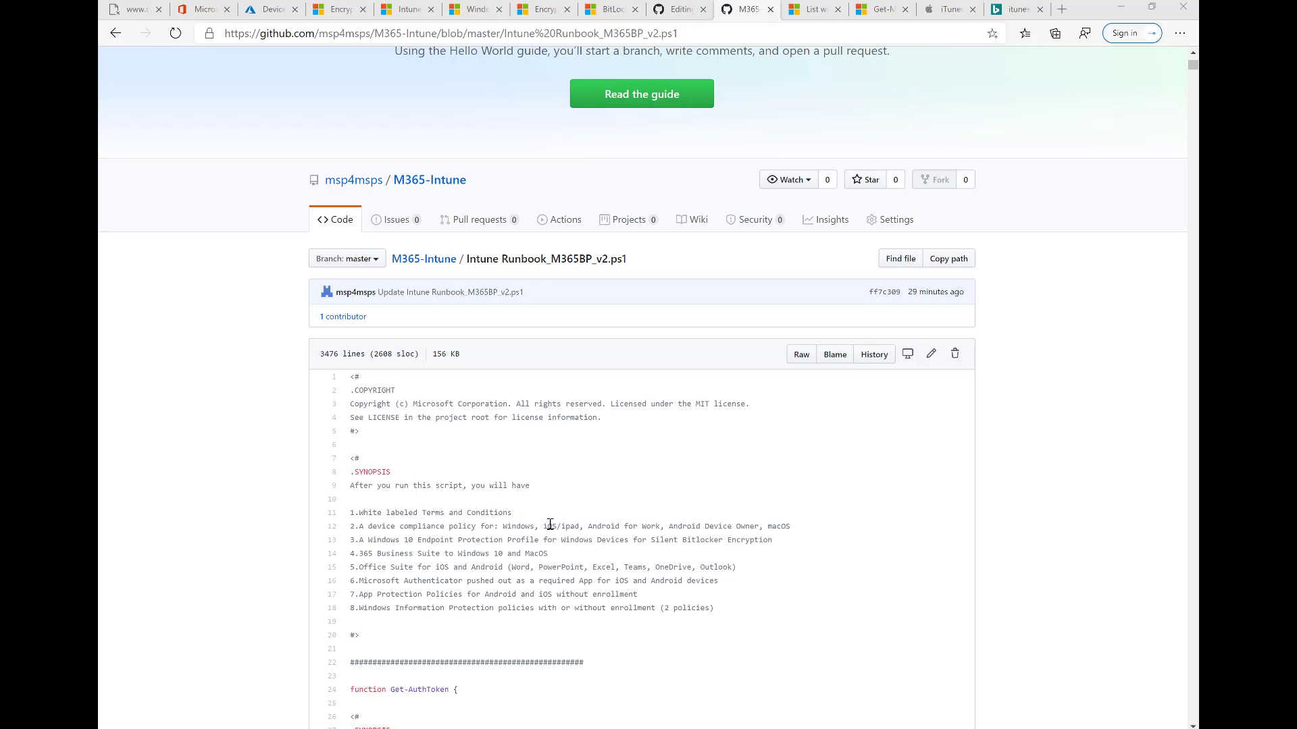
{"action": "mouse_move", "coordinate": [560, 466]}
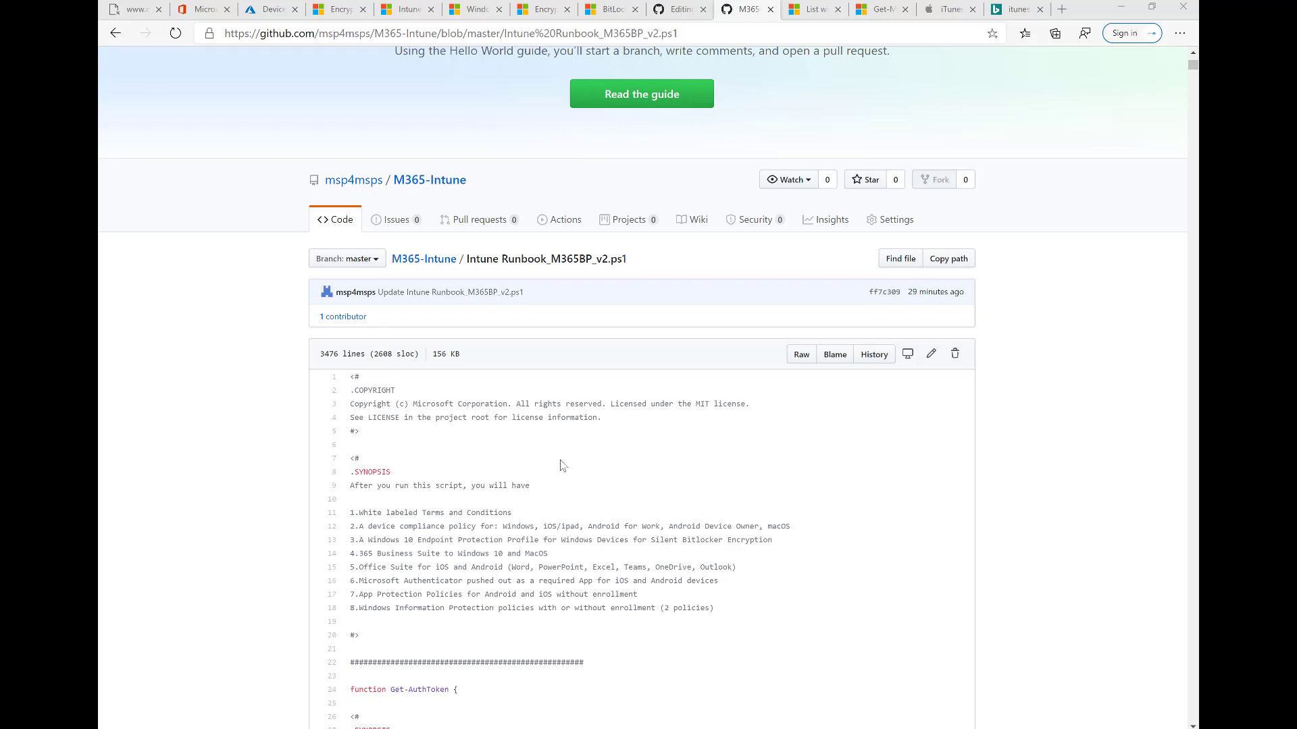
Confirm Devices > Compliance policies is empty, then list the device configuration profiles
{"action": "left_click", "coordinate": [266, 9]}
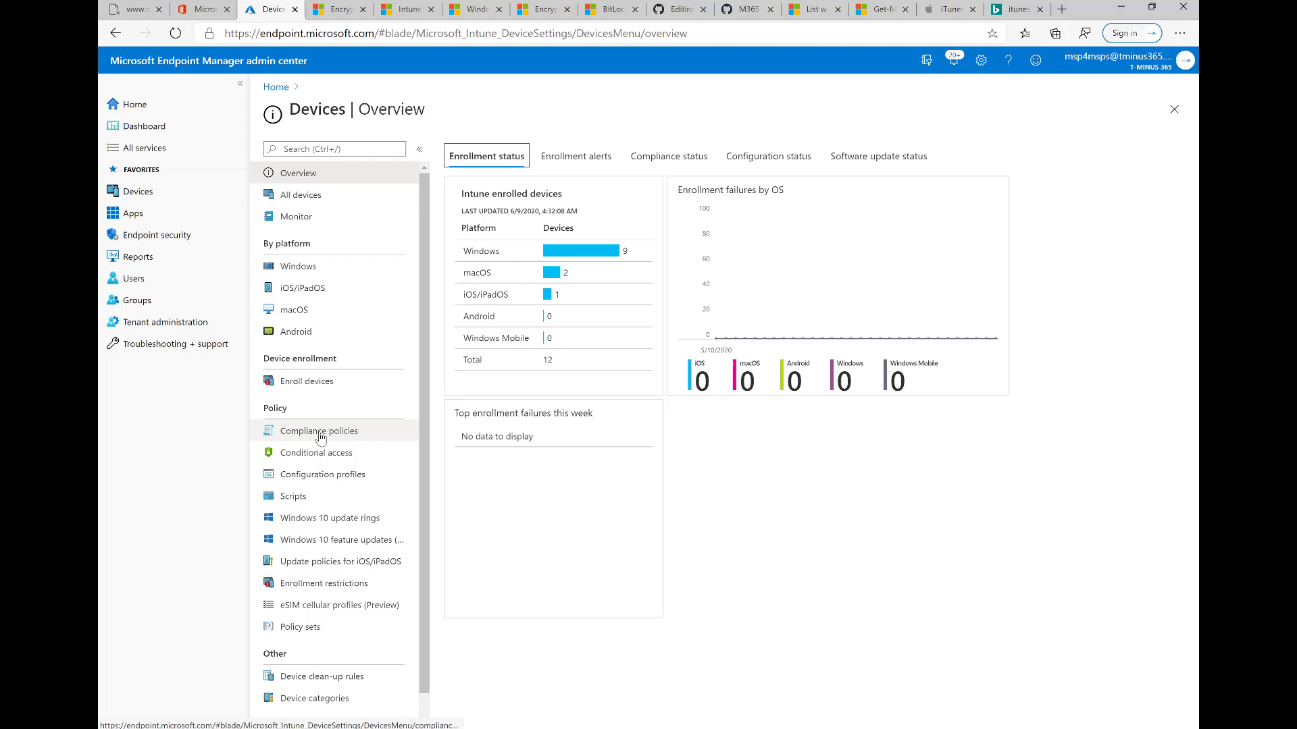
{"action": "left_click", "coordinate": [316, 431]}
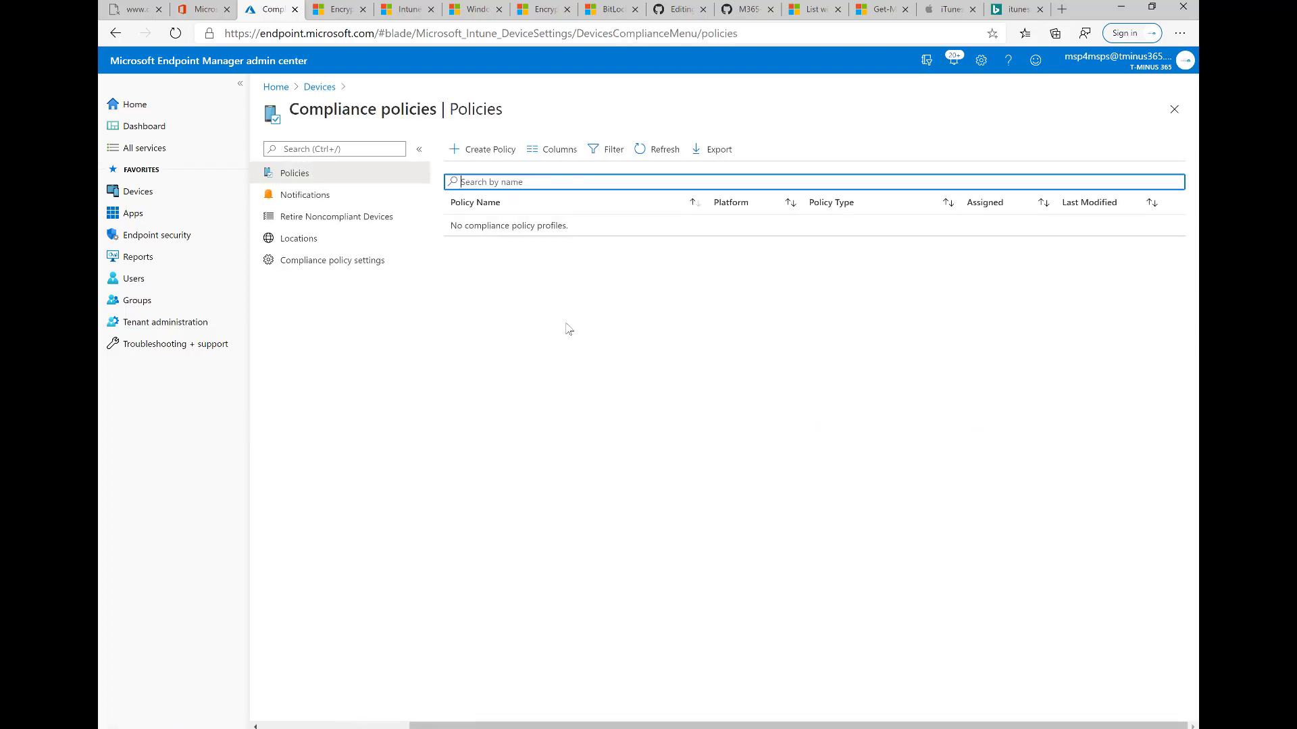
{"action": "mouse_move", "coordinate": [319, 86]}
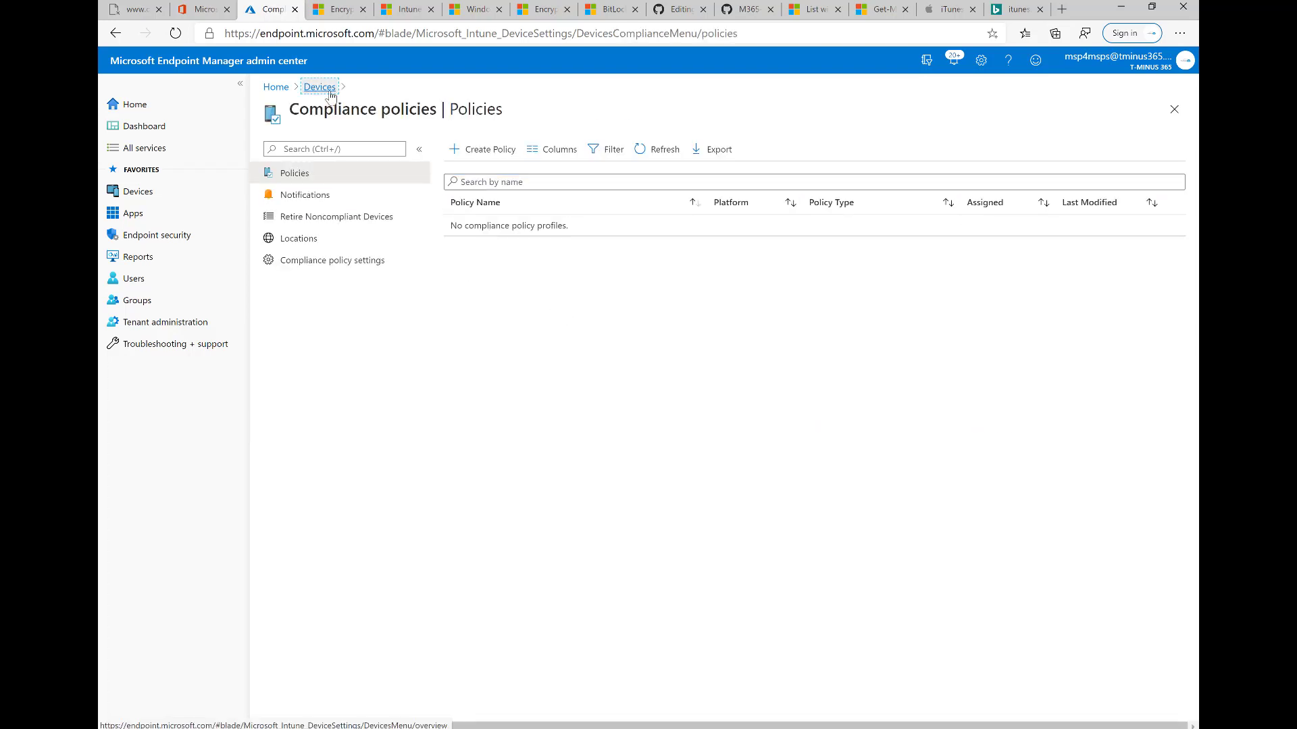
{"action": "left_click", "coordinate": [319, 87]}
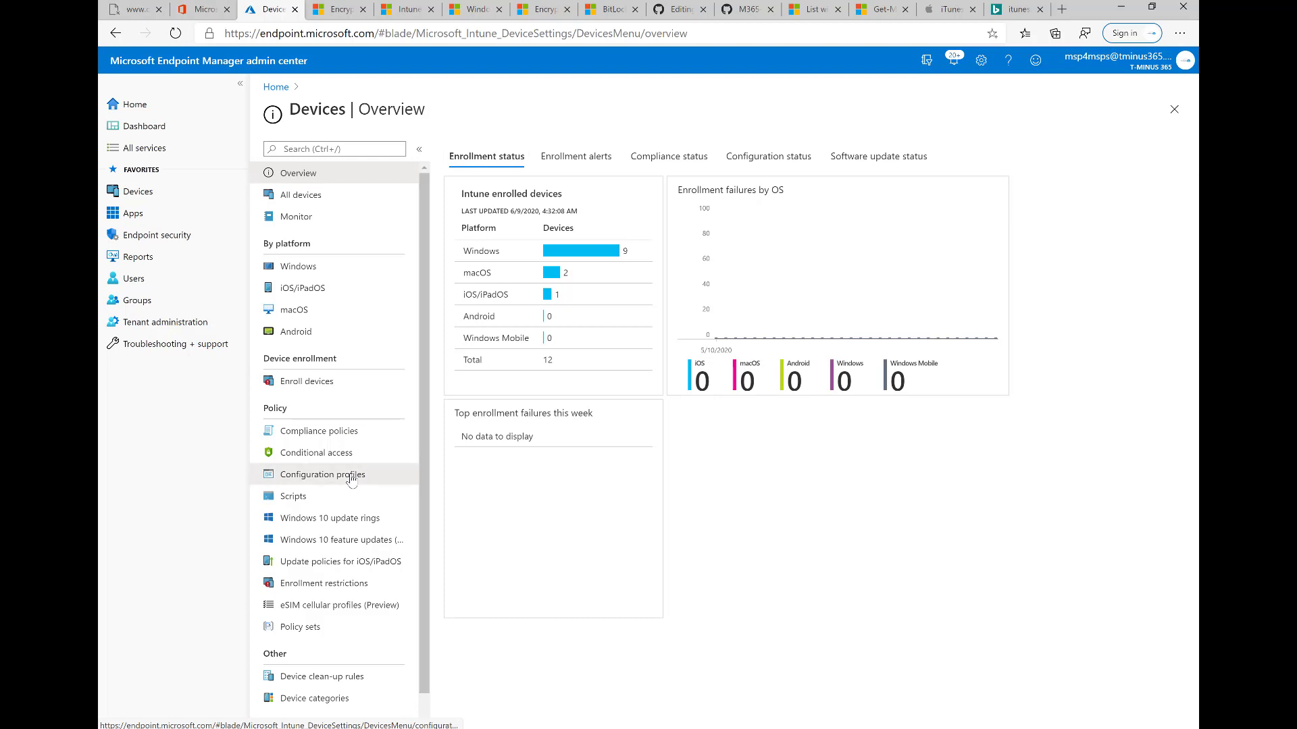
{"action": "left_click", "coordinate": [321, 474]}
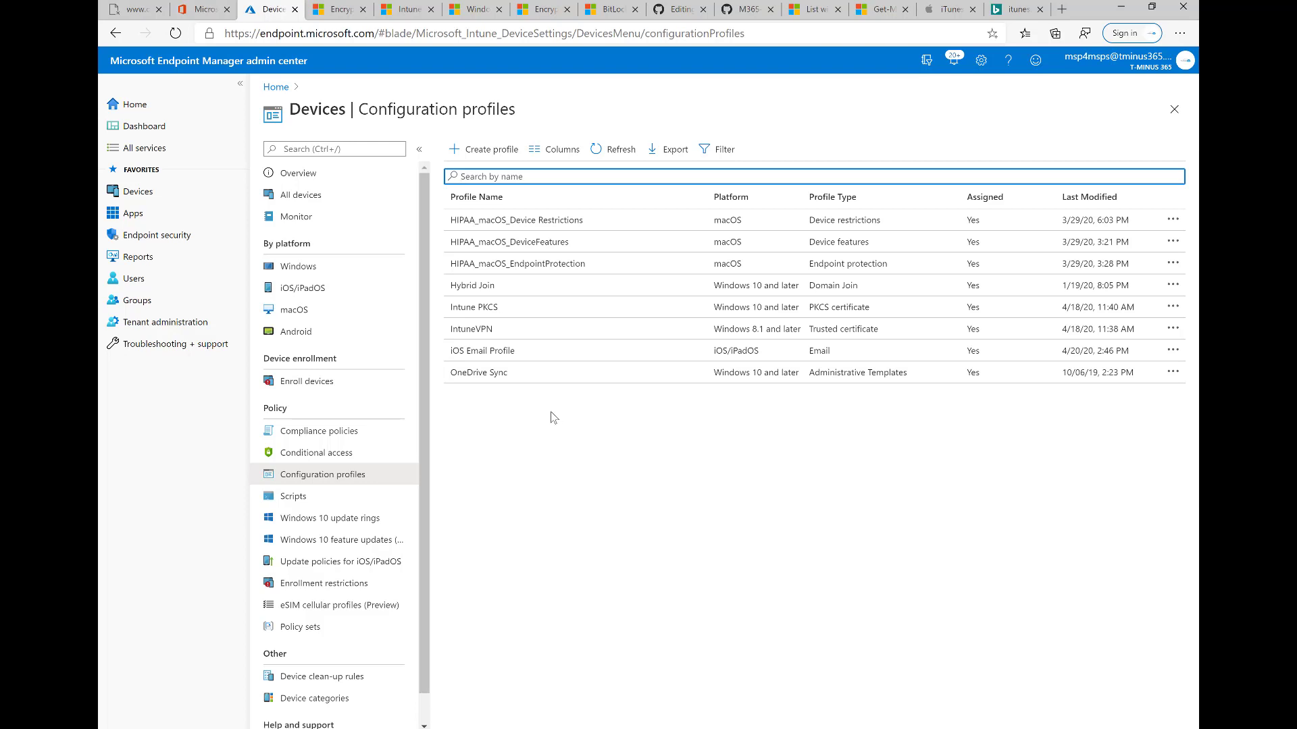
{"action": "mouse_move", "coordinate": [133, 213]}
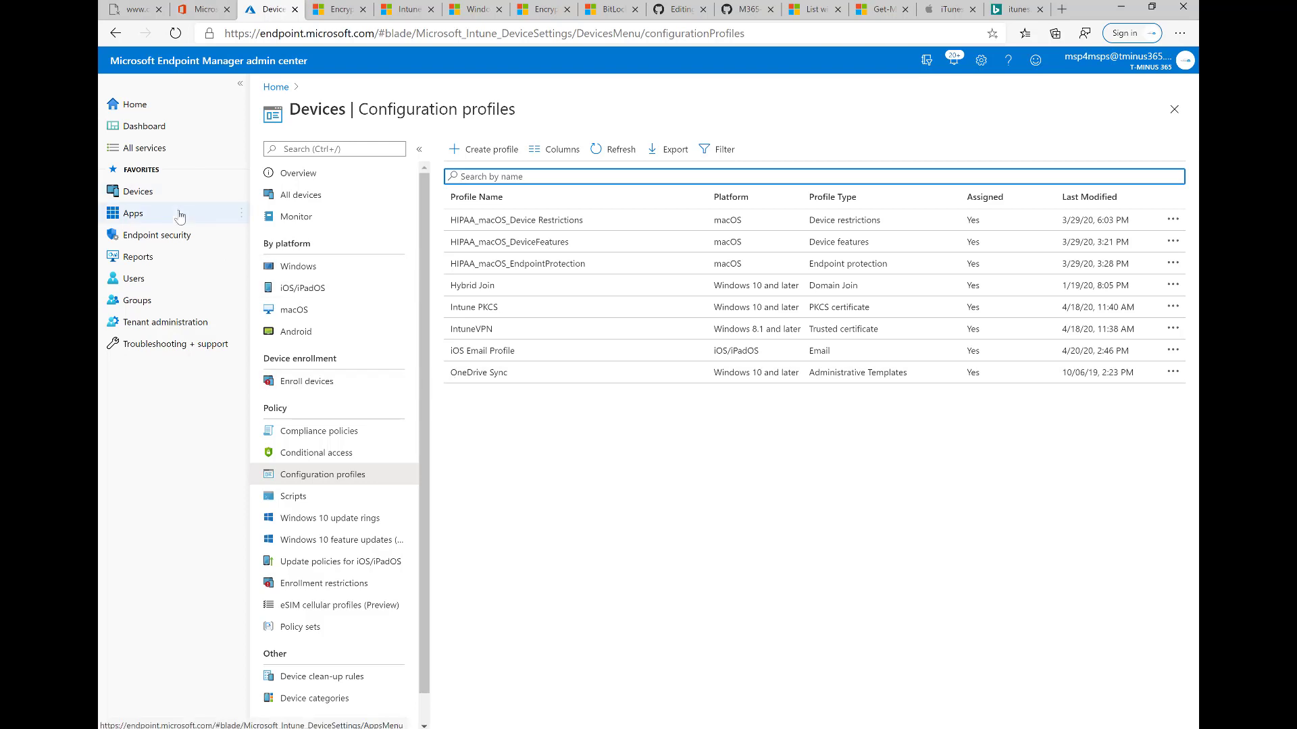
Look over the All apps list, then check that App protection policies has no entries
{"action": "left_click", "coordinate": [133, 214]}
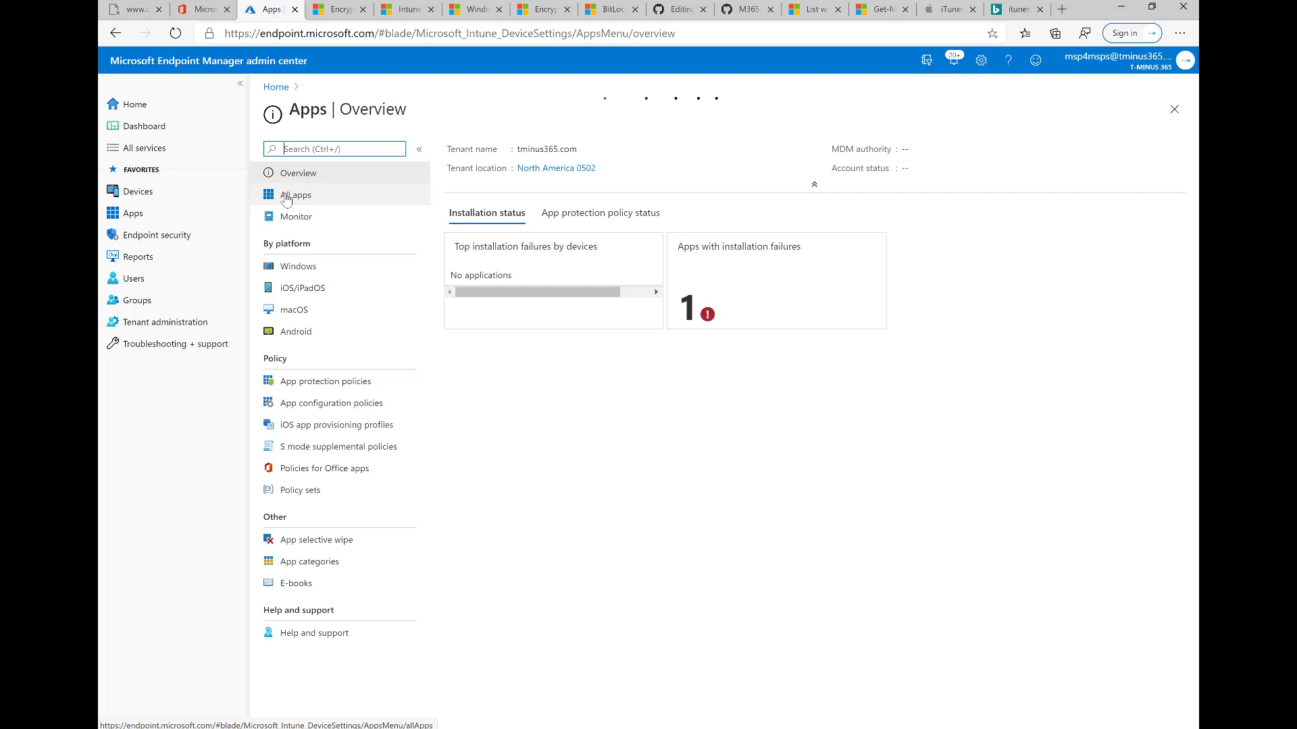
{"action": "left_click", "coordinate": [295, 195]}
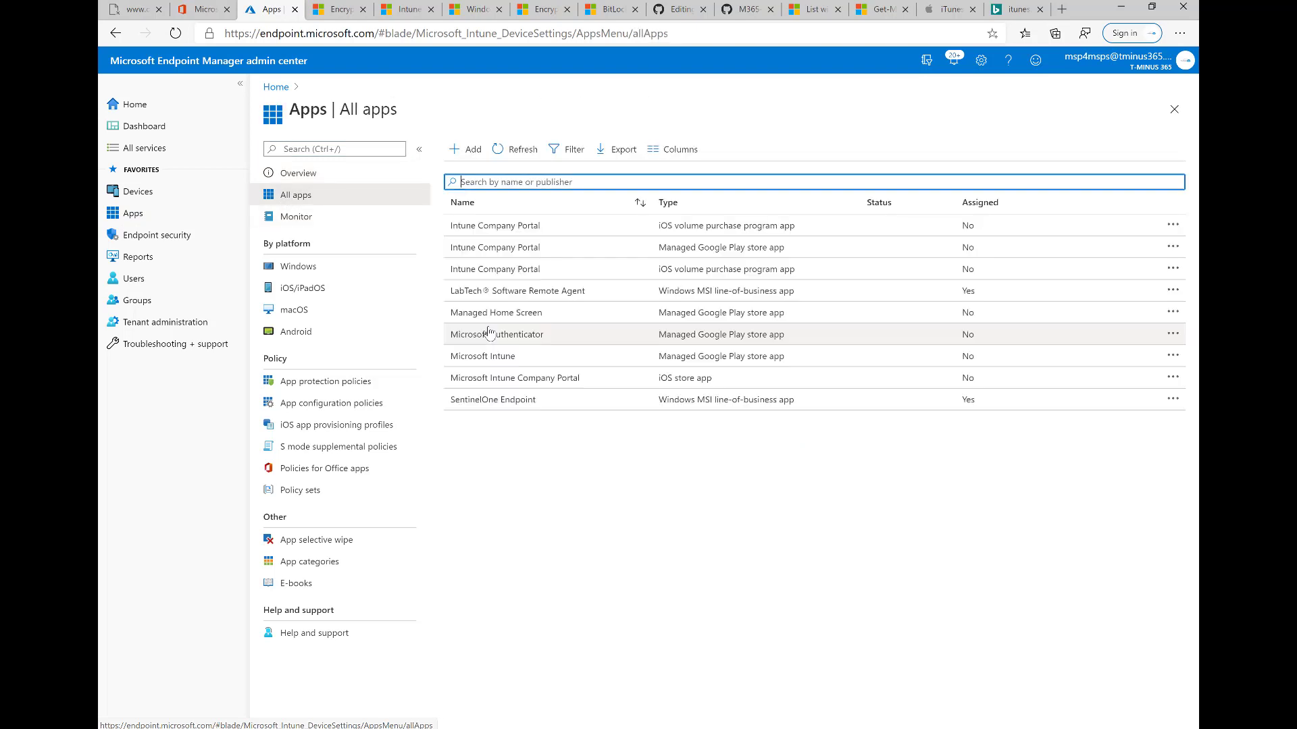
{"action": "mouse_move", "coordinate": [538, 435]}
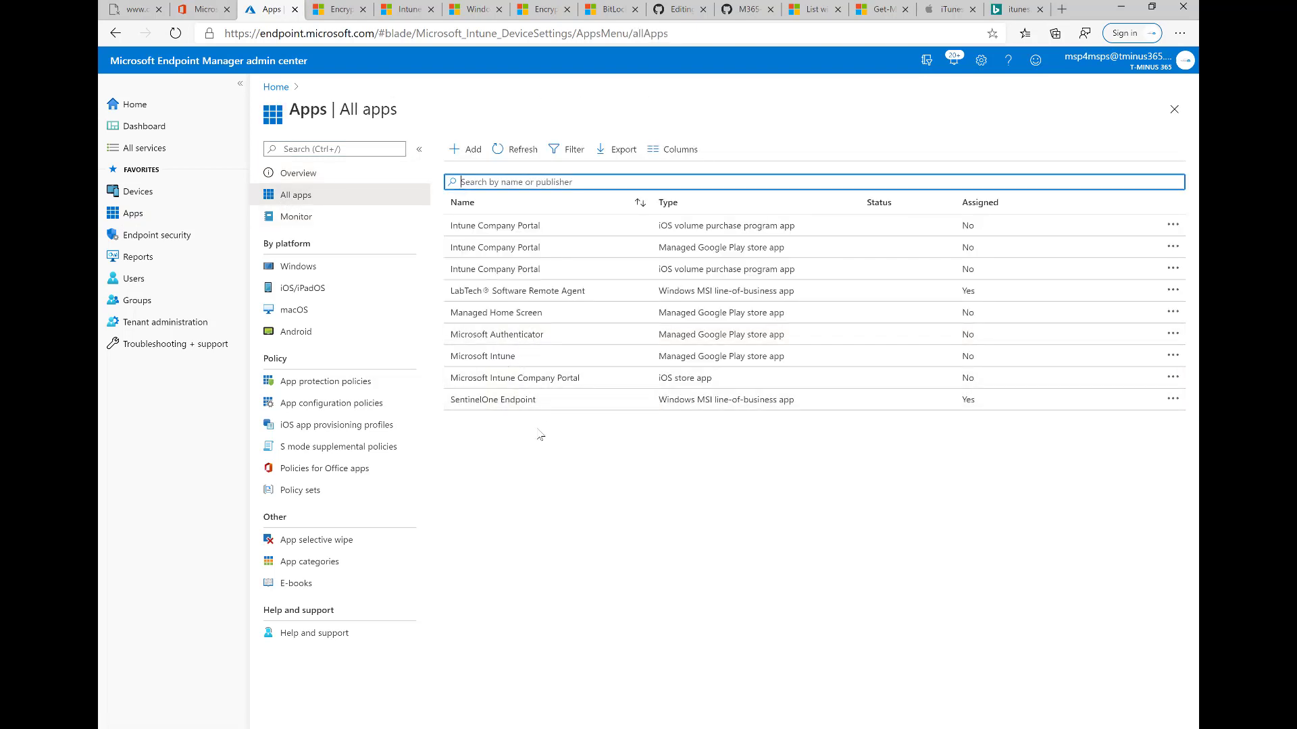
{"action": "mouse_move", "coordinate": [534, 452]}
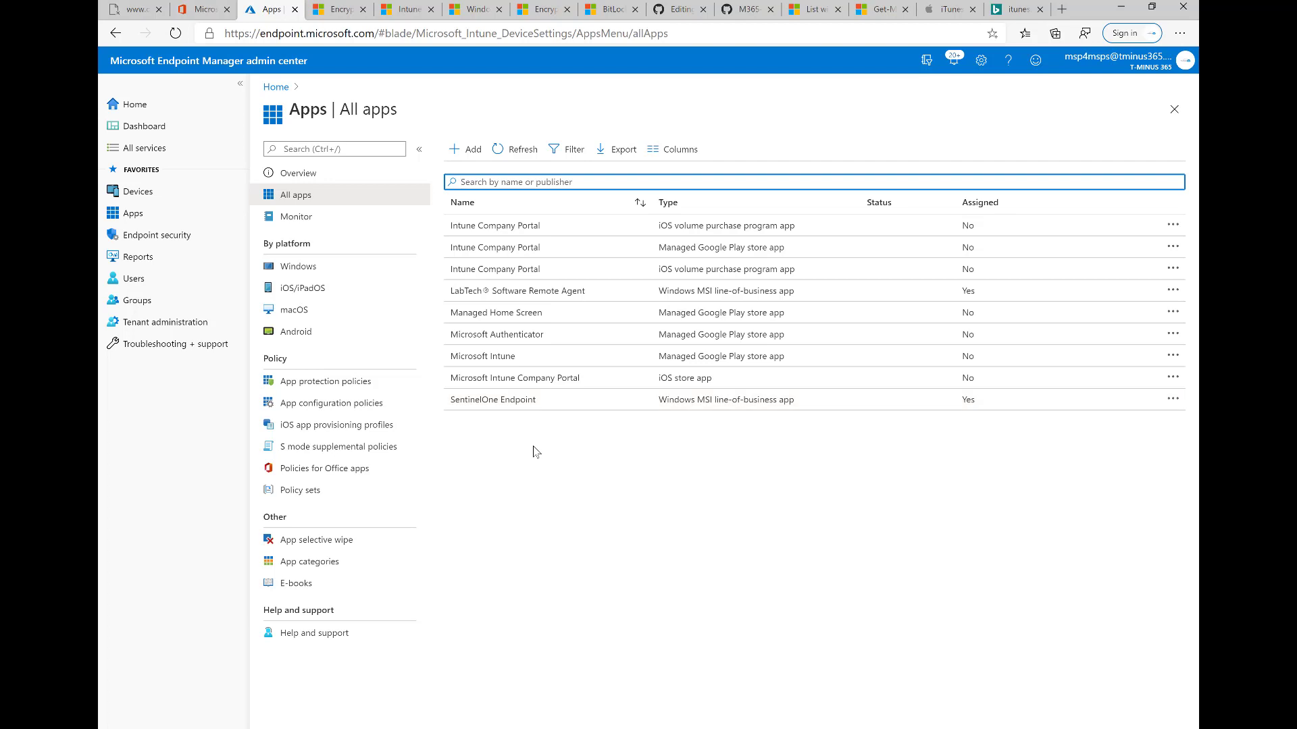
{"action": "mouse_move", "coordinate": [496, 430]}
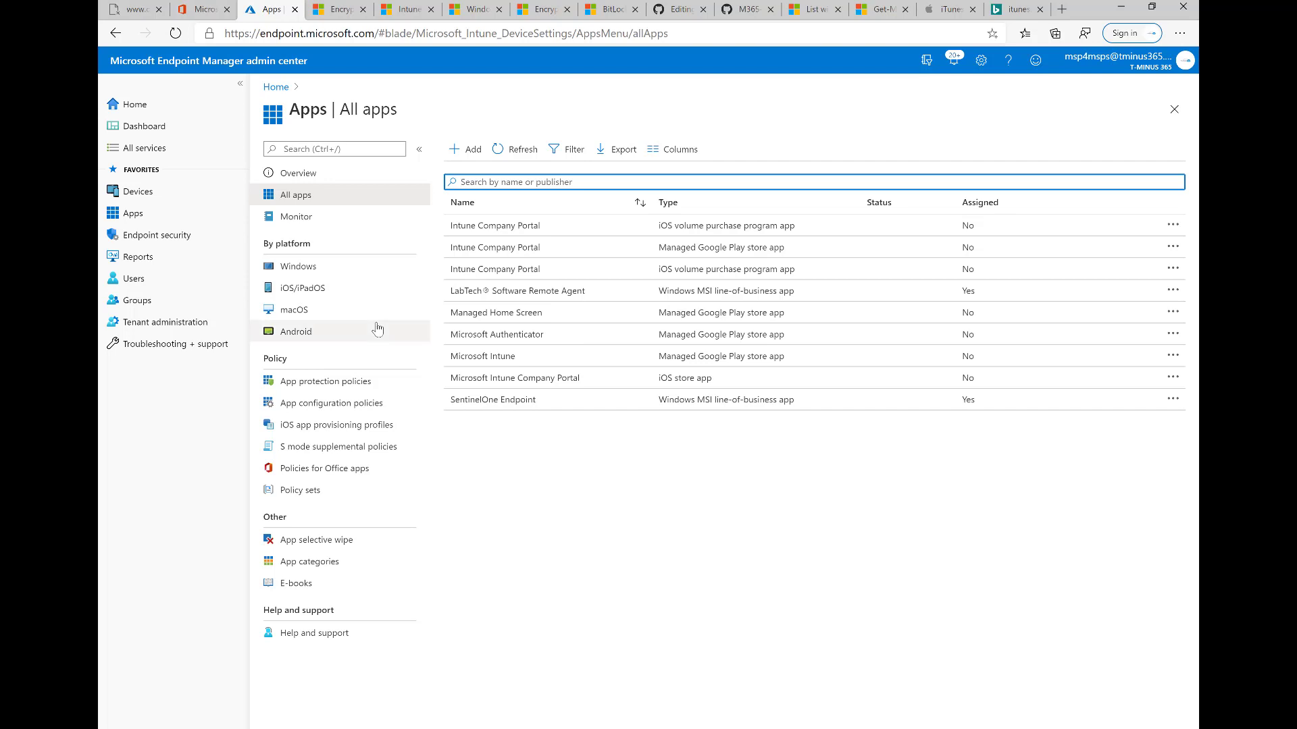
{"action": "left_click", "coordinate": [325, 381]}
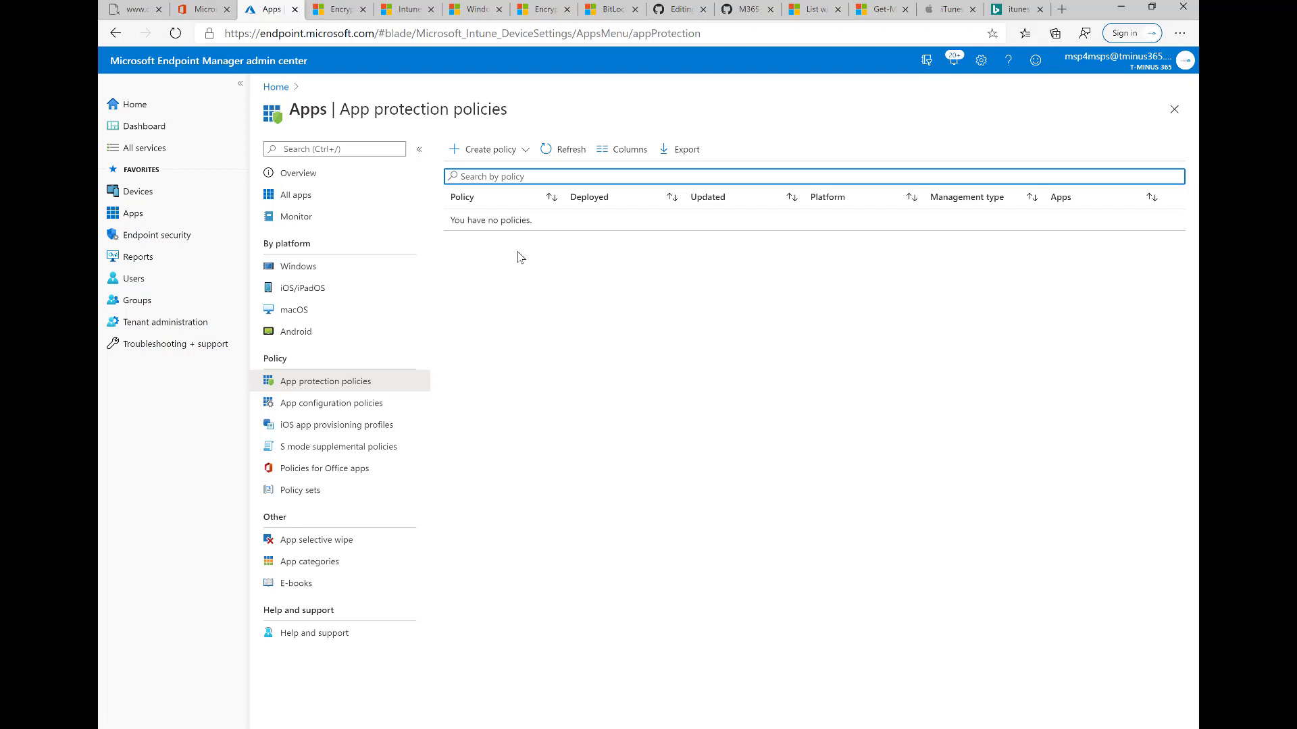
Show Tenant administration > Terms and conditions, confirming no terms exist yet
{"action": "left_click", "coordinate": [165, 321]}
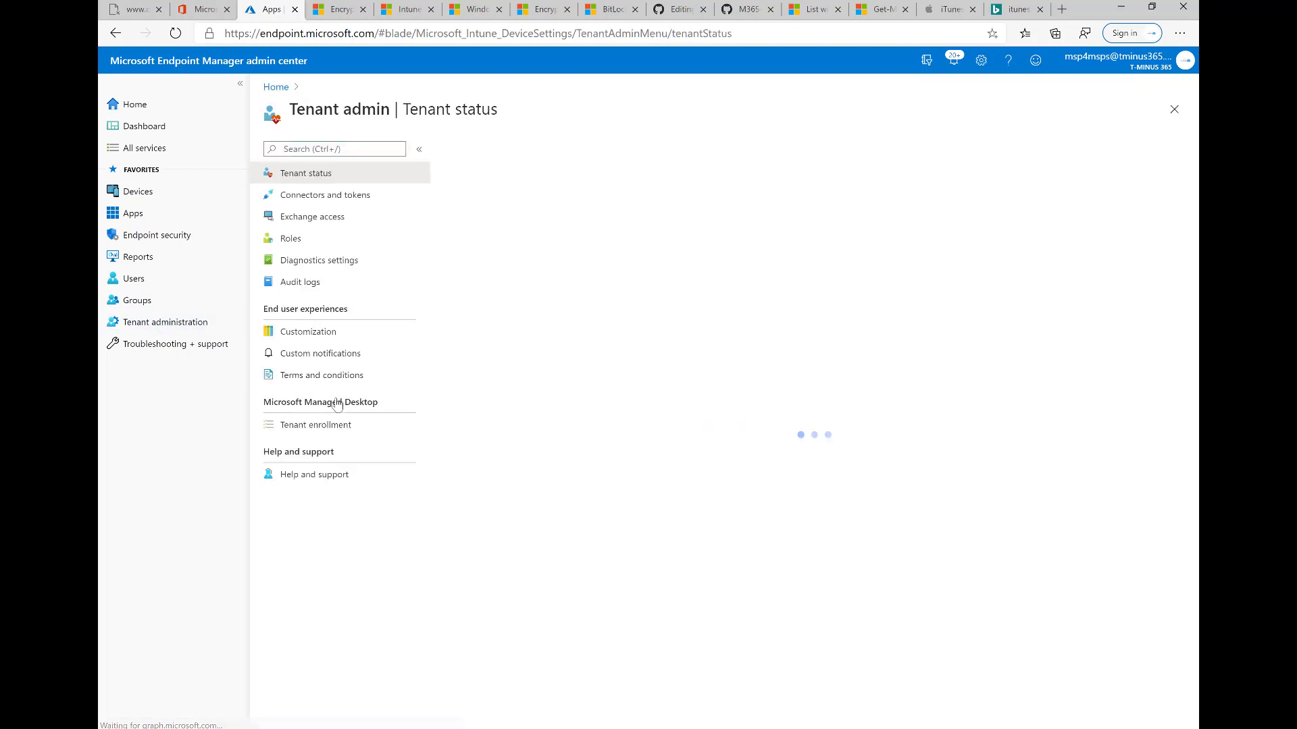
{"action": "left_click", "coordinate": [322, 375]}
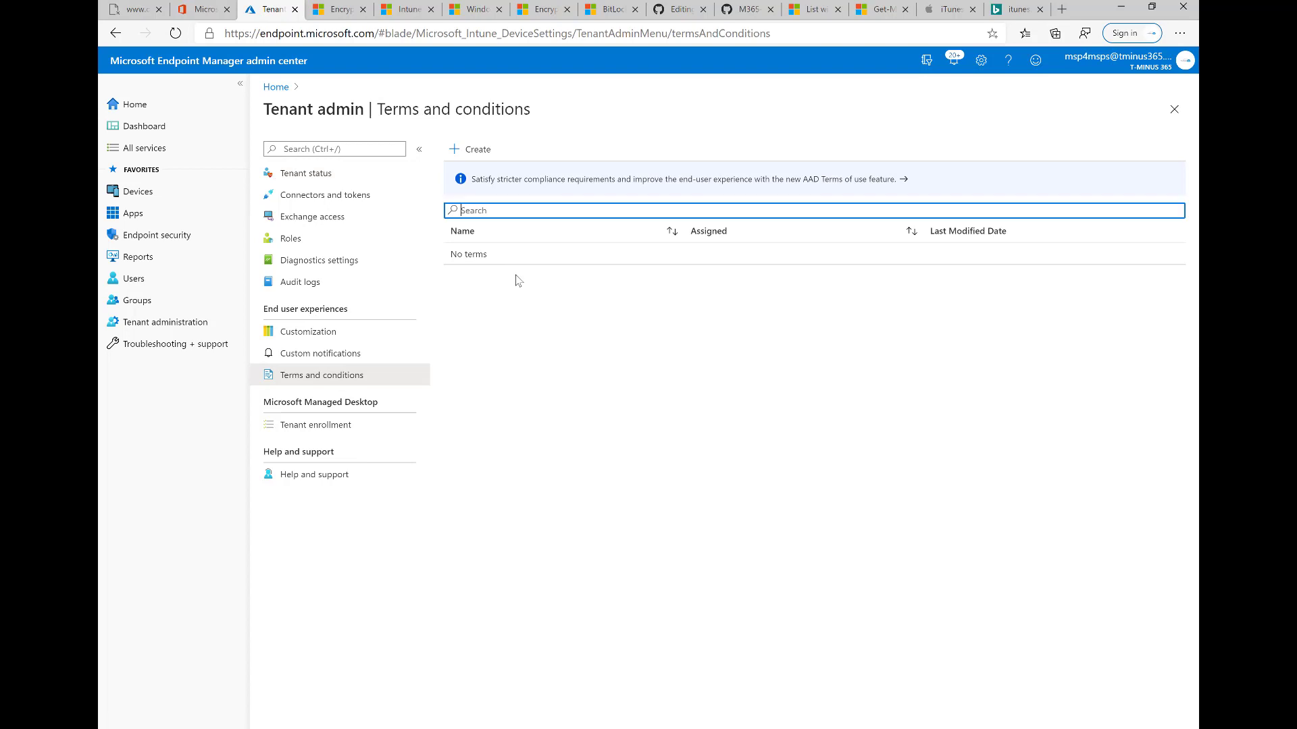
{"action": "mouse_move", "coordinate": [498, 290]}
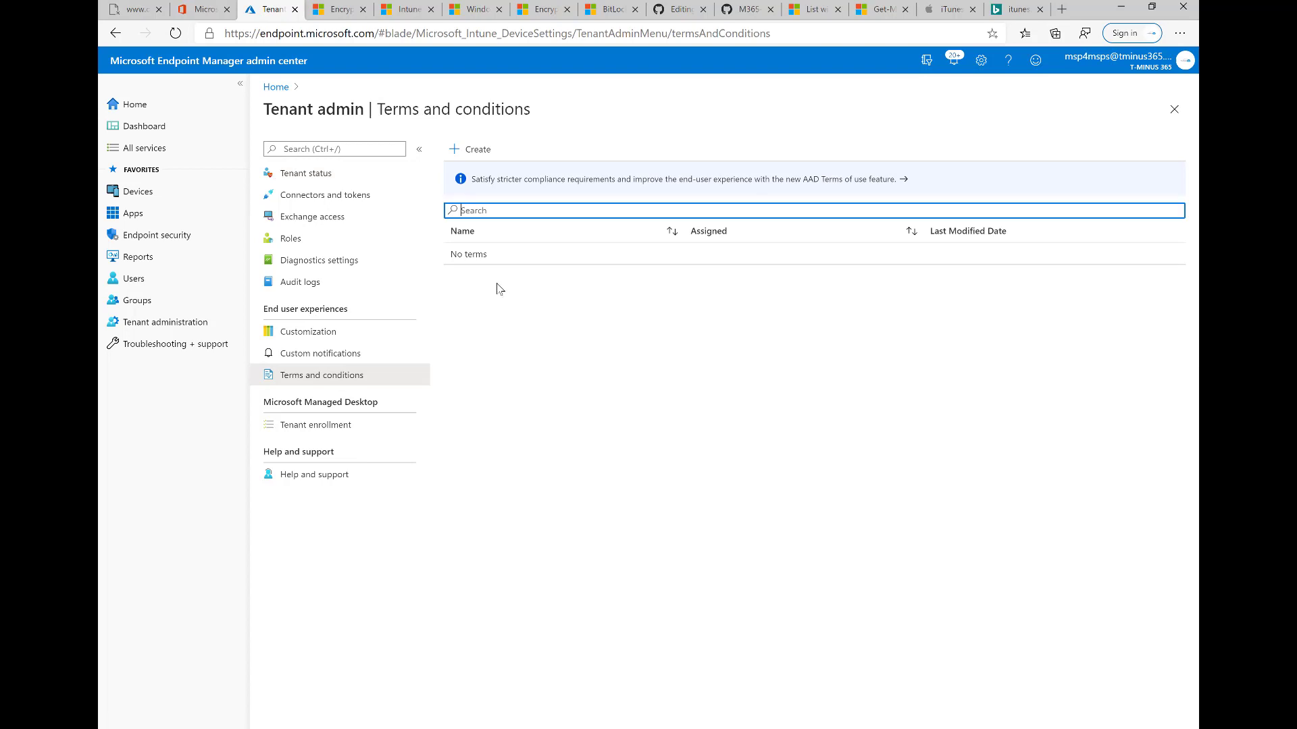
{"action": "mouse_move", "coordinate": [581, 272]}
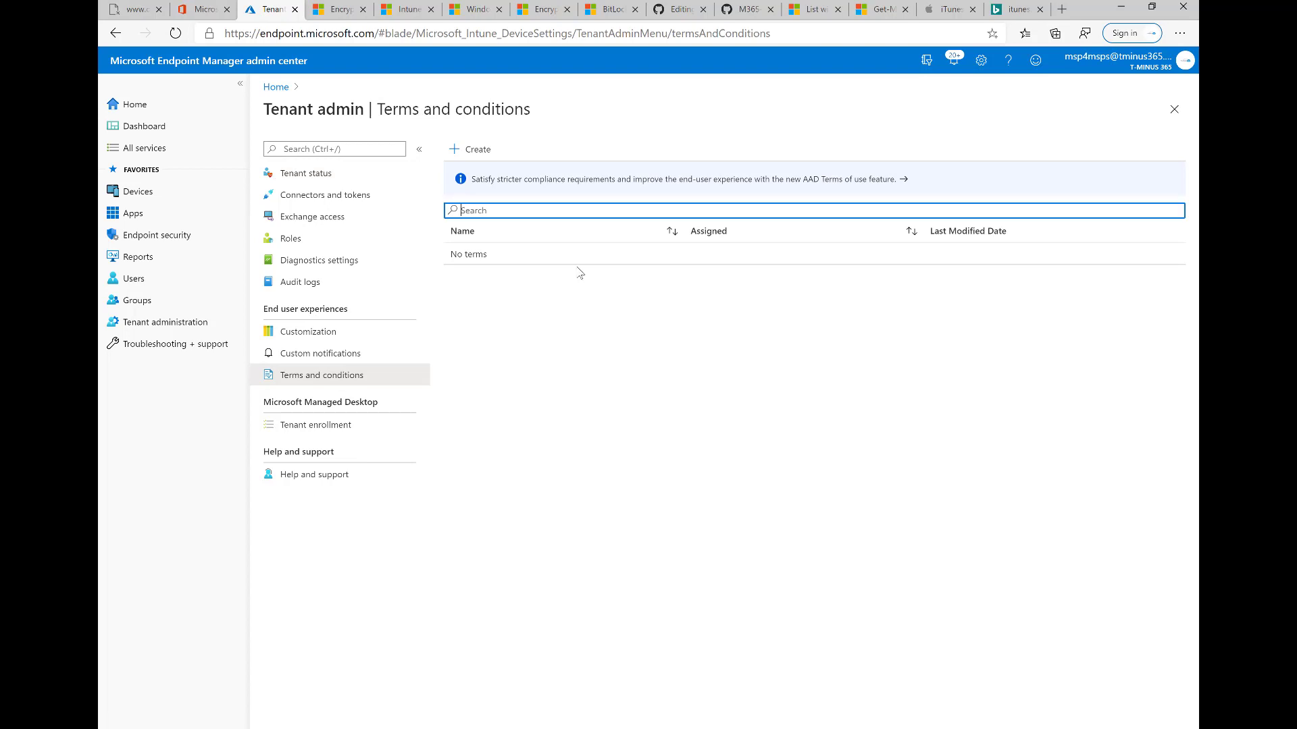
Review the Intune Runbook_M365BP_v2.ps1 synopsis on GitHub, then switch to PowerShell
{"action": "left_click", "coordinate": [740, 9]}
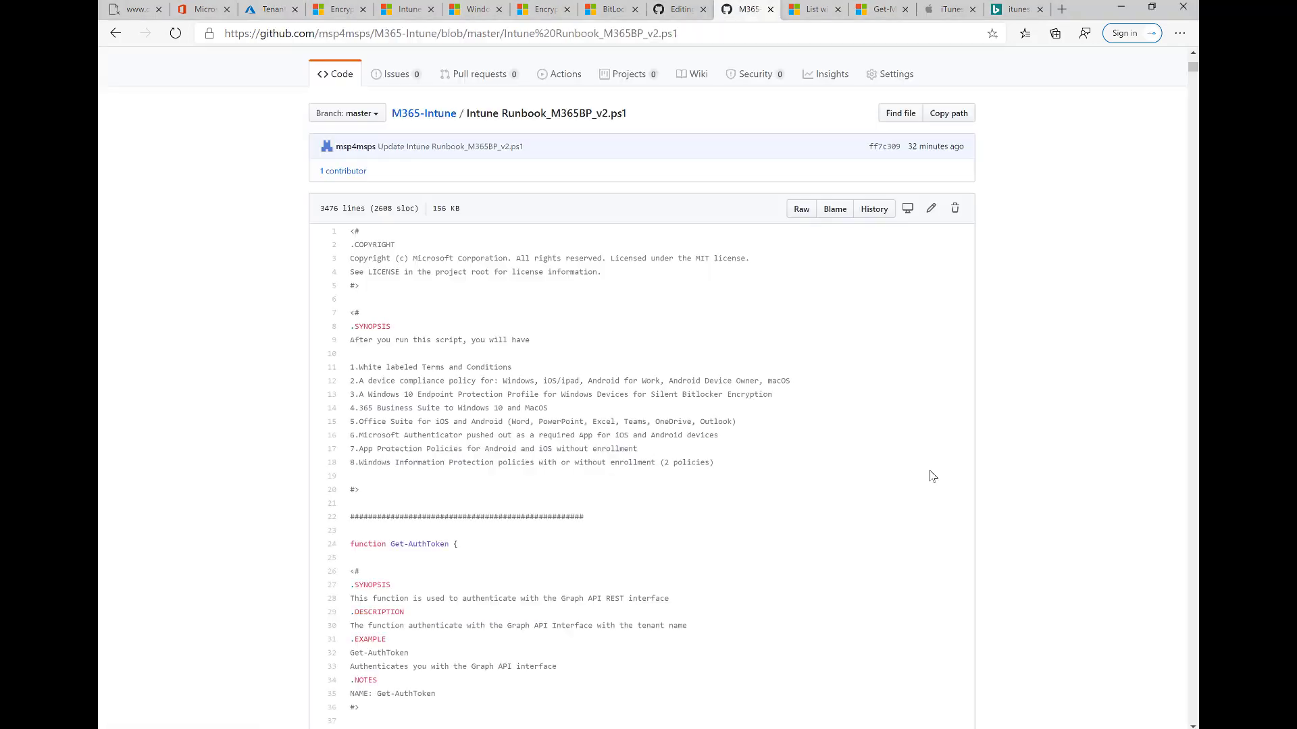
{"action": "mouse_move", "coordinate": [552, 482]}
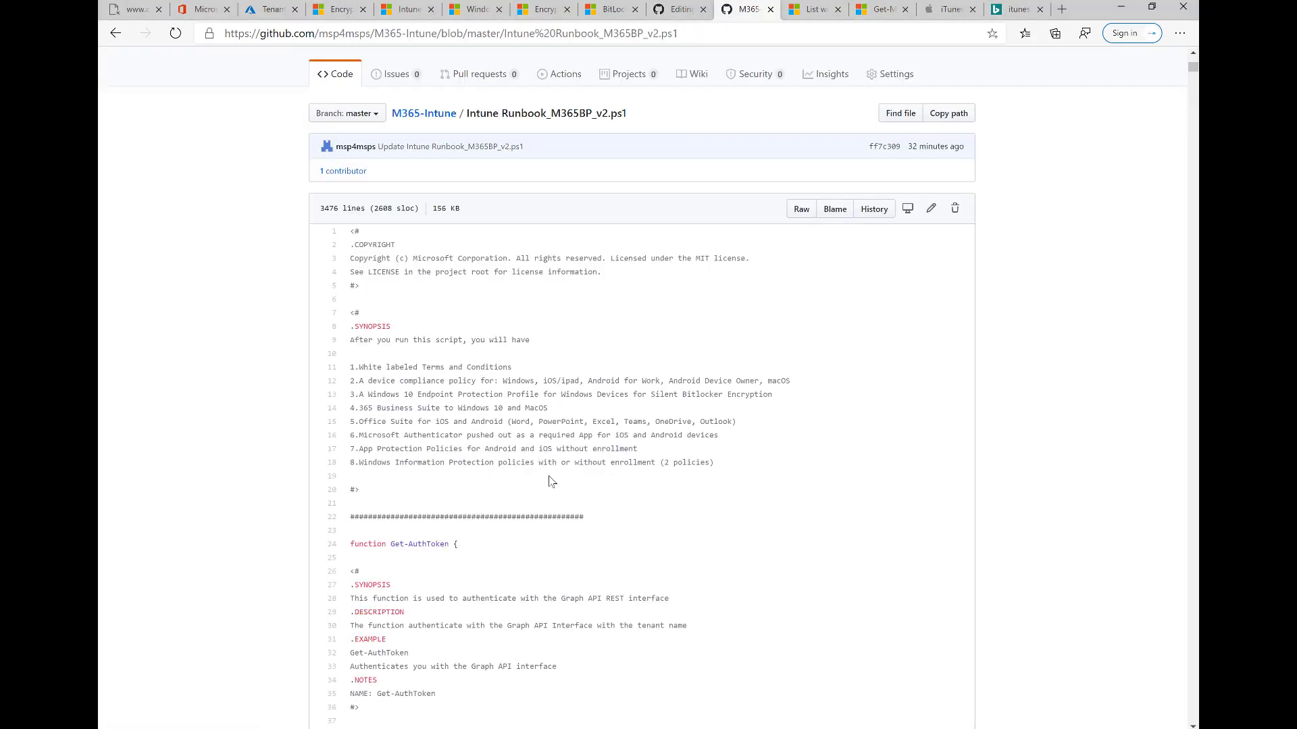
{"action": "mouse_move", "coordinate": [578, 420]}
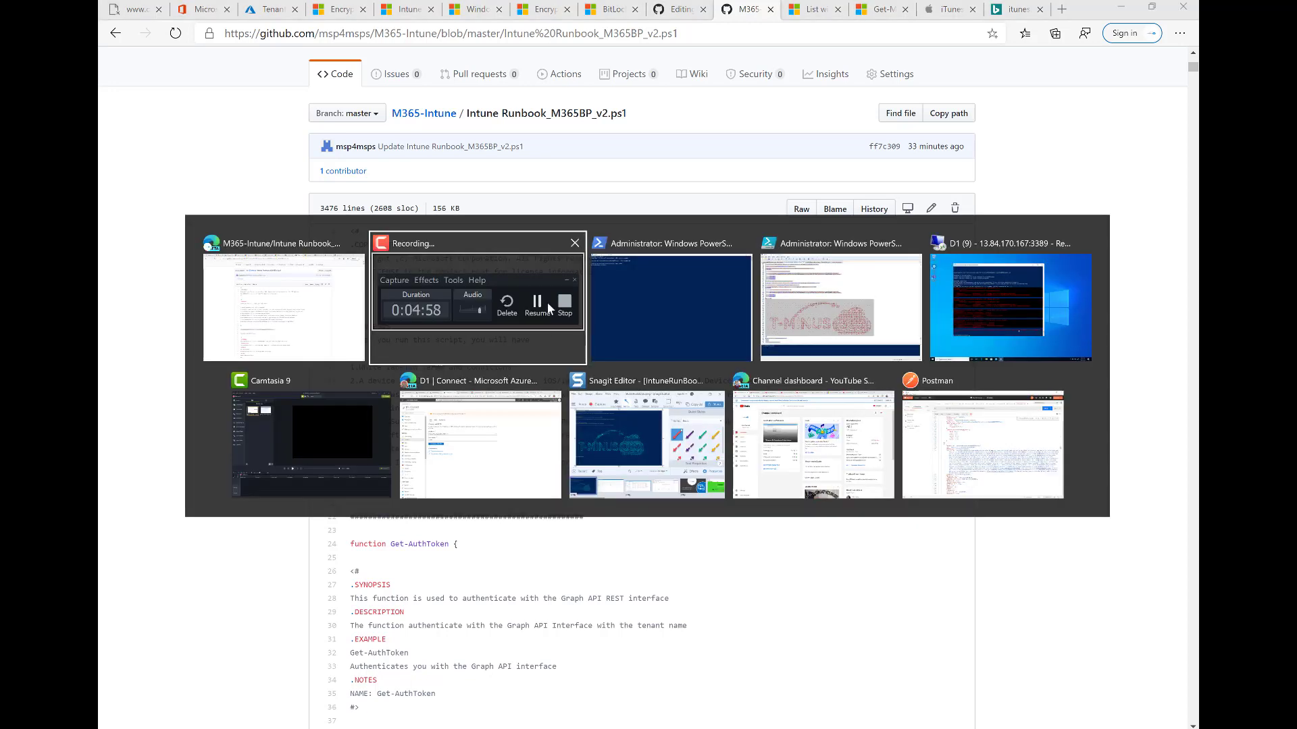
{"action": "left_click", "coordinate": [670, 306]}
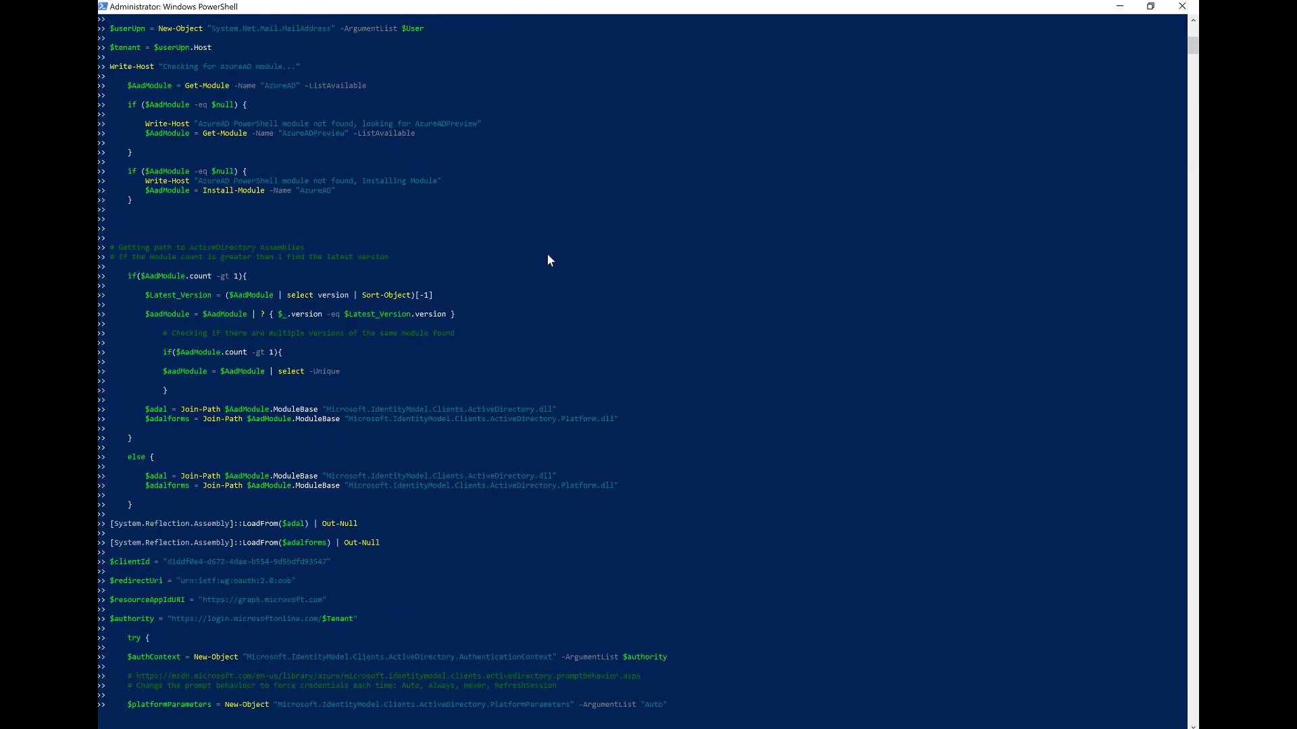
Run the pasted runbook and enter the admin user principal name for Azure authentication
{"action": "scroll", "scroll_direction": "down", "scroll_amount": 3}
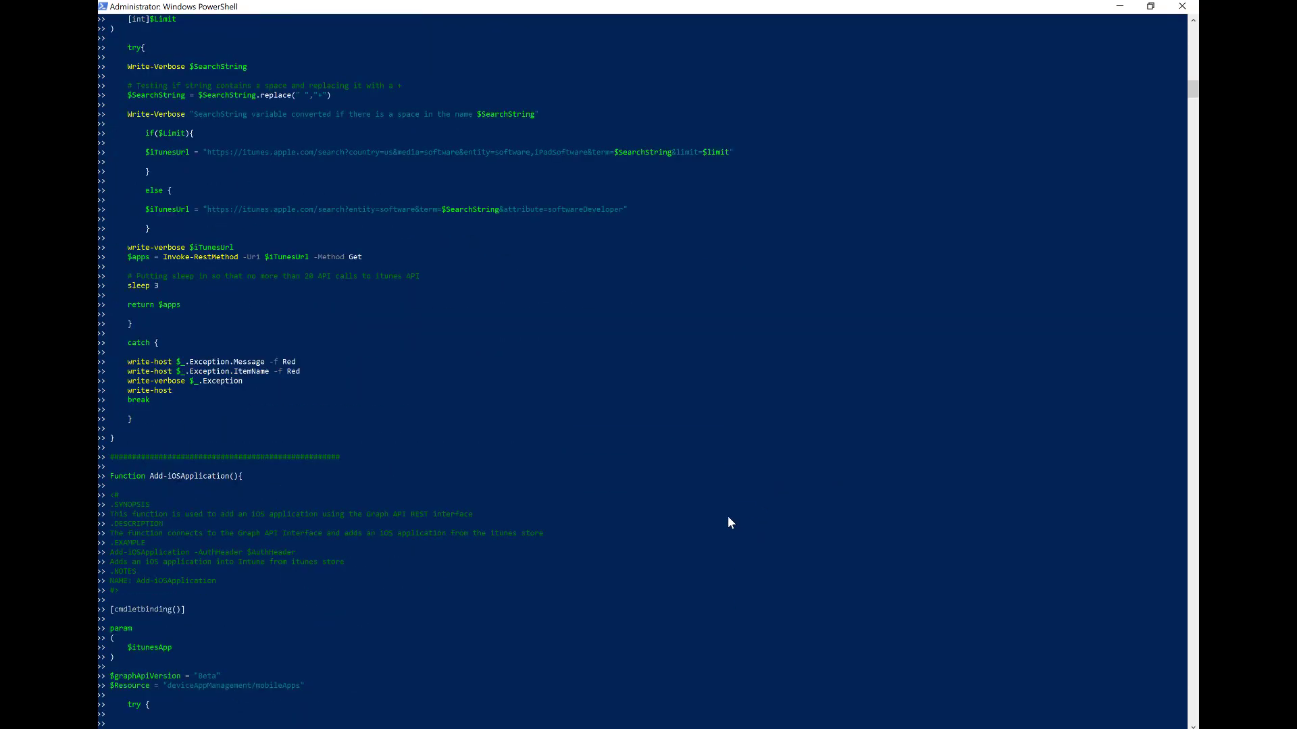
{"action": "scroll", "scroll_direction": "down", "scroll_amount": 3}
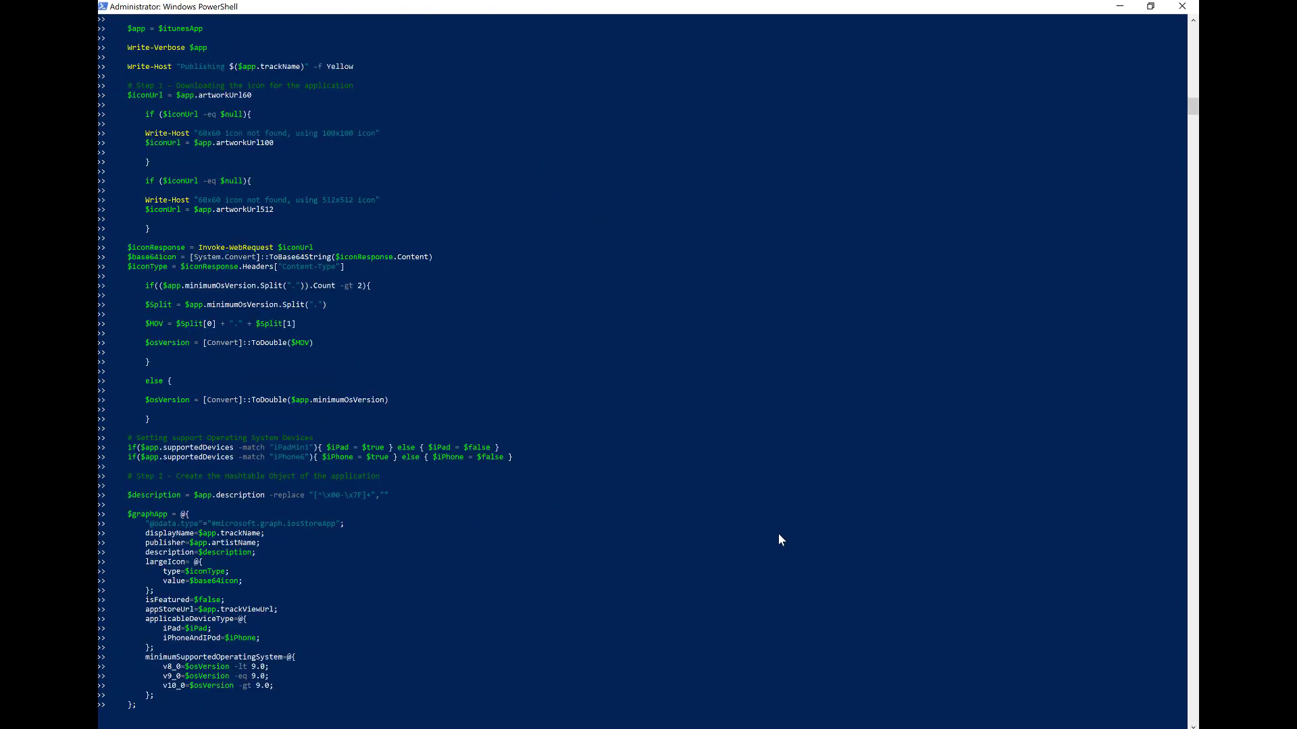
{"action": "scroll", "scroll_direction": "down", "scroll_amount": 3}
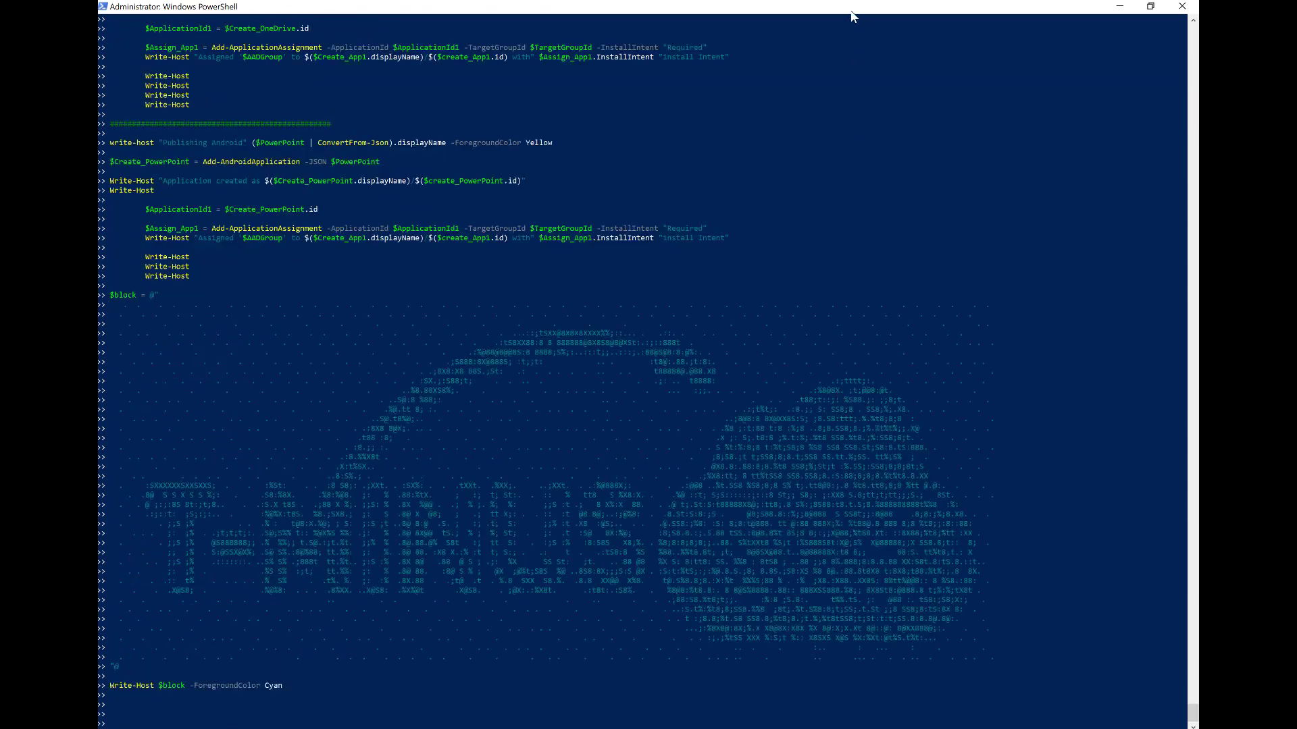
{"action": "mouse_move", "coordinate": [374, 668]}
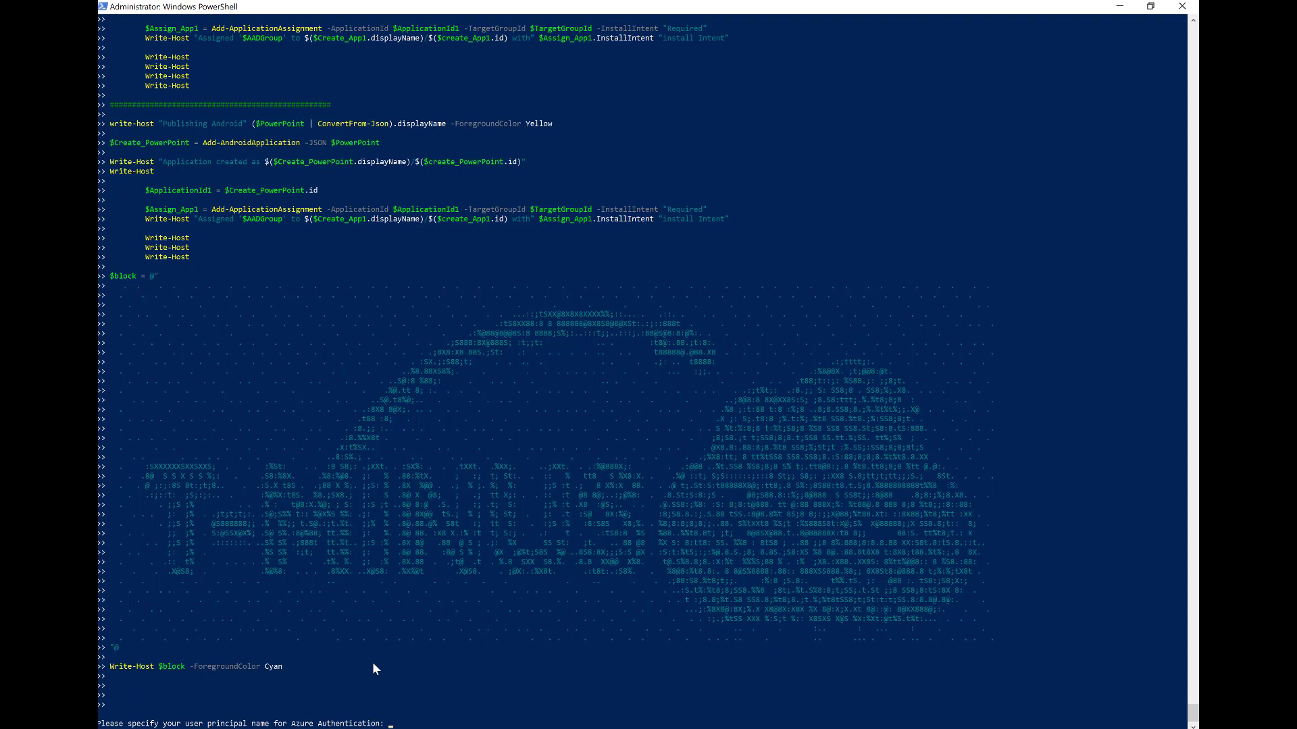
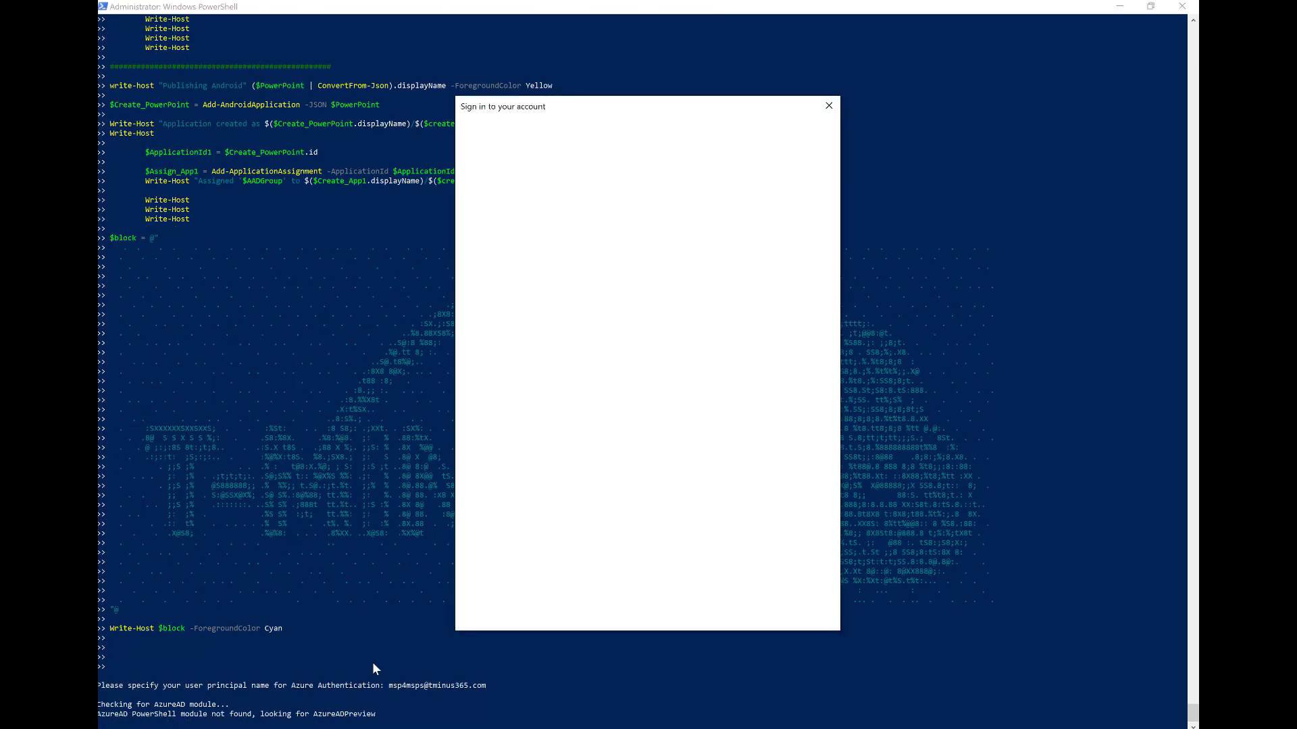
Finish the Azure sign-in and enter M365 as the Azure AD group name
{"action": "left_click", "coordinate": [828, 106]}
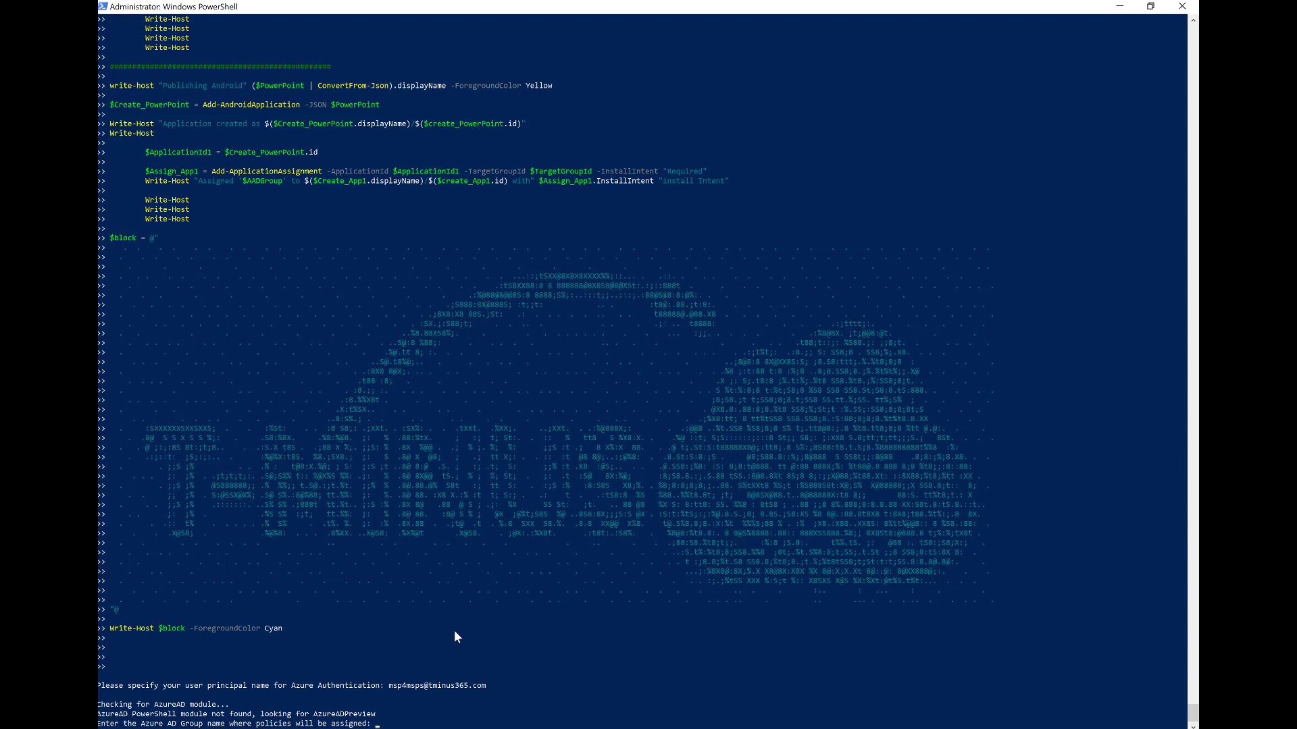
{"action": "type", "text": "M365"}
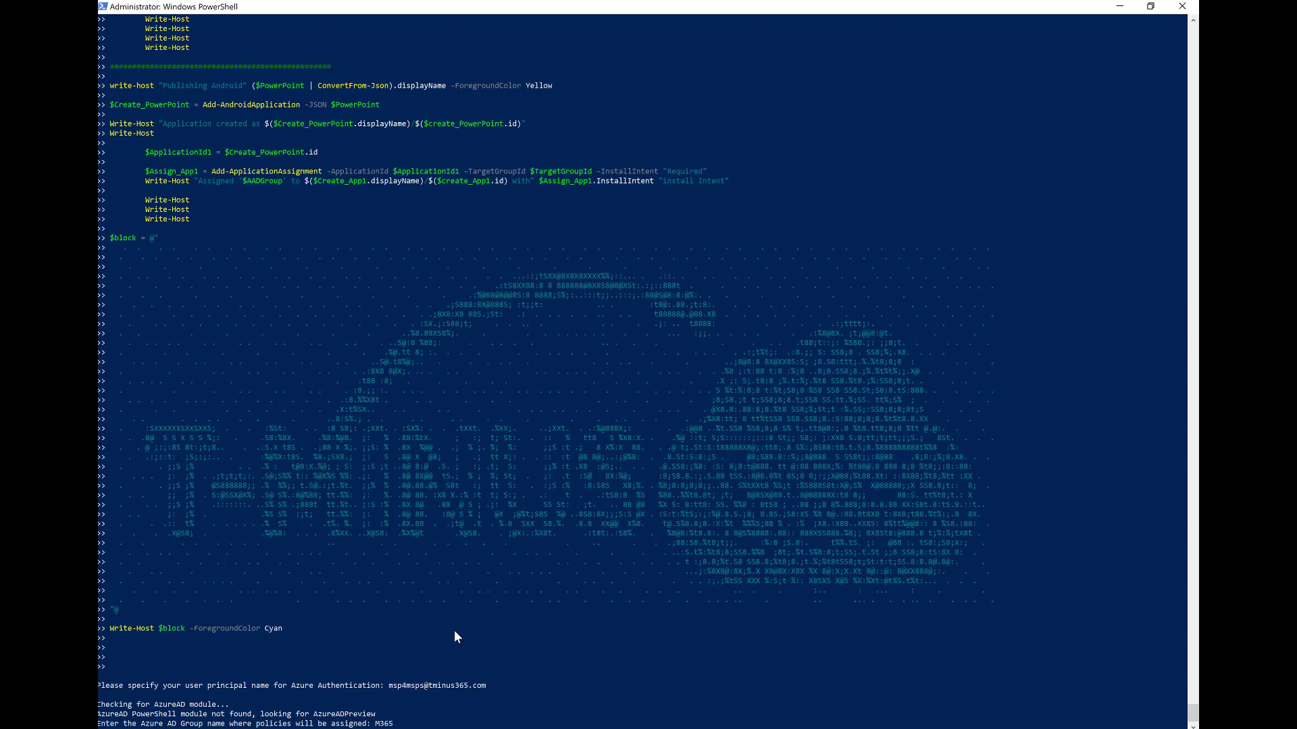
Follow the runbook output until the Android Office apps are published, then switch to the browser
{"action": "scroll", "scroll_direction": "down", "scroll_amount": 3}
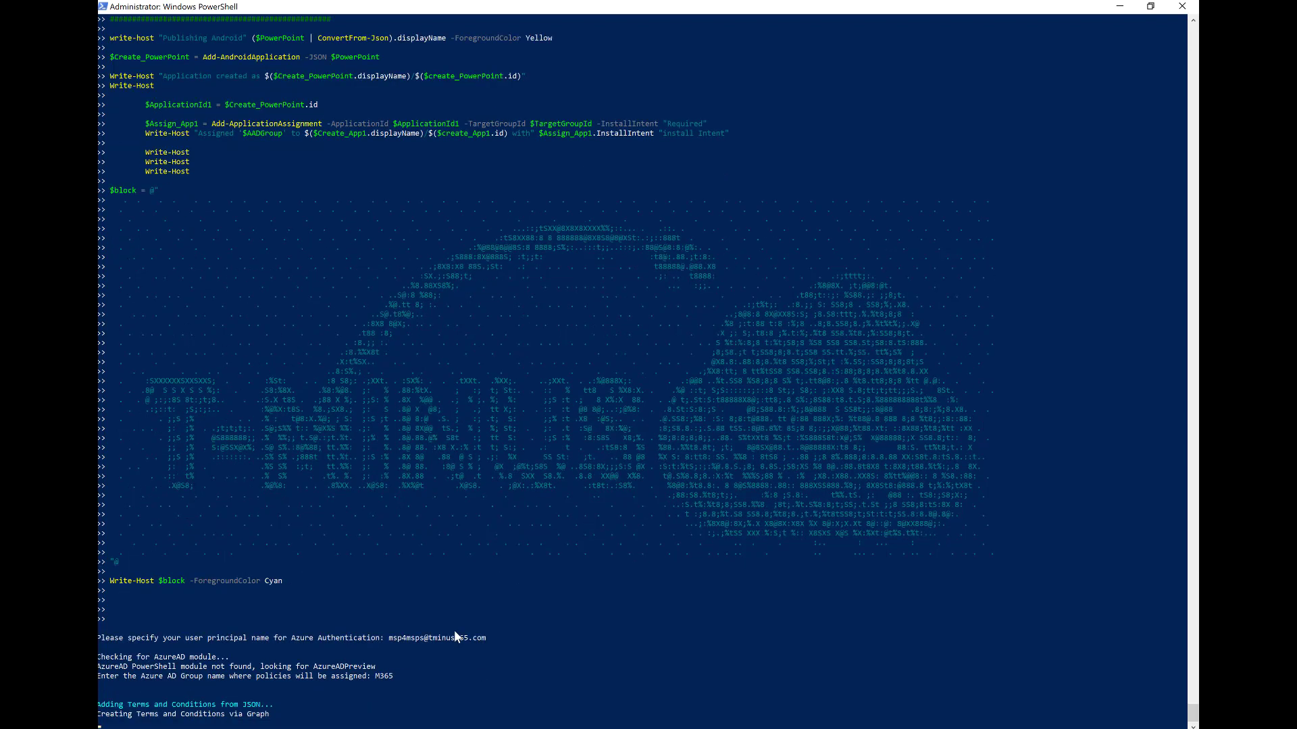
{"action": "scroll", "scroll_direction": "down", "scroll_amount": 3}
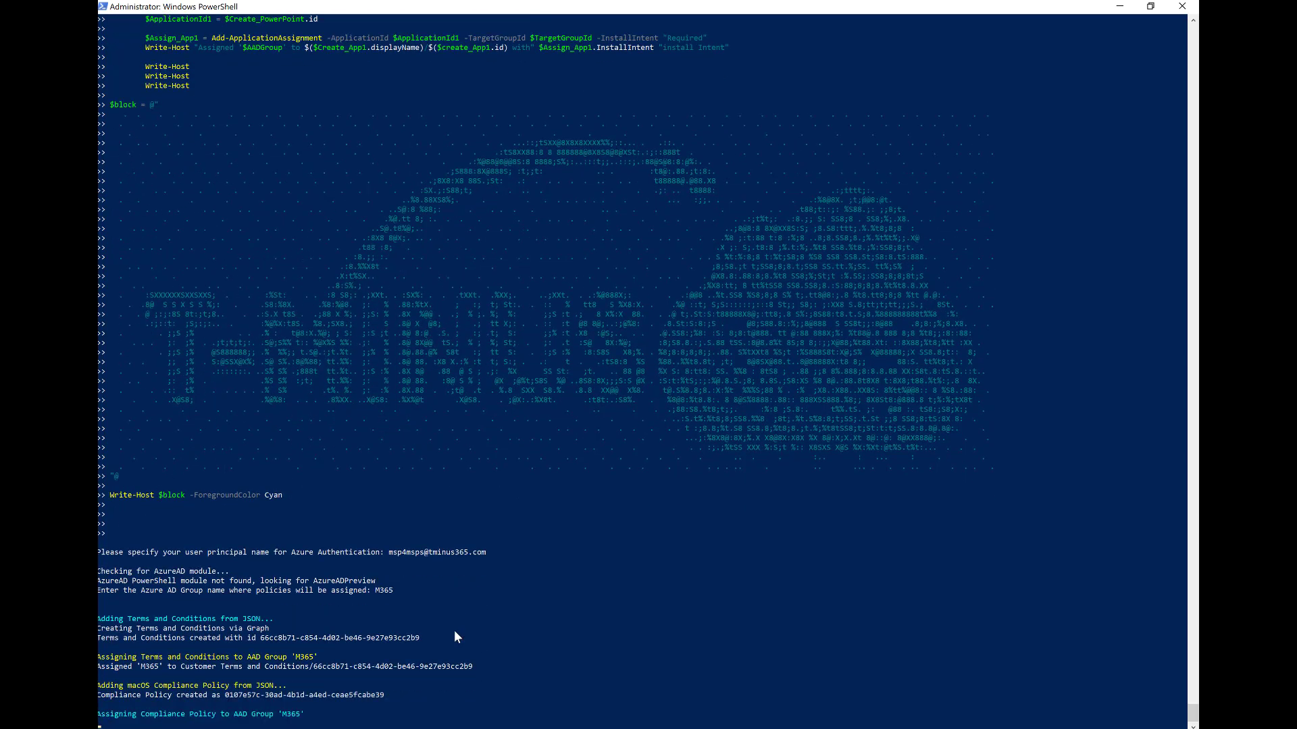
{"action": "scroll", "scroll_direction": "down", "scroll_amount": 3}
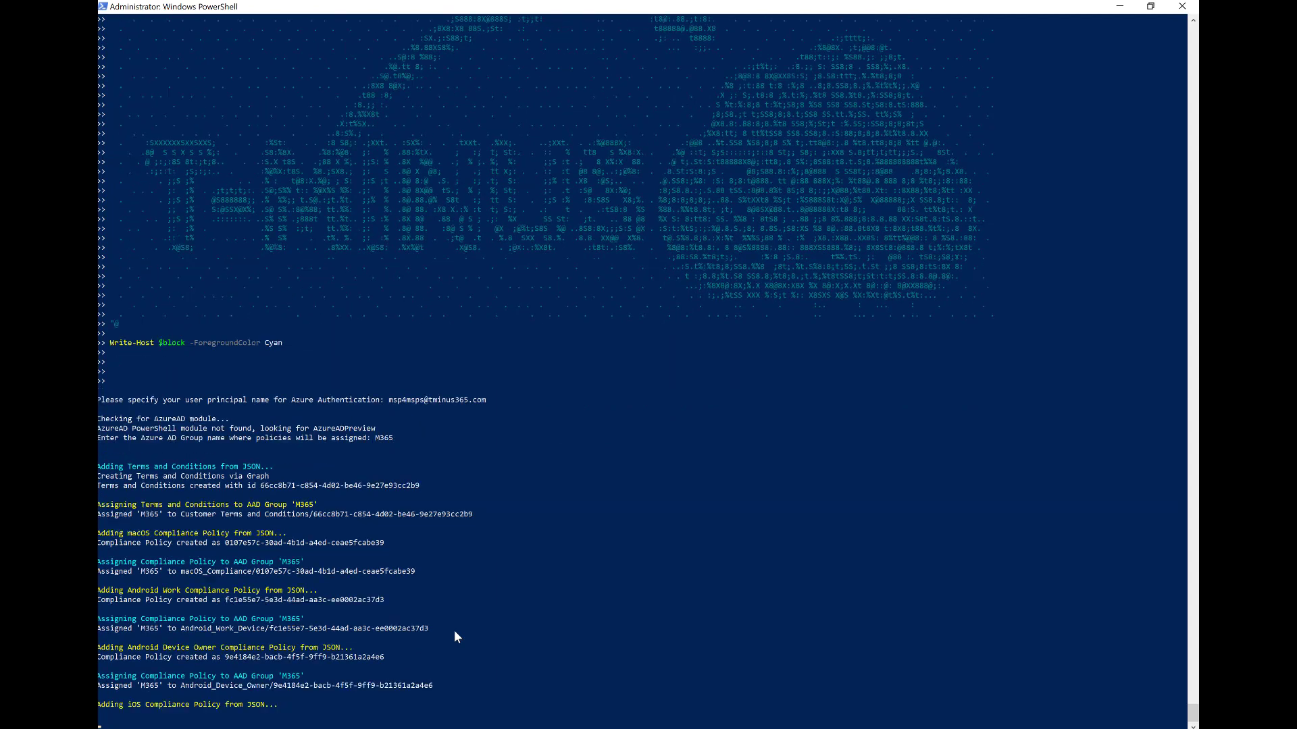
{"action": "scroll", "scroll_direction": "down", "scroll_amount": 3}
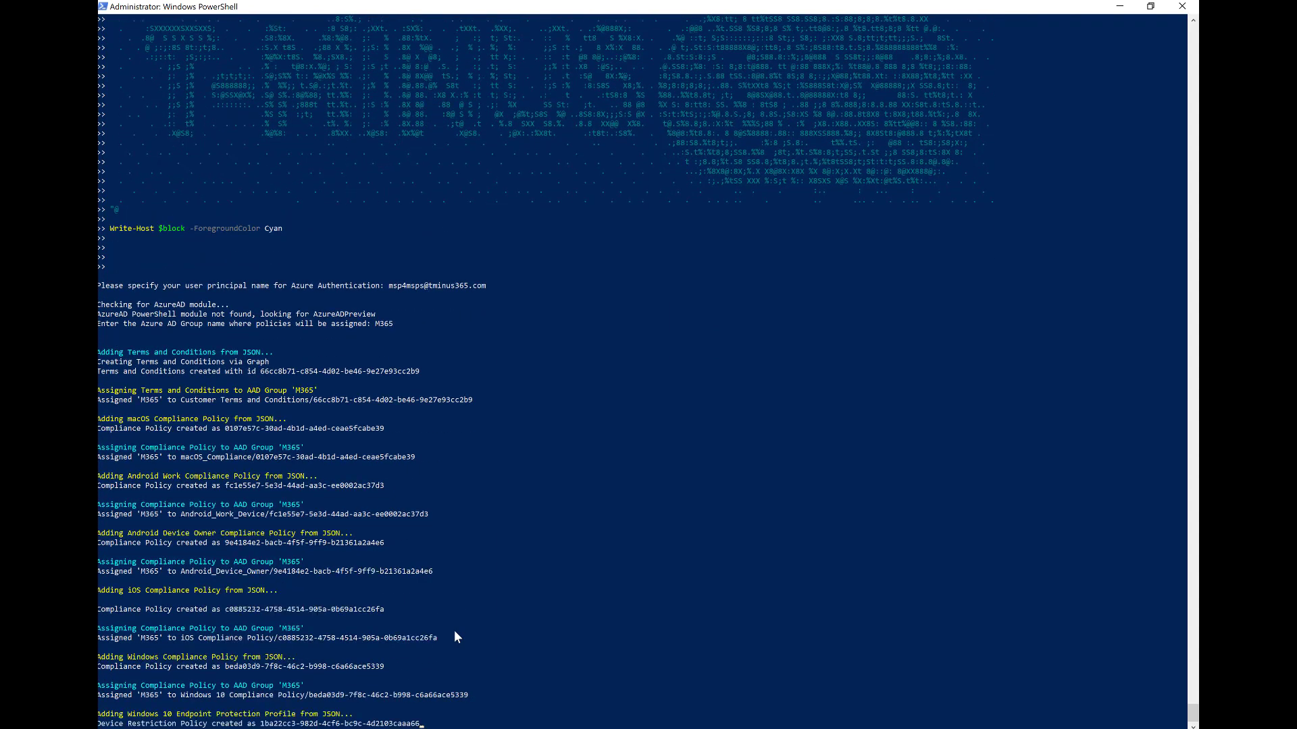
{"action": "scroll", "scroll_direction": "down", "scroll_amount": 3}
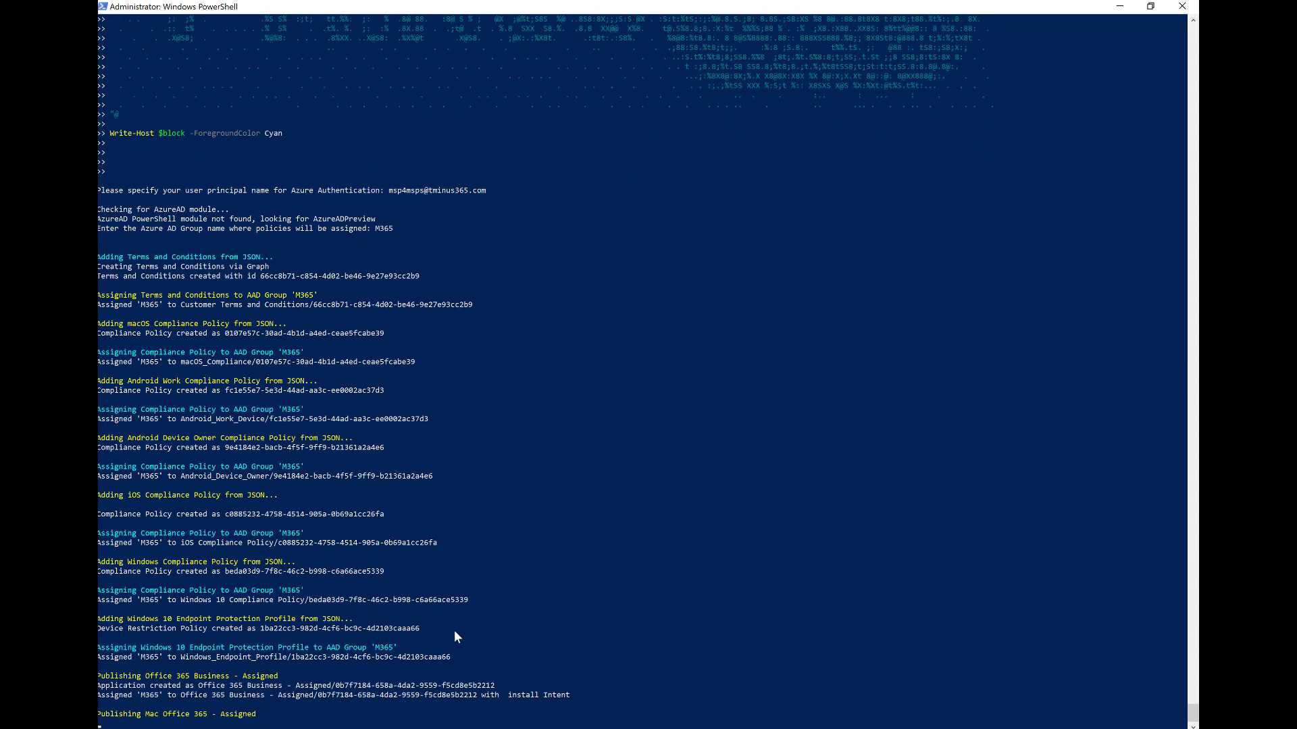
{"action": "scroll", "scroll_direction": "down", "scroll_amount": 3}
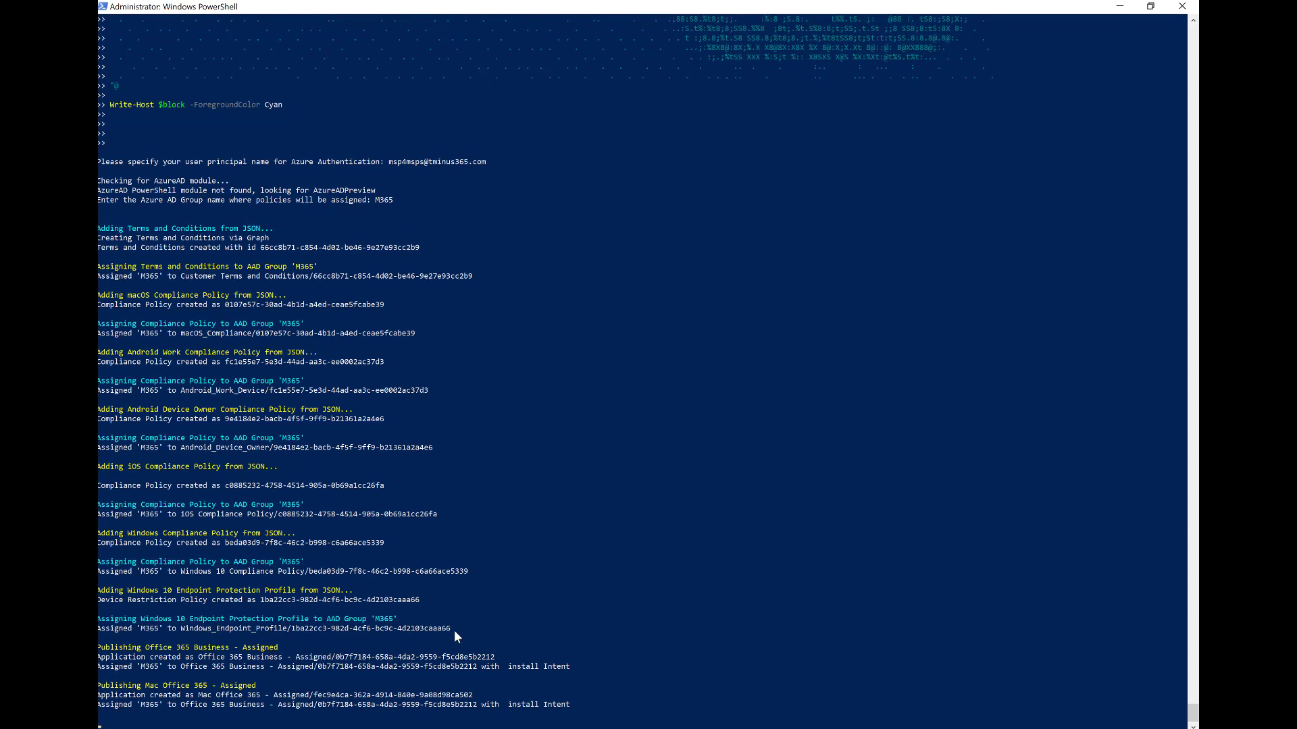
{"action": "scroll", "scroll_direction": "down", "scroll_amount": 3}
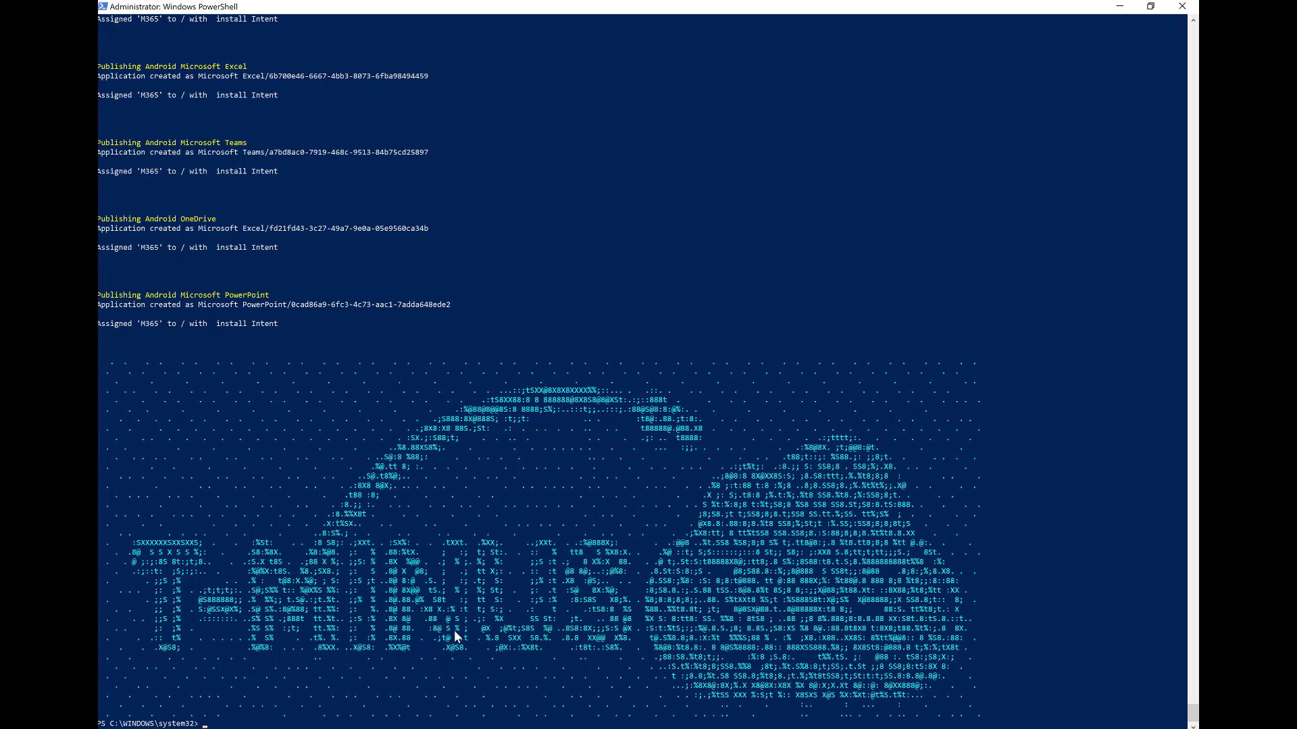
{"action": "mouse_move", "coordinate": [318, 233]}
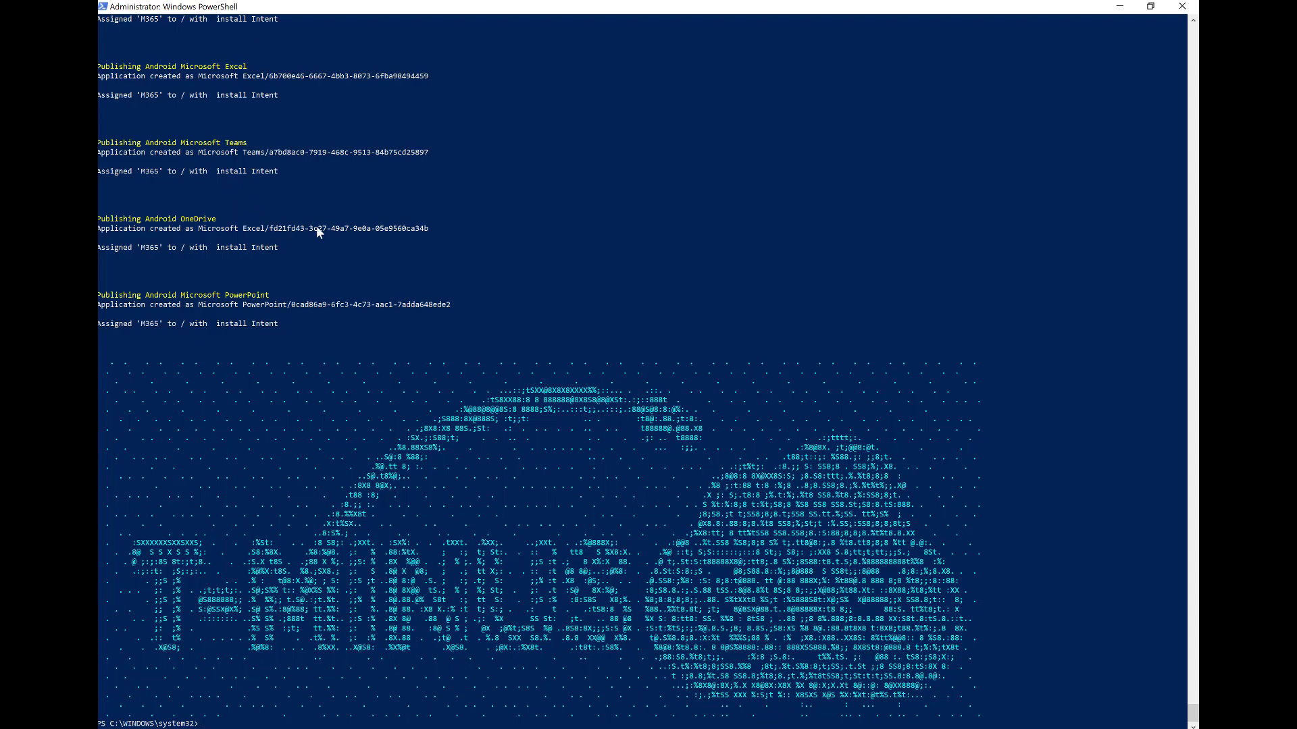
{"action": "key", "text": "alt+tab"}
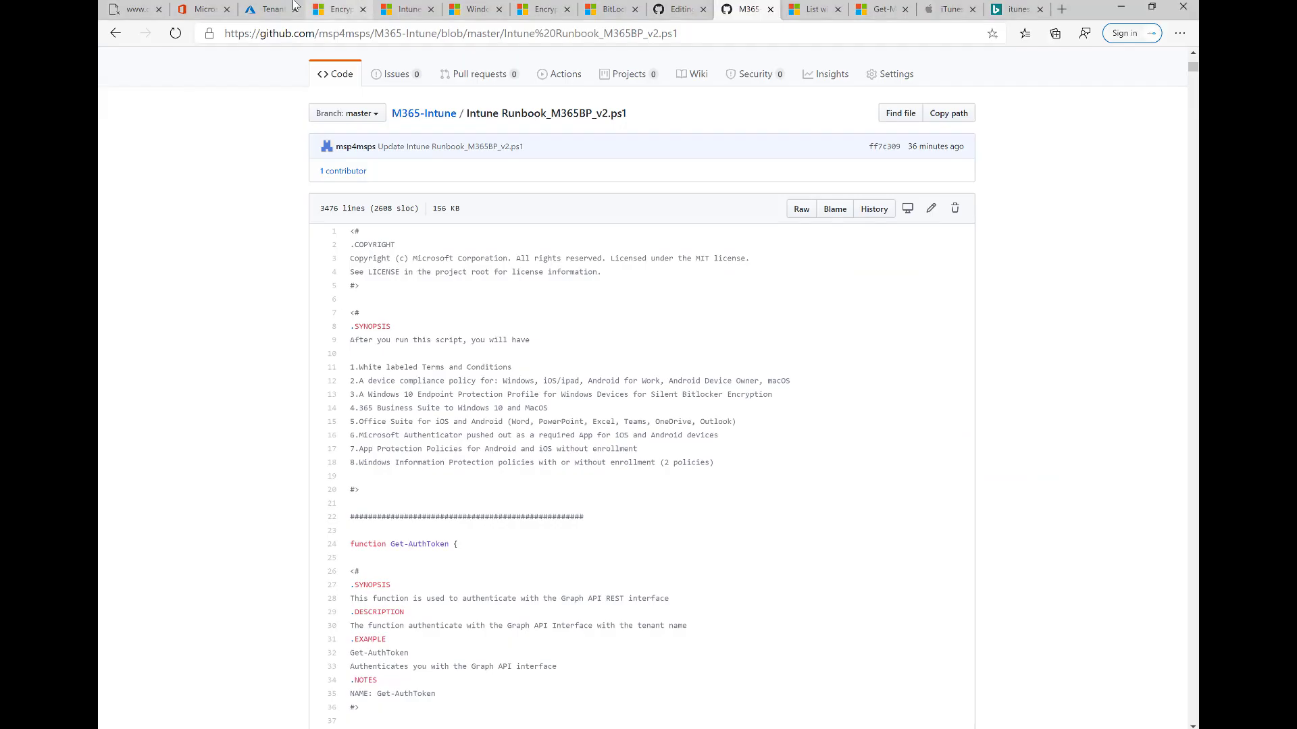
Open the runbook-created Customer Terms and Conditions in Tenant admin > Terms and conditions
{"action": "left_click", "coordinate": [268, 9]}
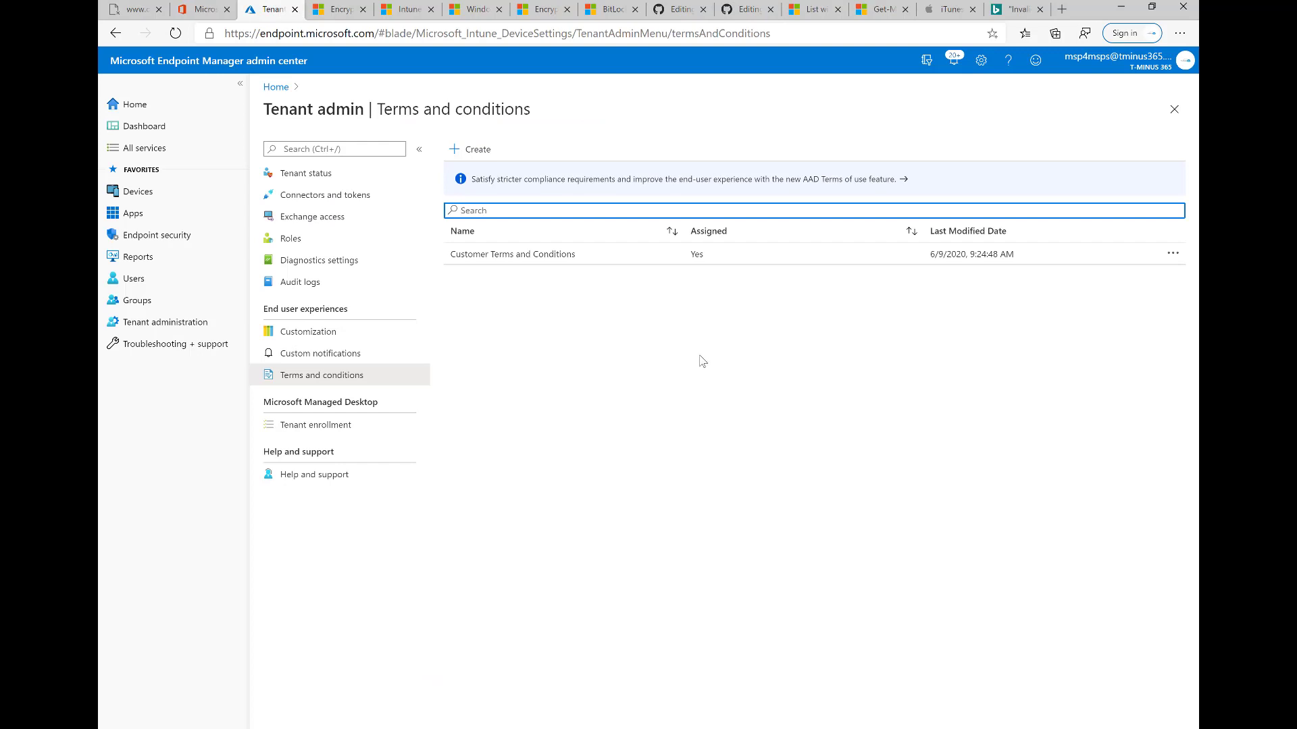
{"action": "mouse_move", "coordinate": [509, 364]}
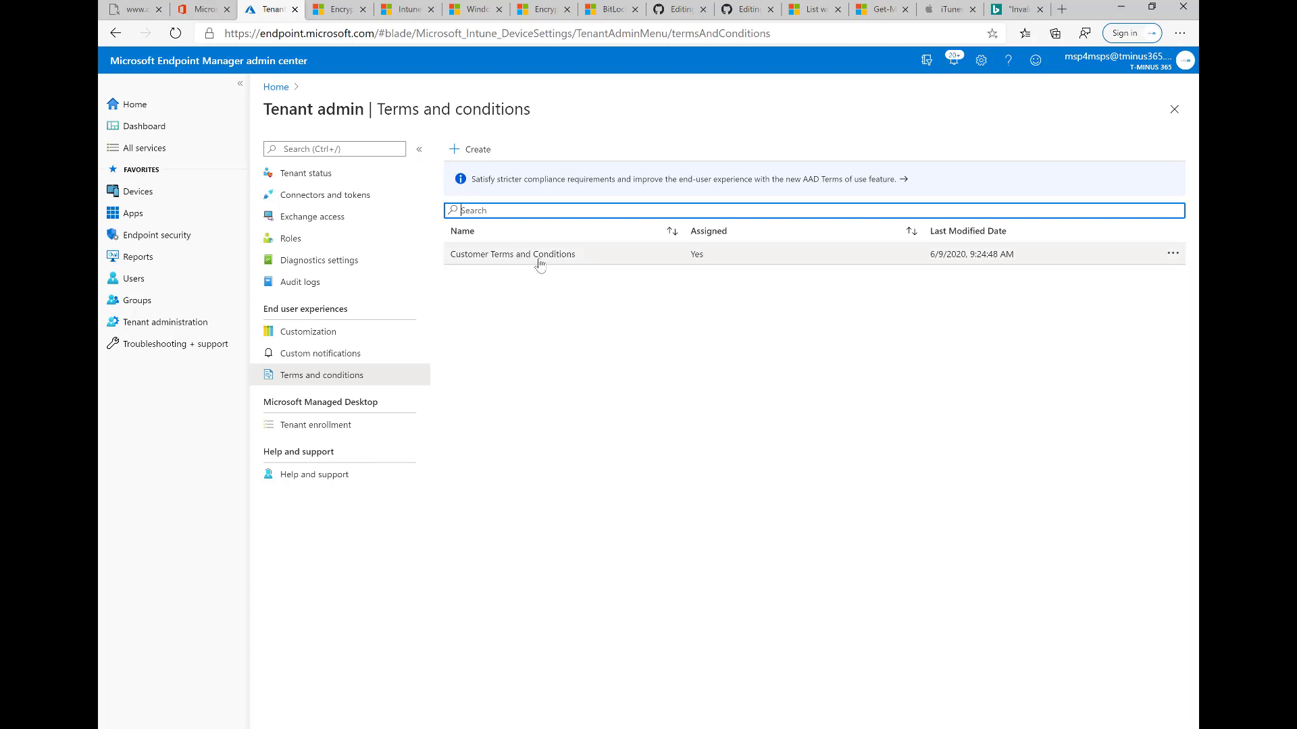
{"action": "mouse_move", "coordinate": [566, 259]}
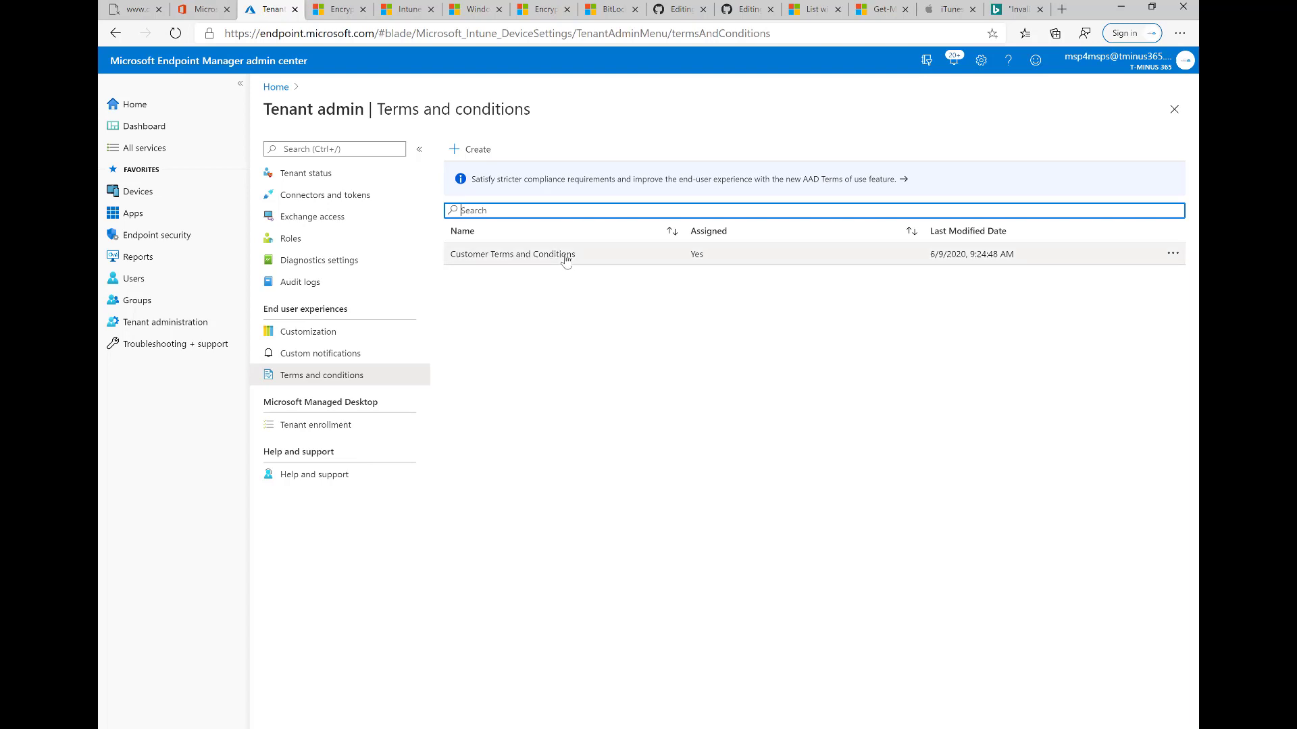
{"action": "left_click", "coordinate": [512, 254]}
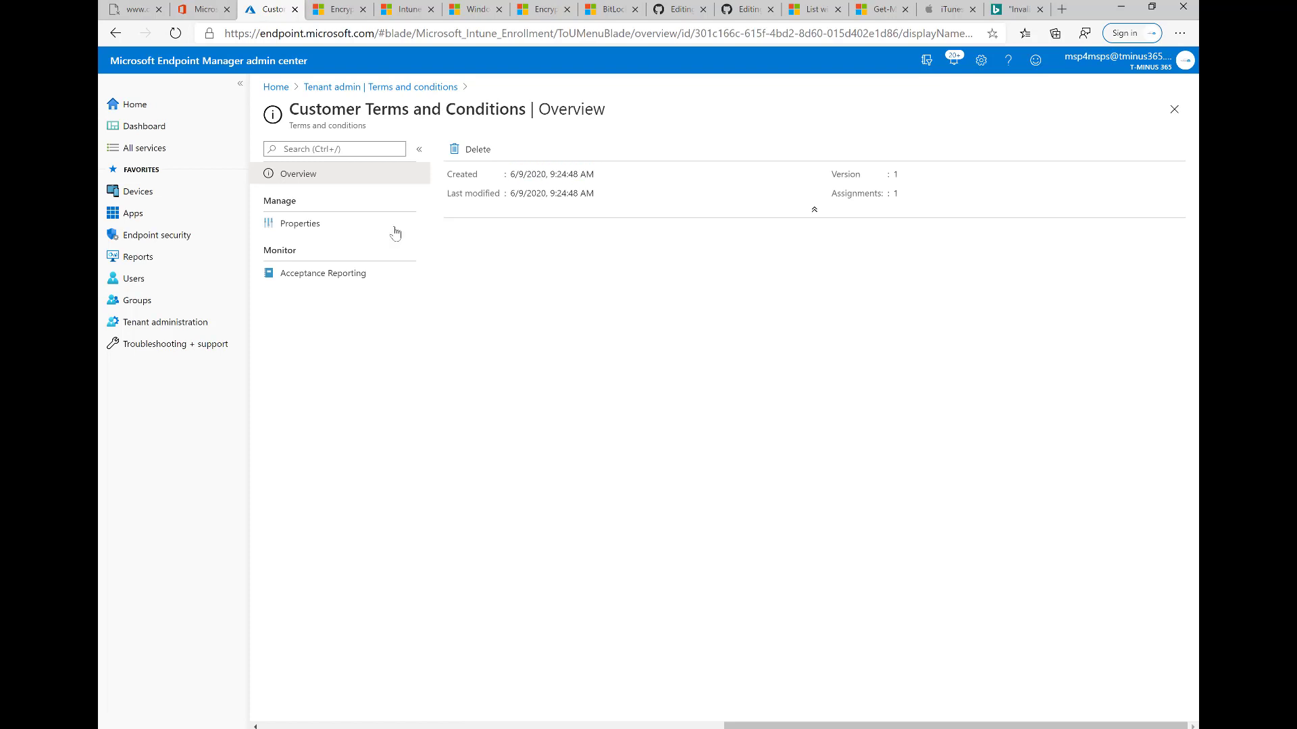
Check the Customer Terms and Conditions wording and M365 assignment, then return to the terms list
{"action": "left_click", "coordinate": [299, 224]}
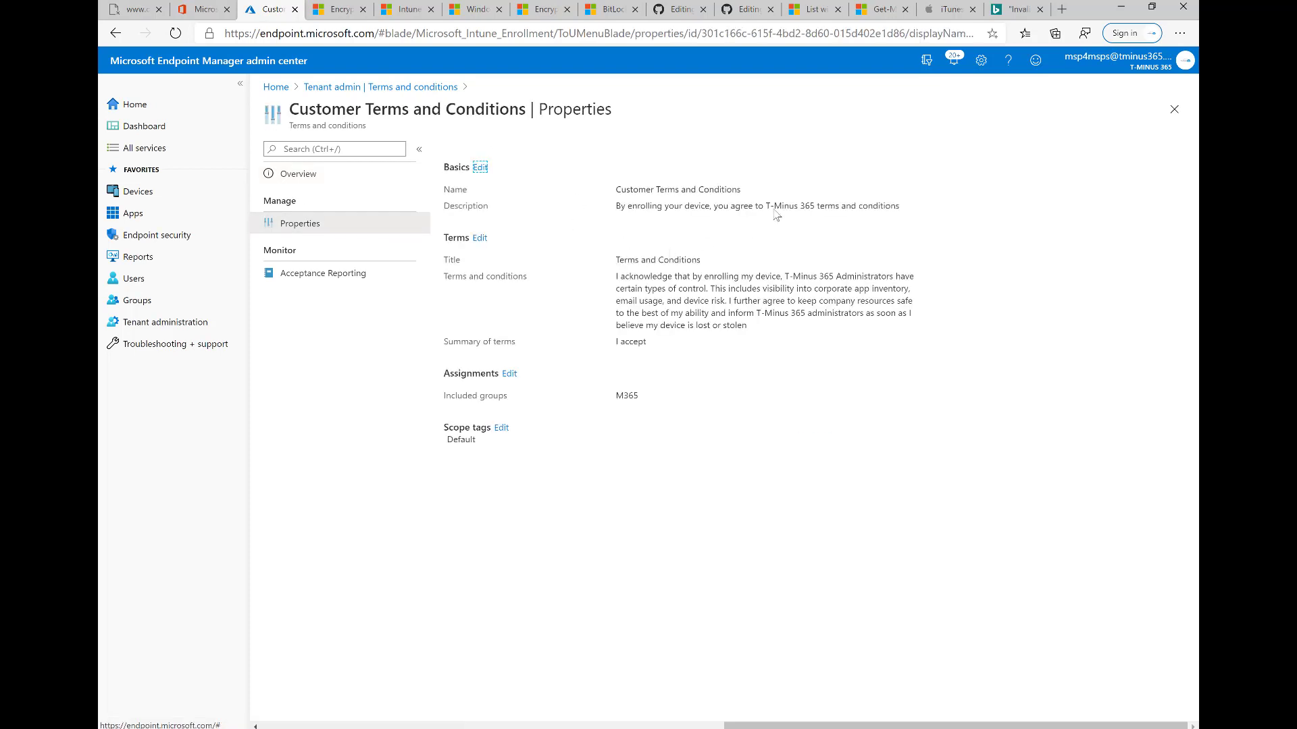
{"action": "mouse_move", "coordinate": [776, 201]}
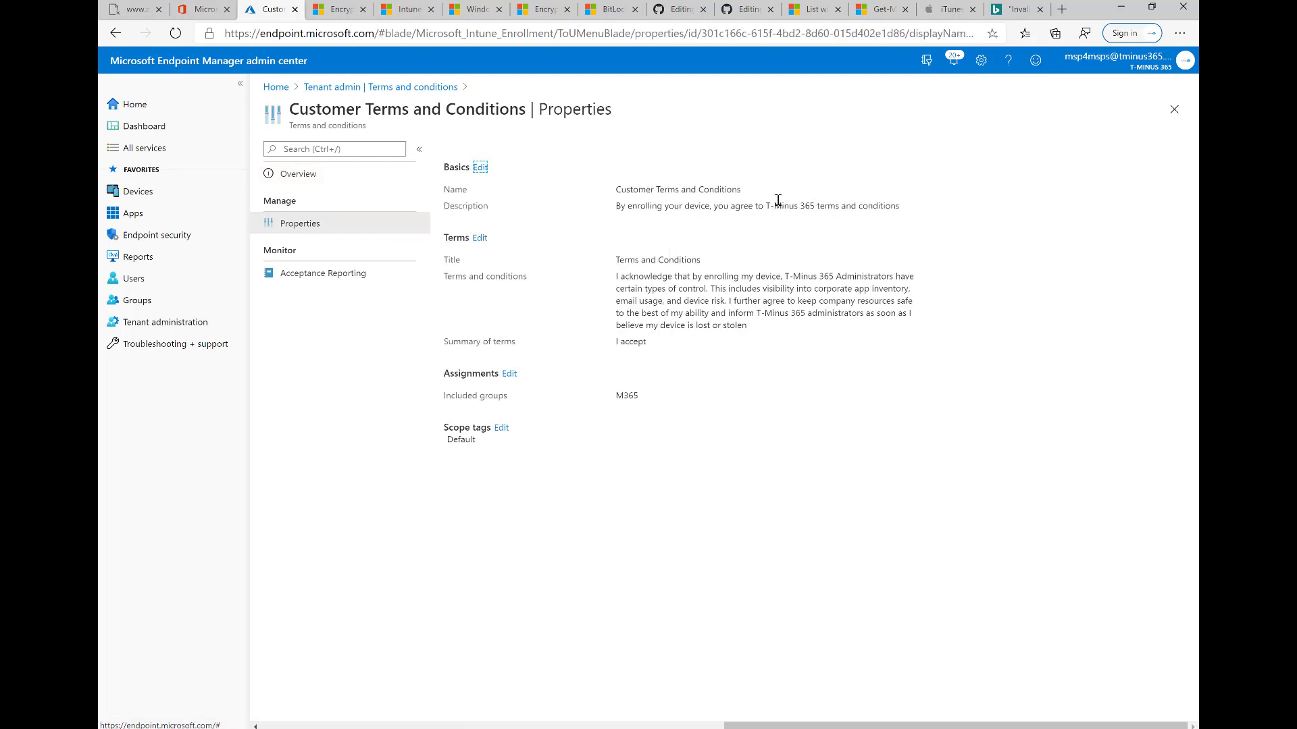
{"action": "mouse_move", "coordinate": [799, 221]}
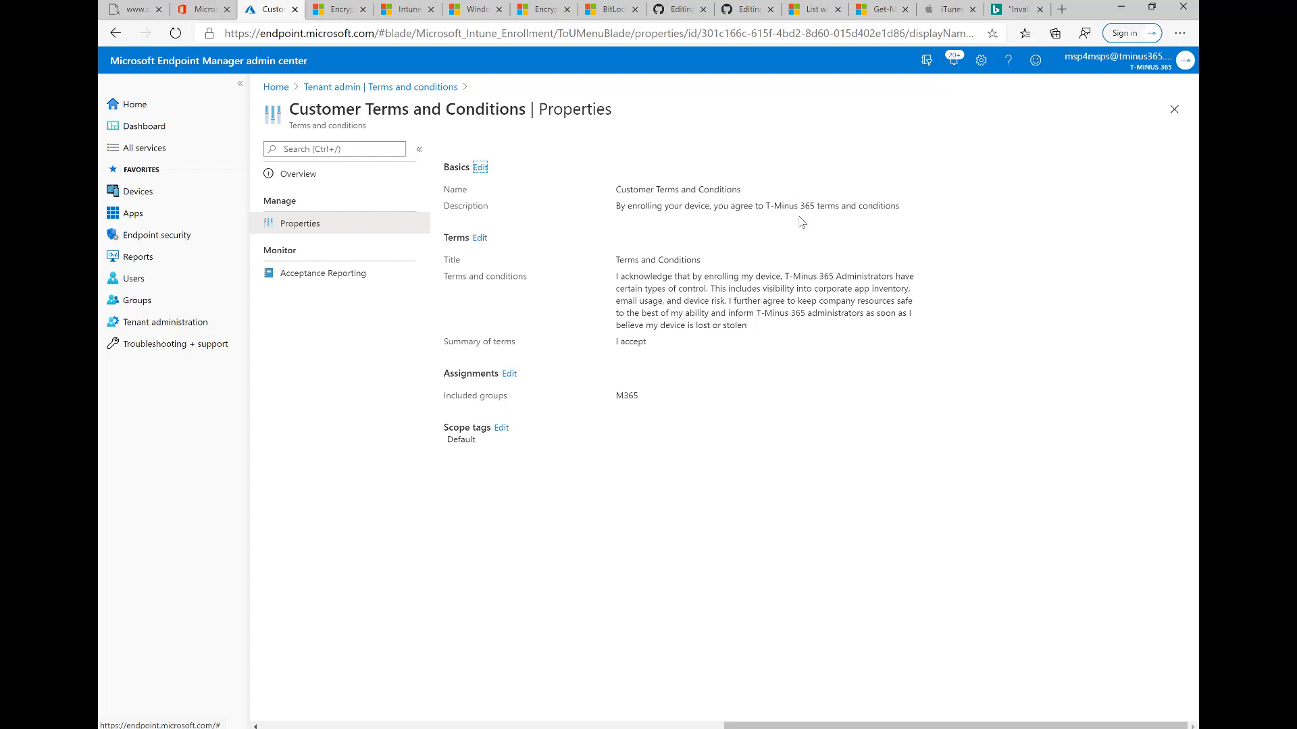
{"action": "mouse_move", "coordinate": [761, 314]}
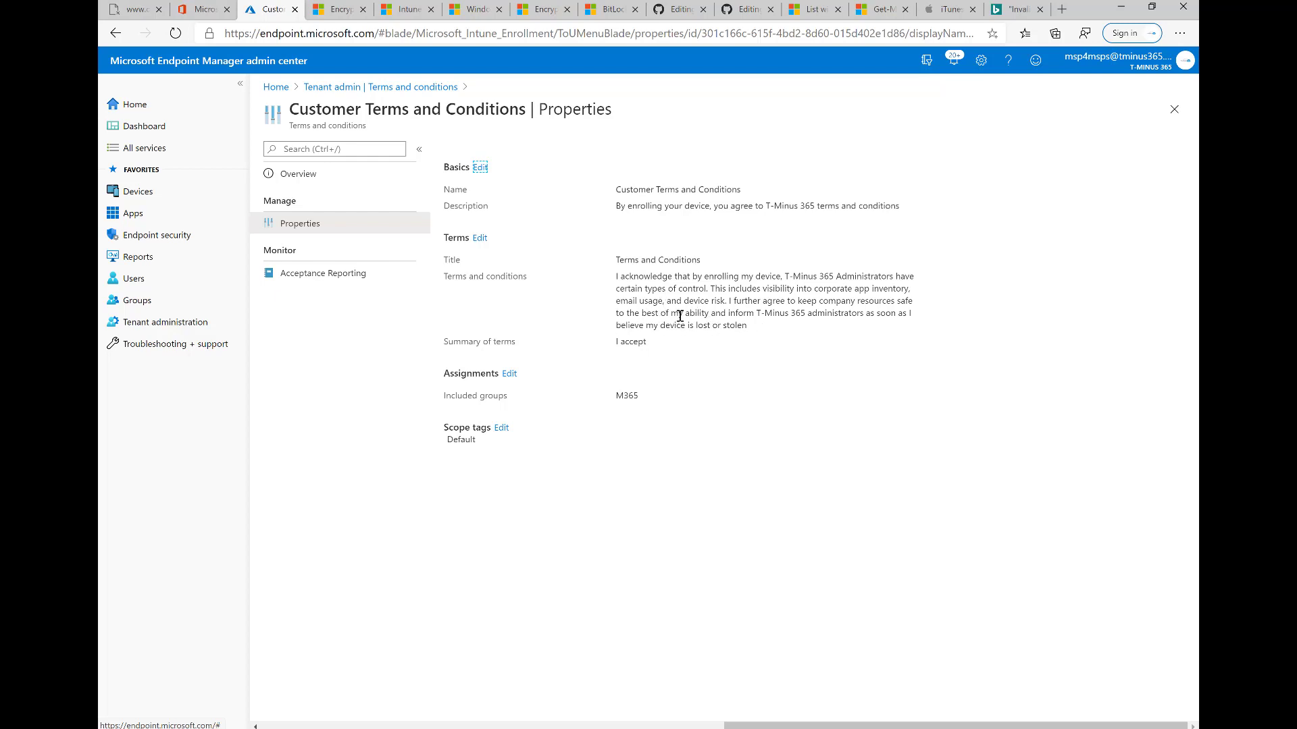
{"action": "mouse_move", "coordinate": [708, 298]}
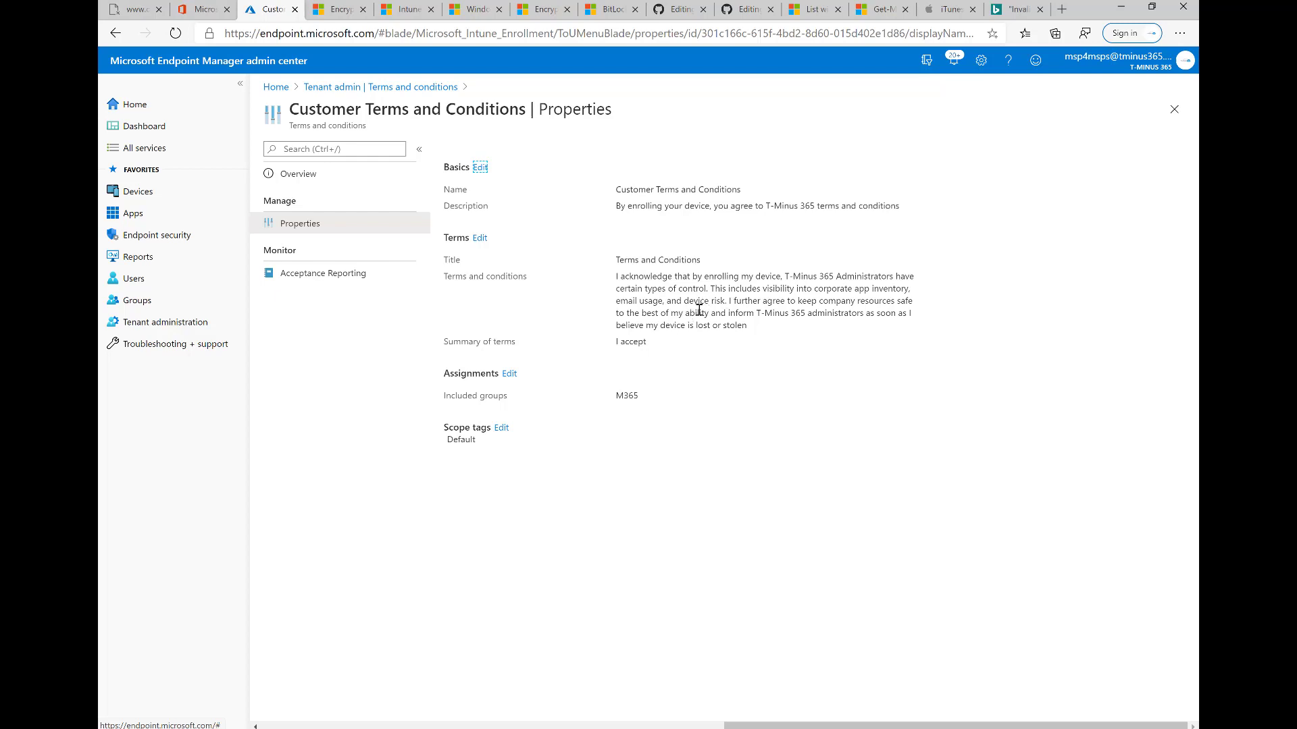
{"action": "mouse_move", "coordinate": [686, 318]}
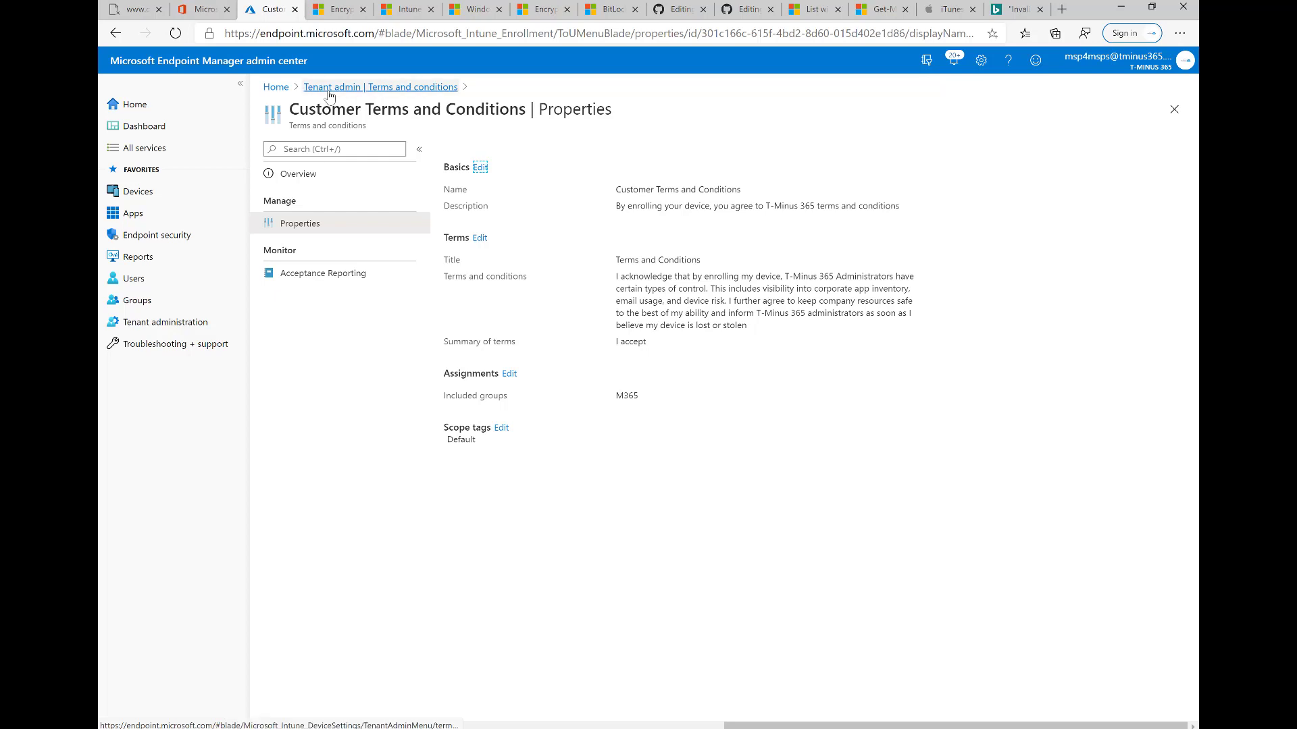
{"action": "left_click", "coordinate": [380, 86]}
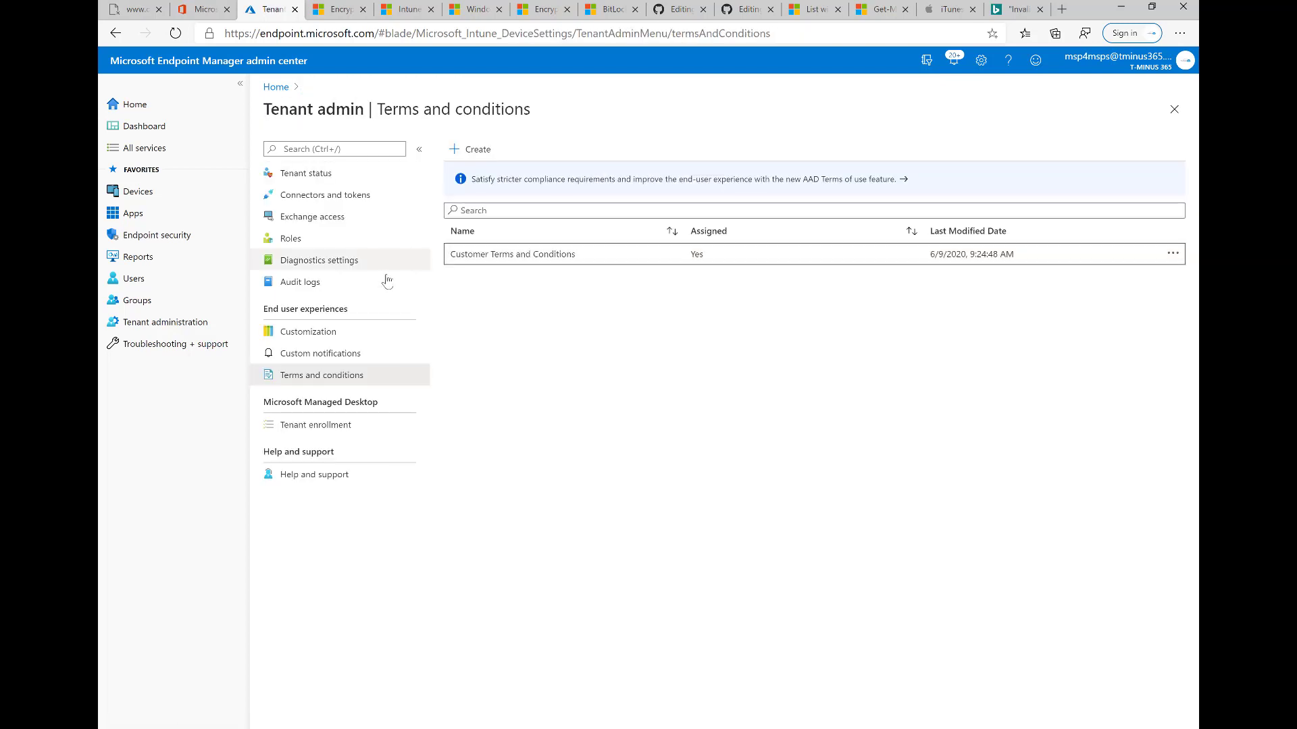
{"action": "mouse_move", "coordinate": [137, 191]}
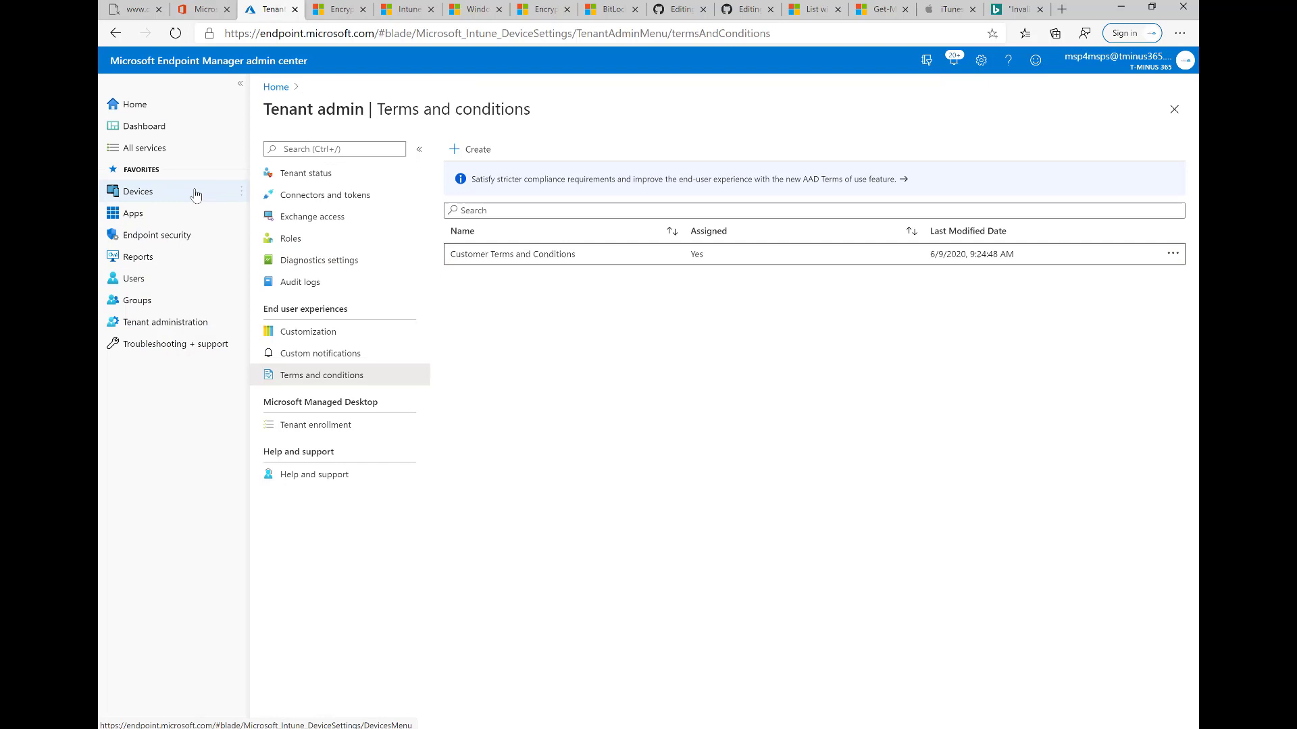
Review the Windows 10 Compliance Policy's required settings and M365 assignment, then return to Devices
{"action": "left_click", "coordinate": [137, 191]}
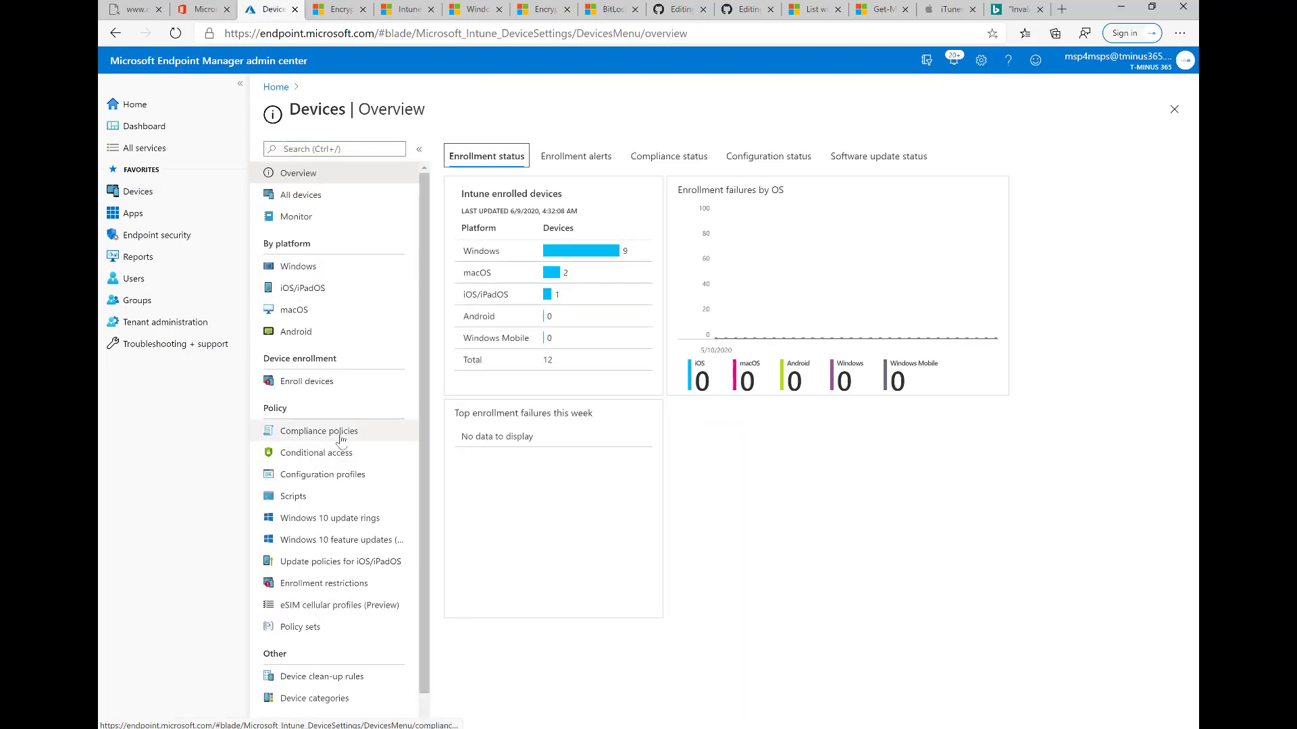
{"action": "left_click", "coordinate": [316, 430]}
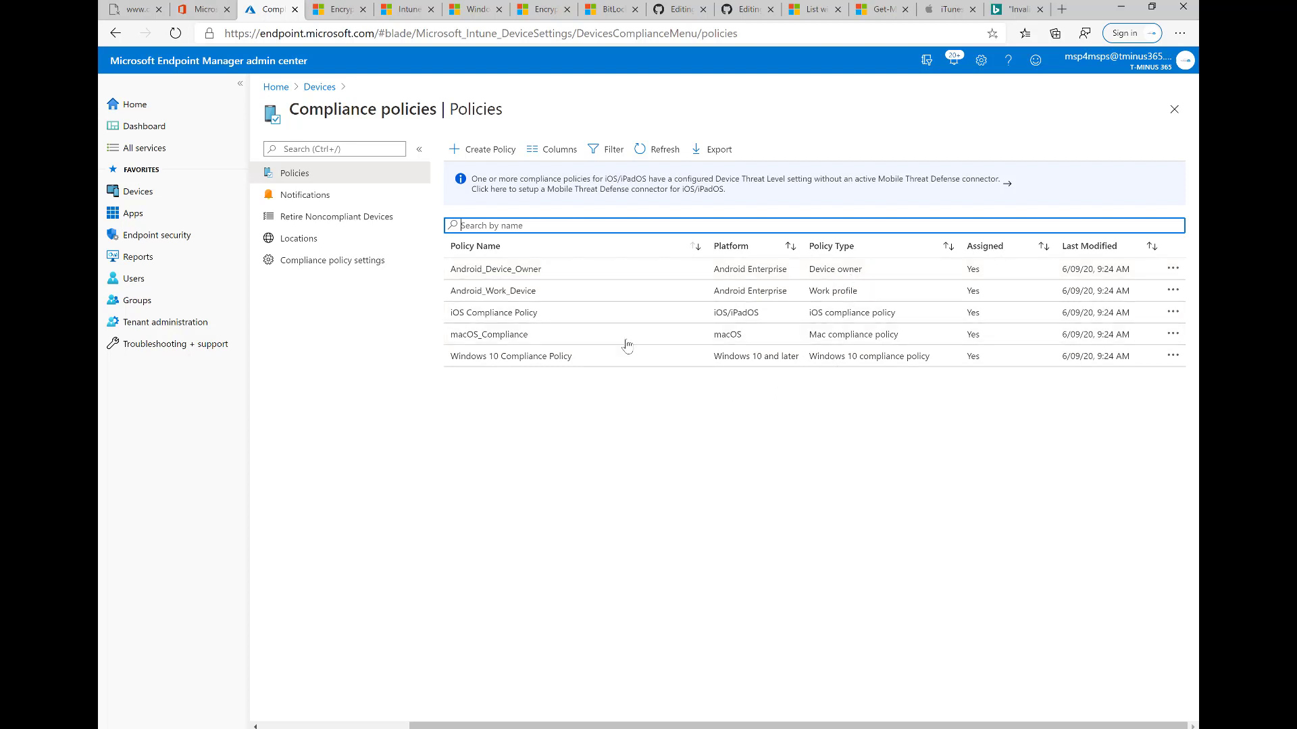
{"action": "left_click", "coordinate": [509, 356]}
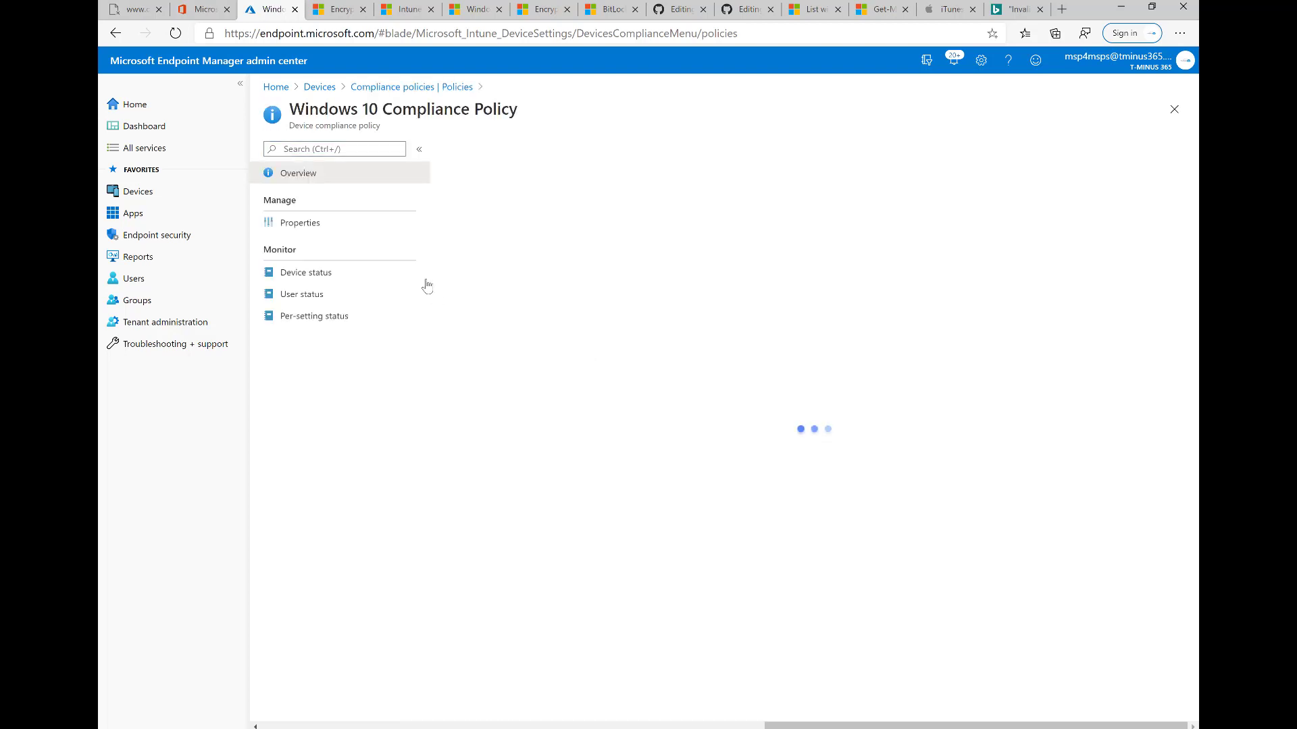
{"action": "left_click", "coordinate": [299, 222]}
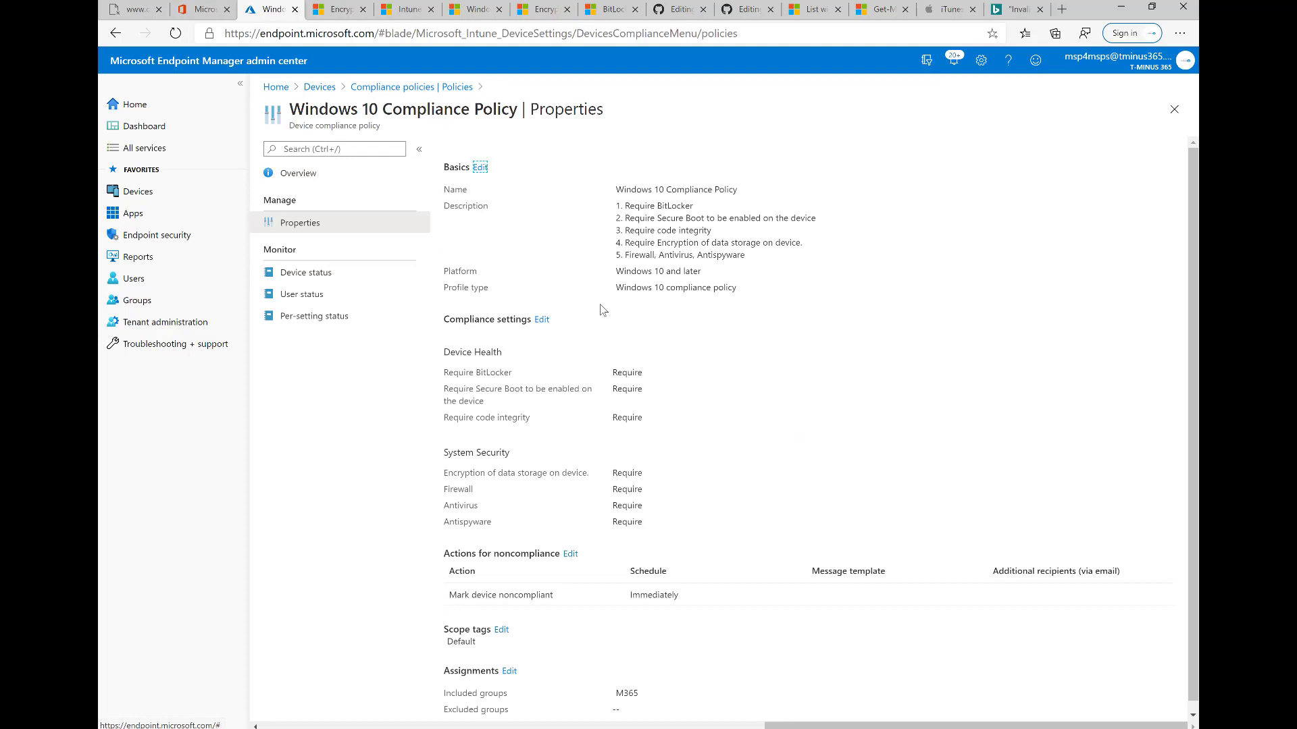
{"action": "mouse_move", "coordinate": [656, 265]}
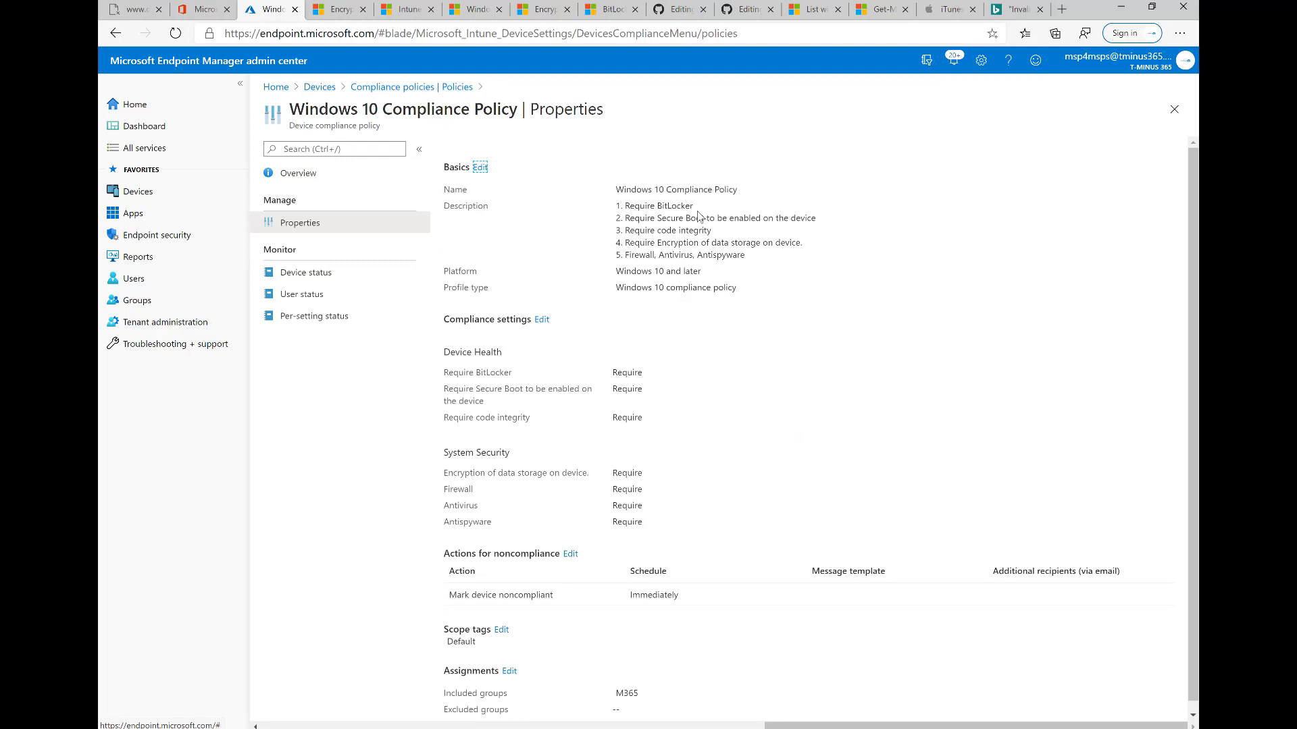
{"action": "mouse_move", "coordinate": [761, 302]}
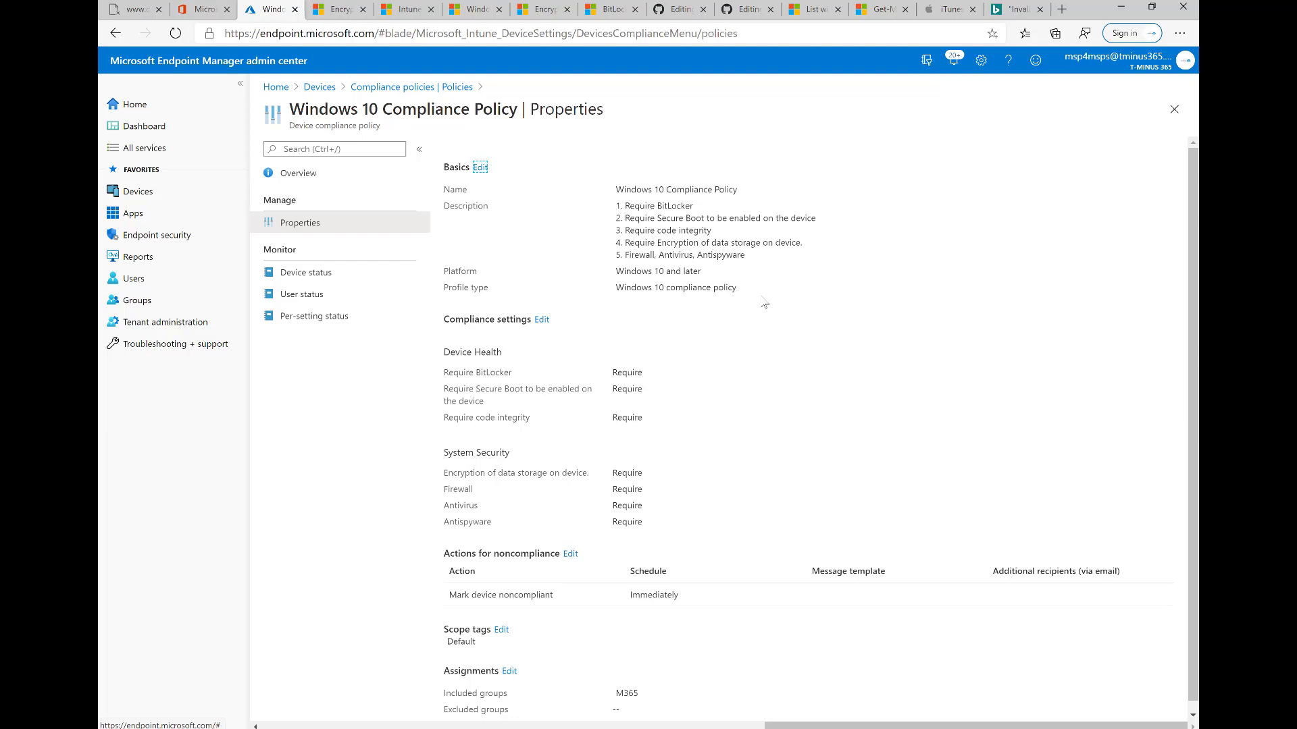
{"action": "scroll", "scroll_direction": "up", "scroll_amount": 3}
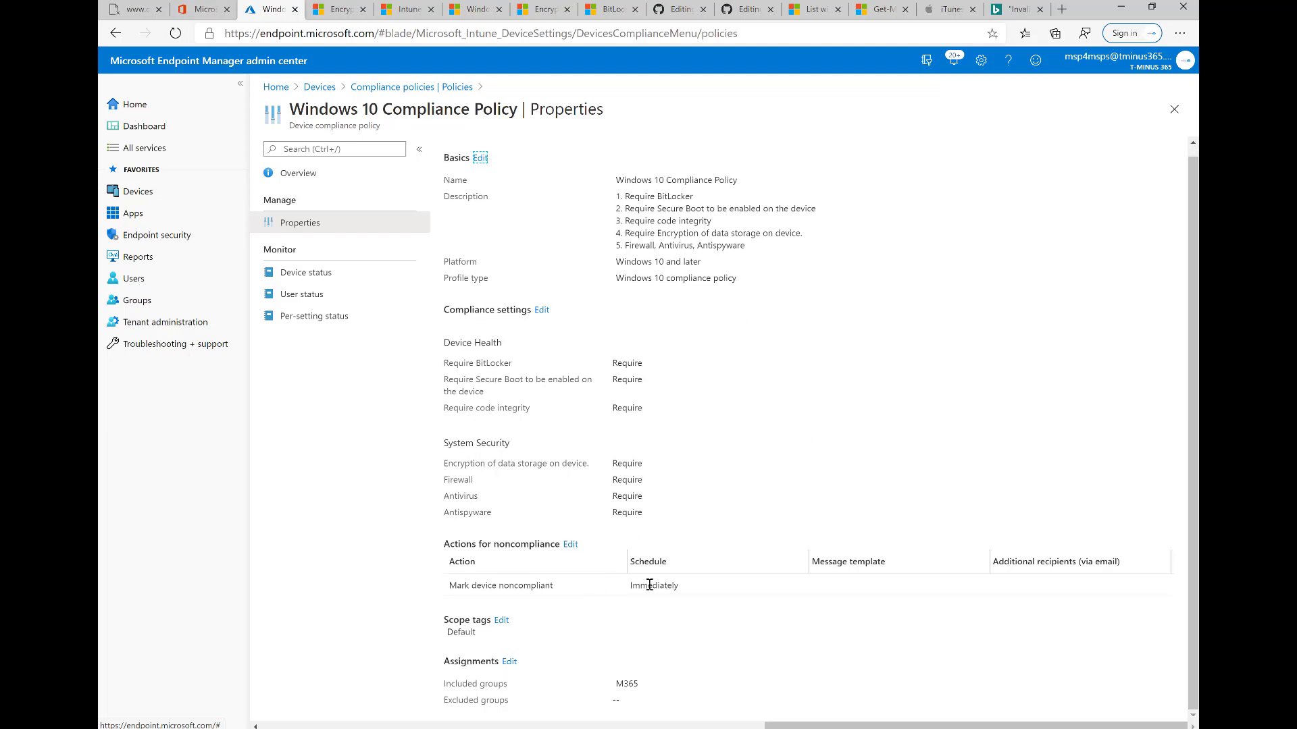
{"action": "mouse_move", "coordinate": [607, 599]}
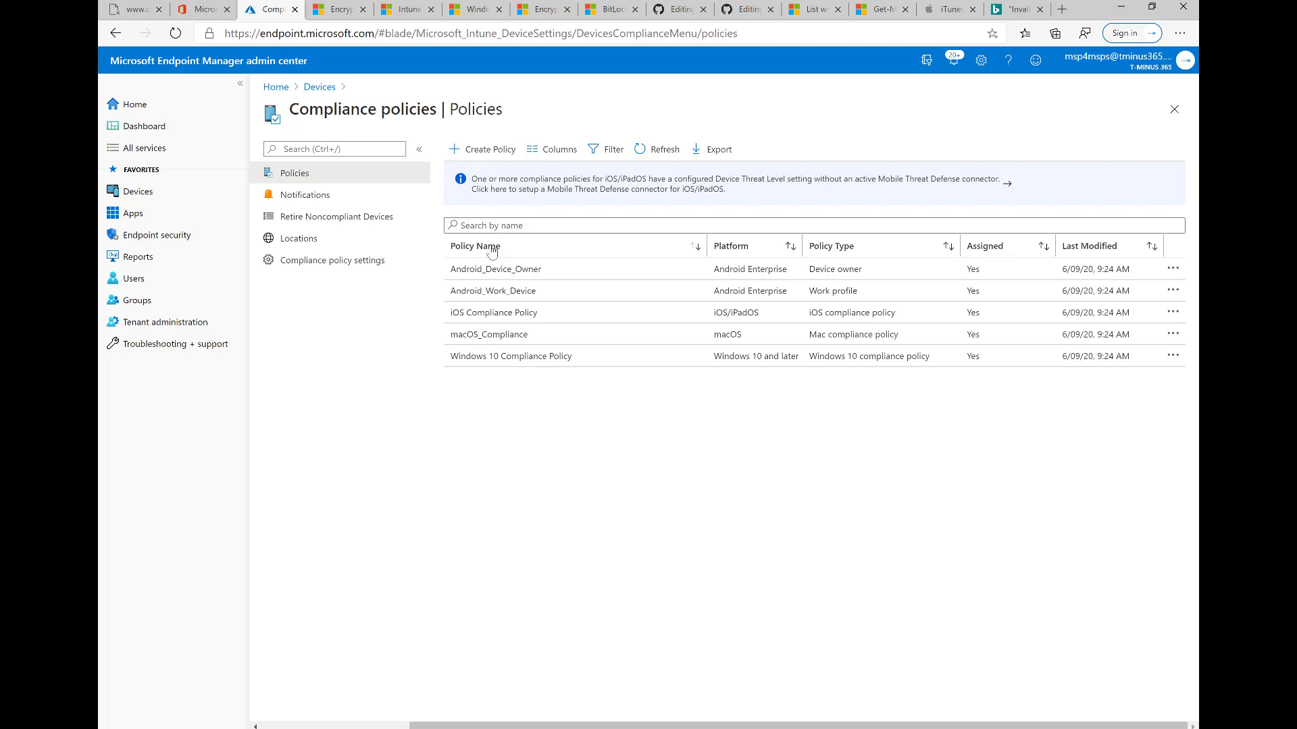
{"action": "left_click", "coordinate": [318, 86]}
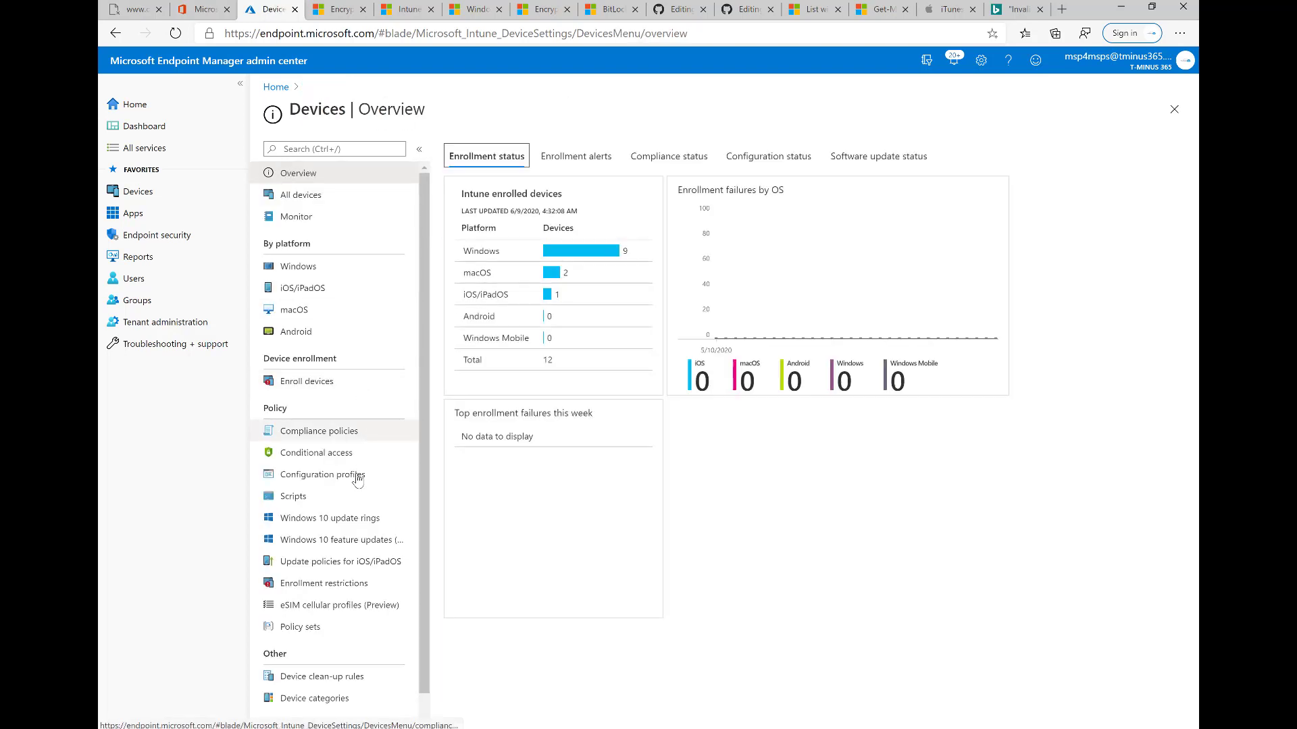
Check that Windows_Endpoint_Profile requires device encryption, then go back to the configuration profiles list
{"action": "left_click", "coordinate": [320, 474]}
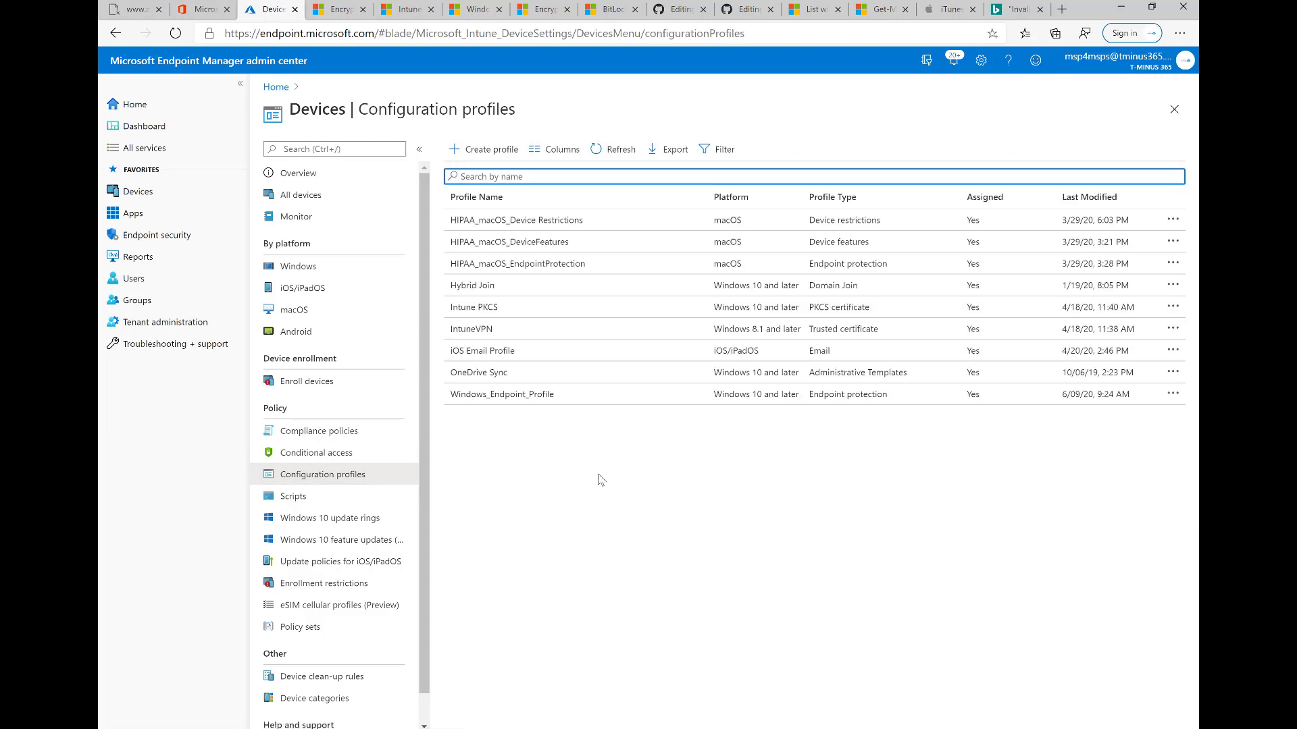
{"action": "mouse_move", "coordinate": [565, 394]}
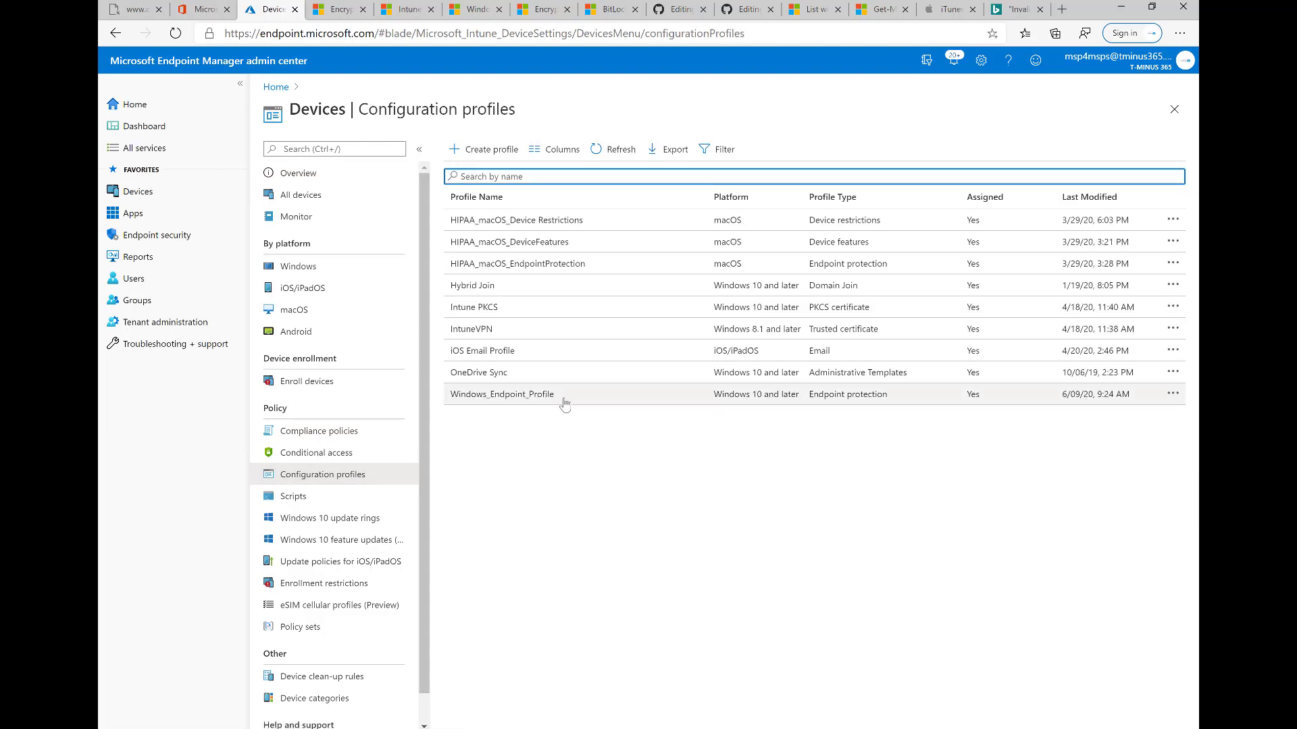
{"action": "left_click", "coordinate": [502, 394]}
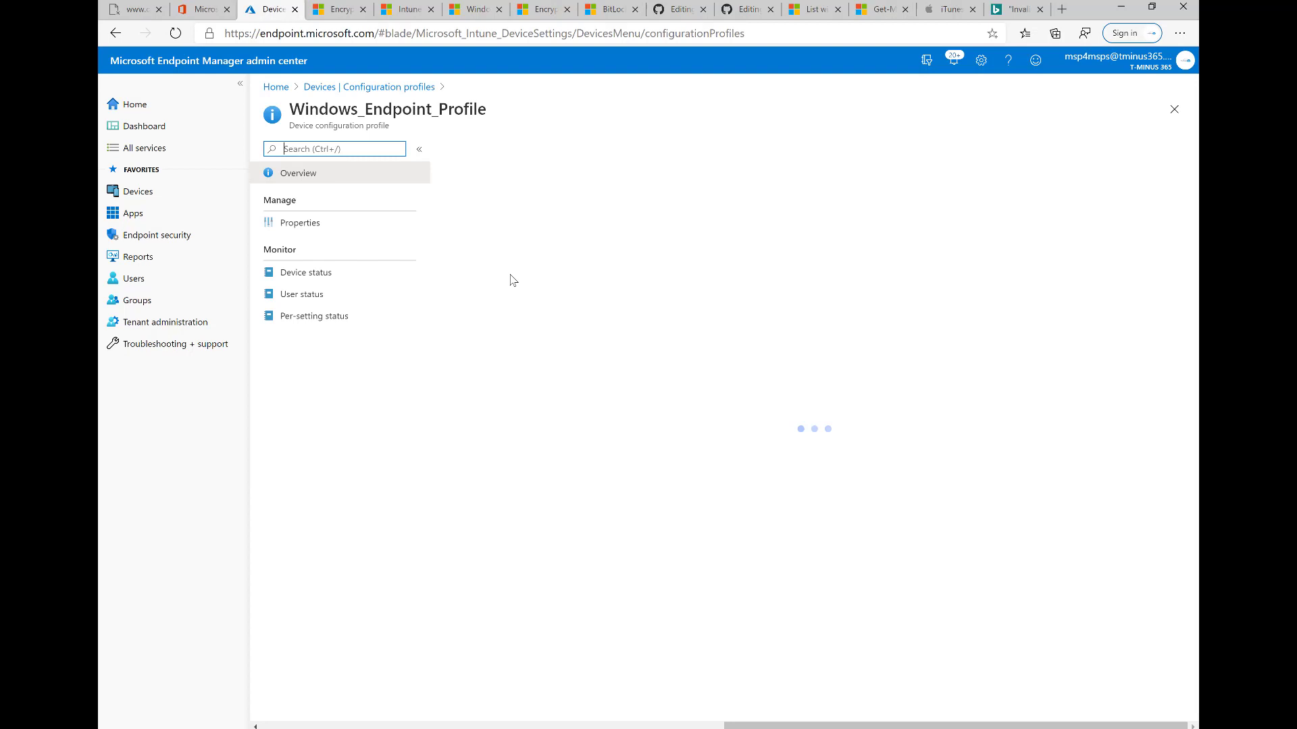
{"action": "left_click", "coordinate": [299, 222]}
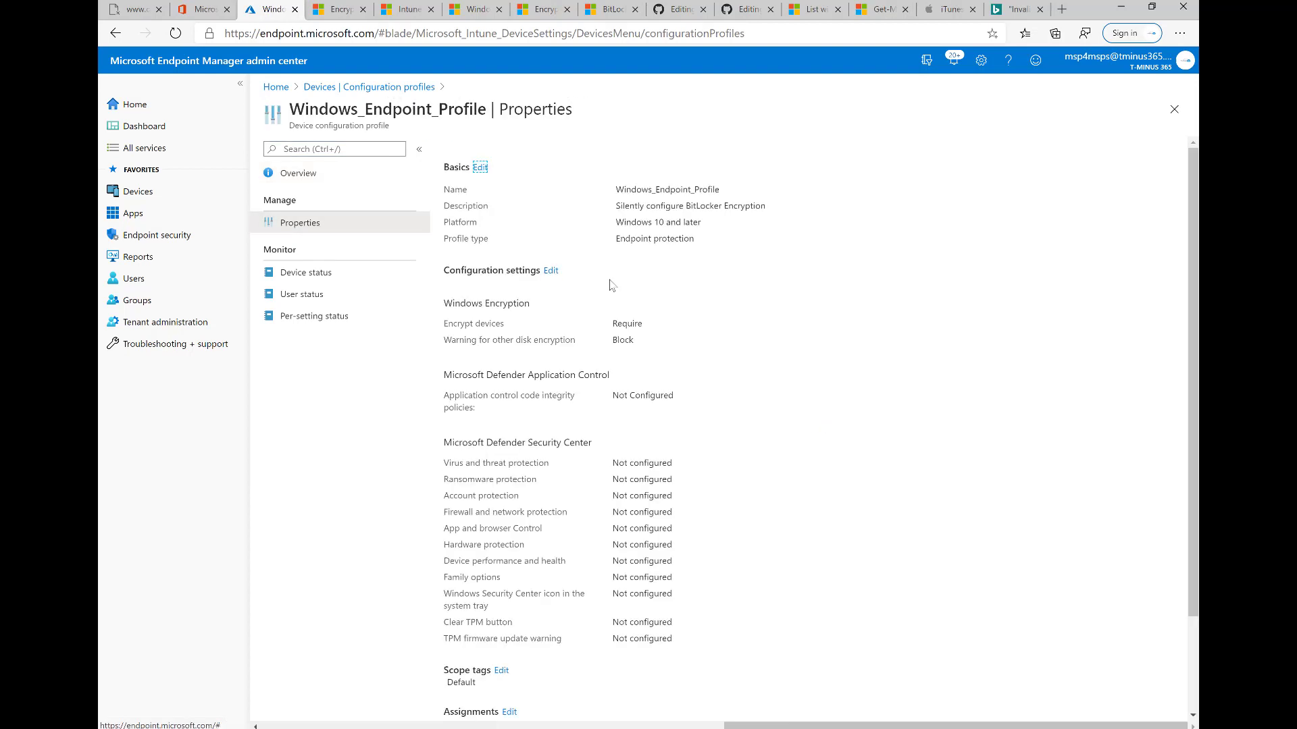
{"action": "mouse_move", "coordinate": [624, 340]}
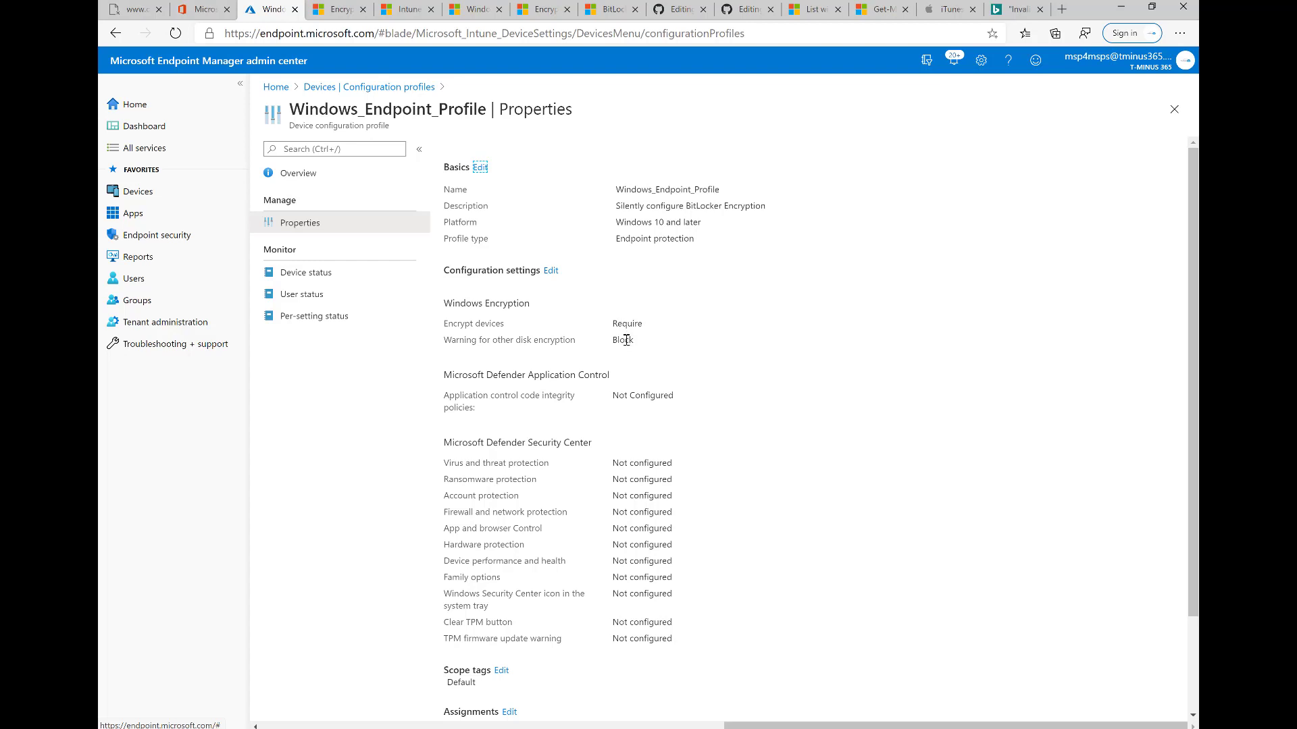
{"action": "mouse_move", "coordinate": [661, 381]}
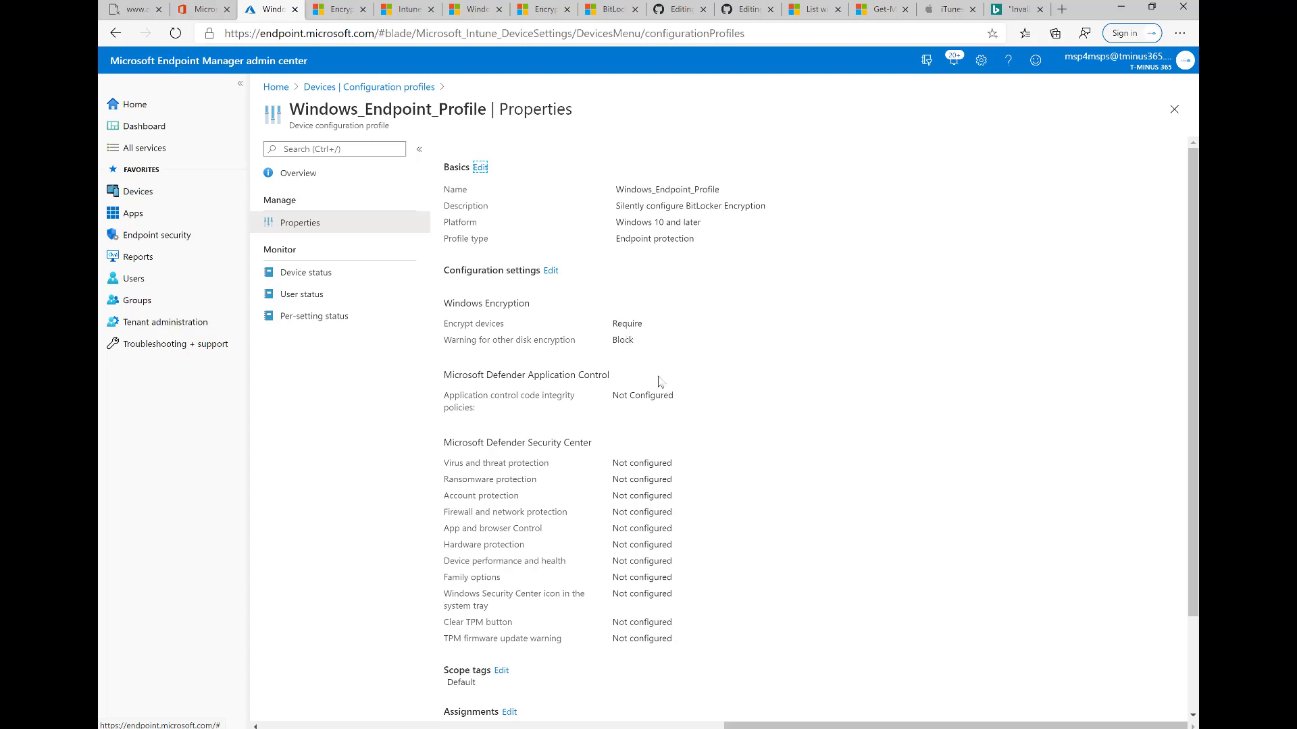
{"action": "mouse_move", "coordinate": [353, 122]}
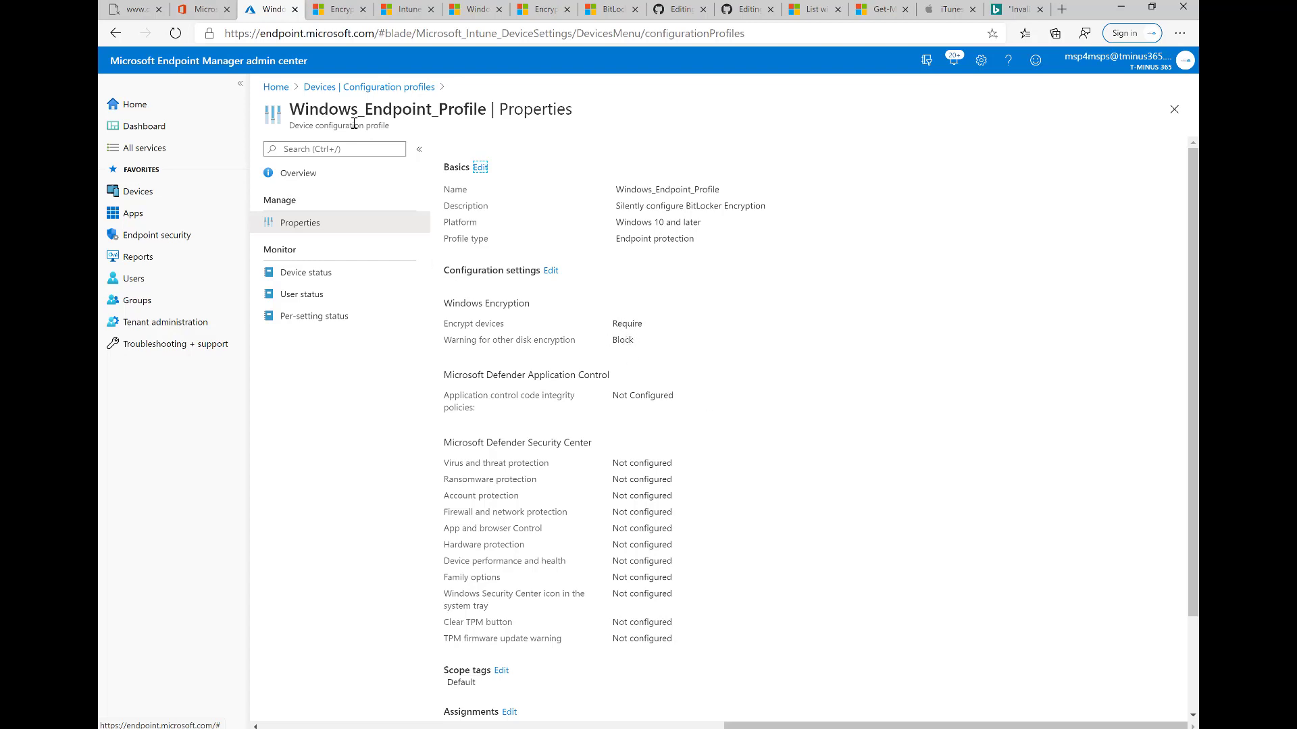
{"action": "left_click", "coordinate": [393, 87]}
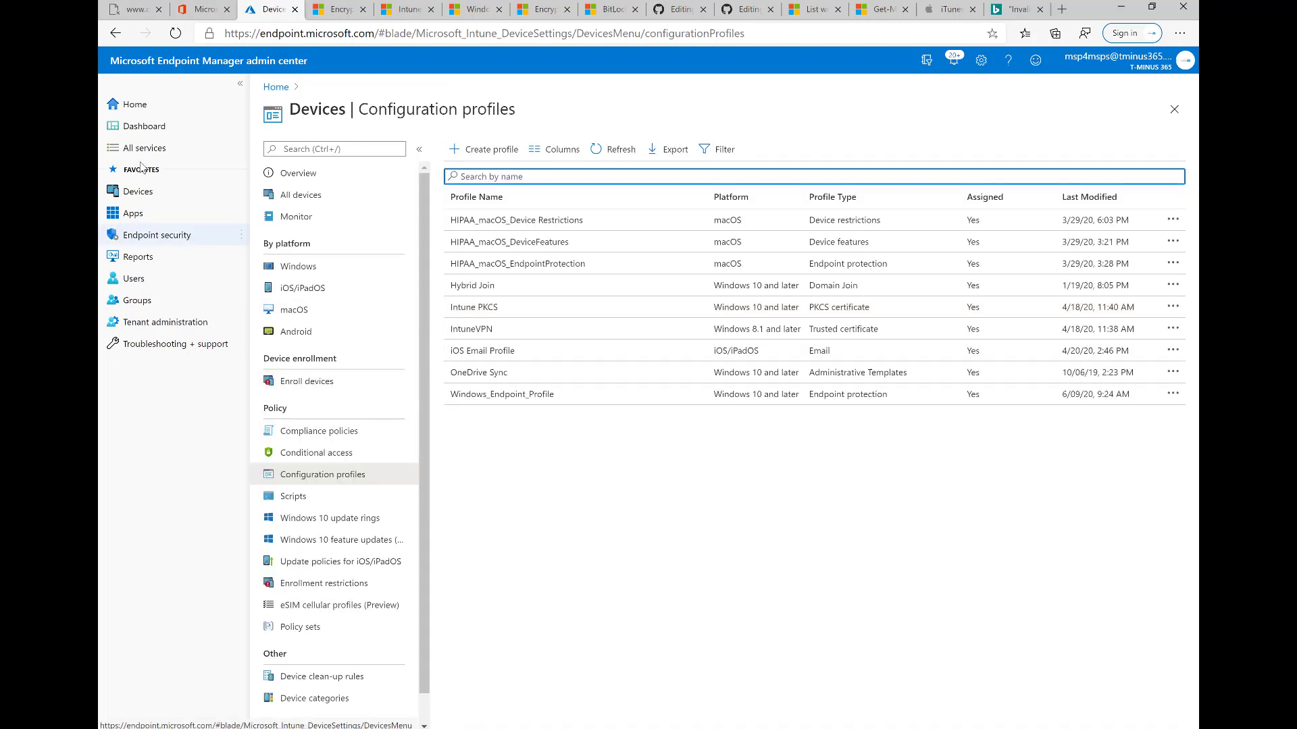
Review All apps, including Word and Excel, then view the Android, iOS and WIP protection policies
{"action": "left_click", "coordinate": [131, 213]}
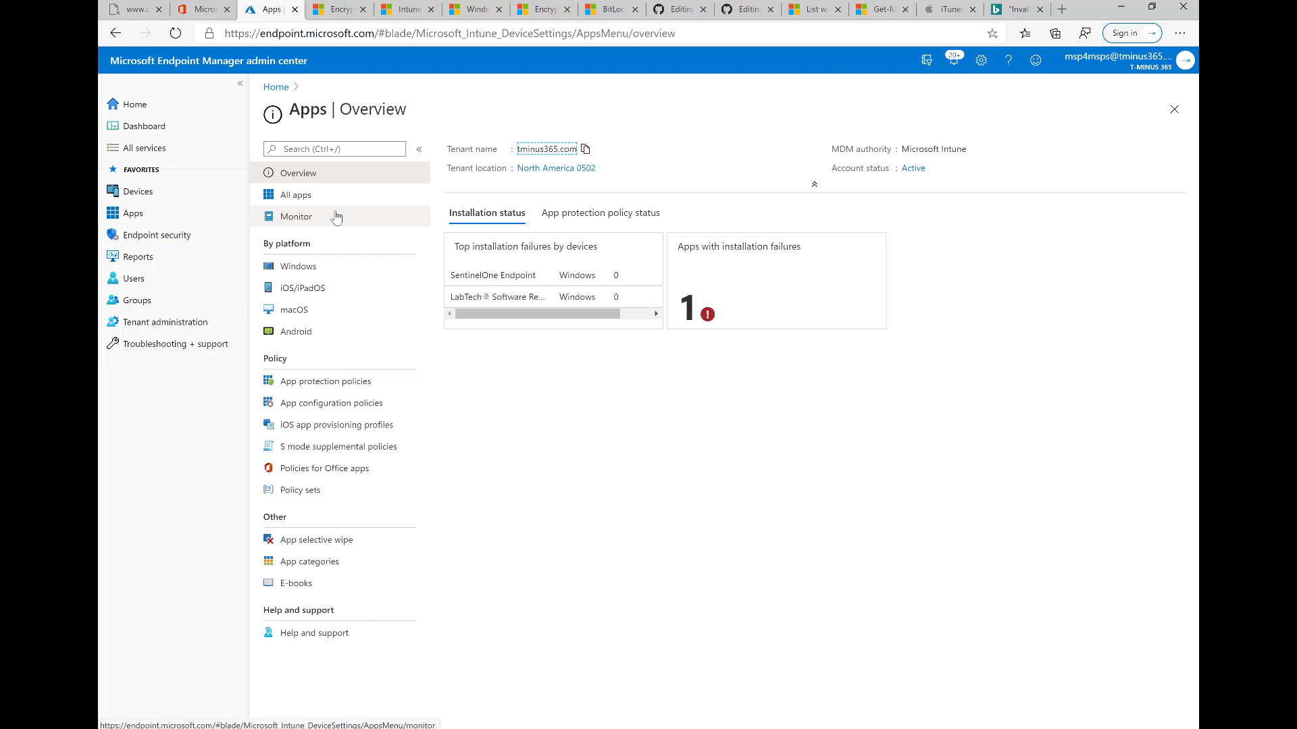
{"action": "left_click", "coordinate": [295, 194]}
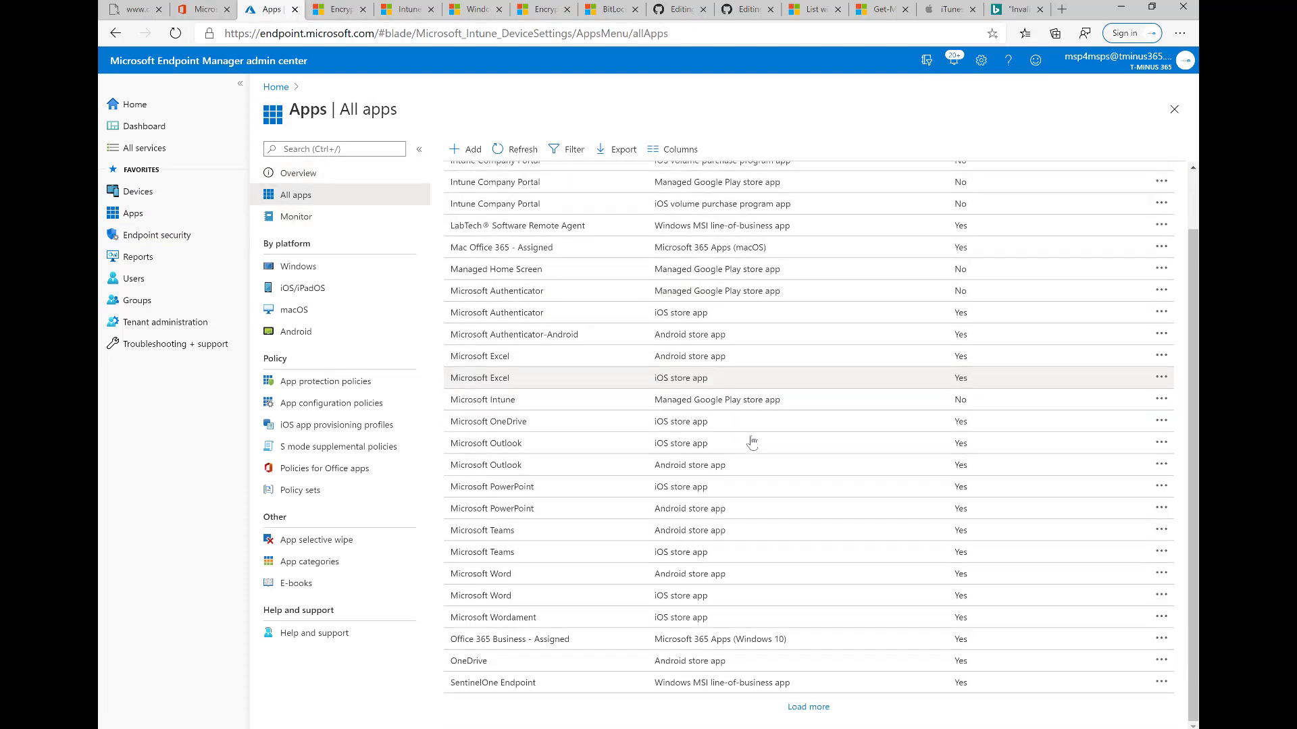
{"action": "mouse_move", "coordinate": [701, 354]}
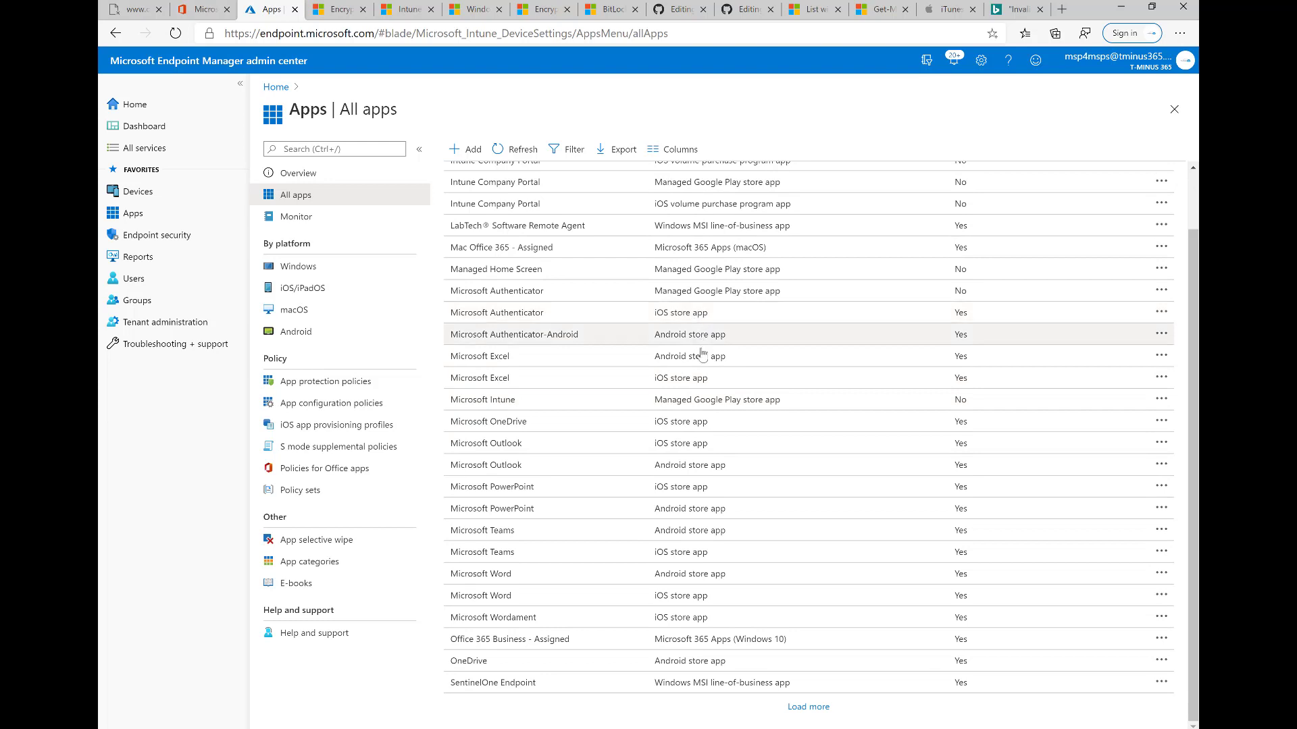
{"action": "mouse_move", "coordinate": [623, 348]}
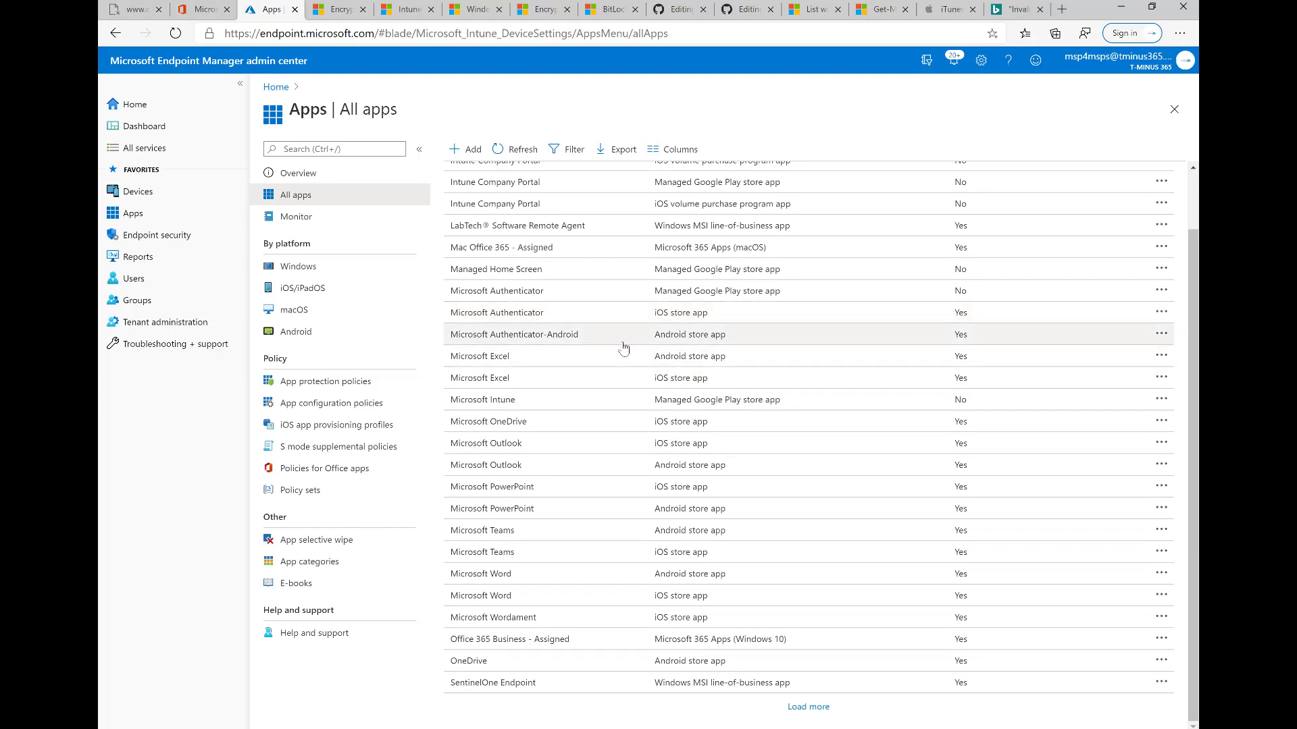
{"action": "mouse_move", "coordinate": [558, 482]}
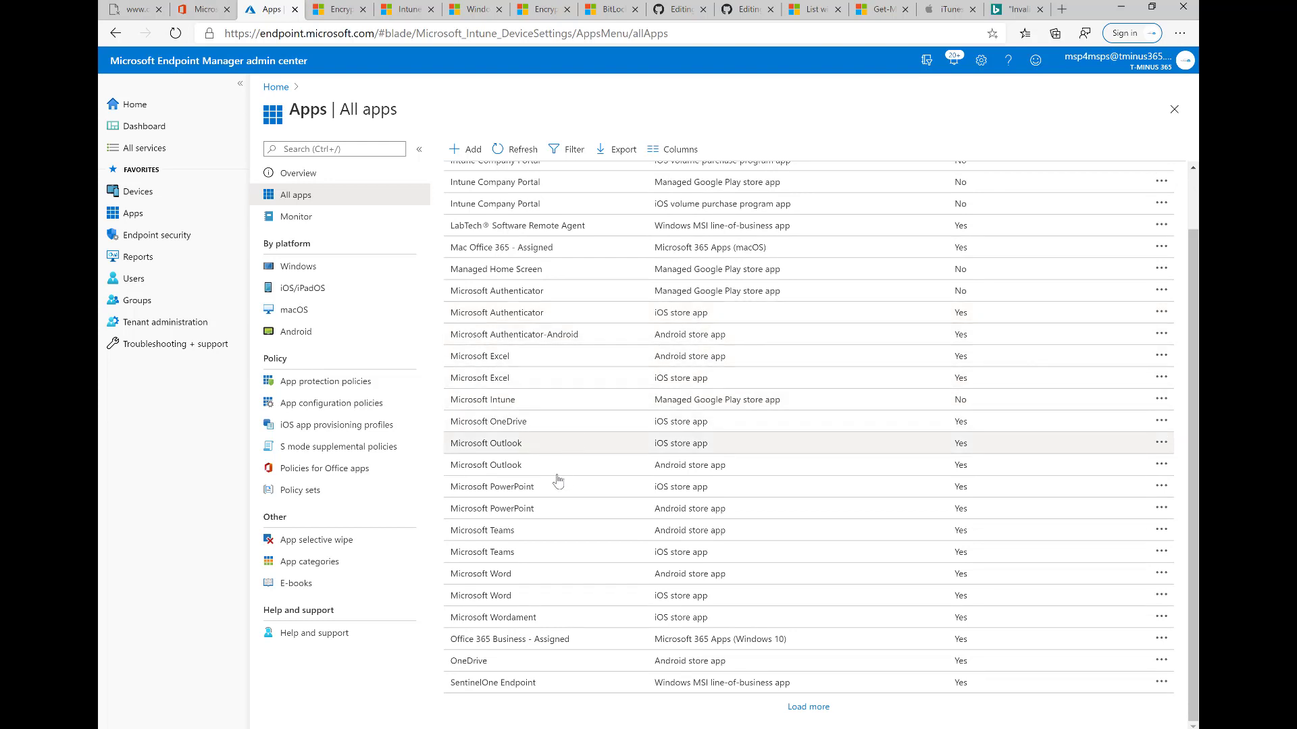
{"action": "mouse_move", "coordinate": [643, 604]}
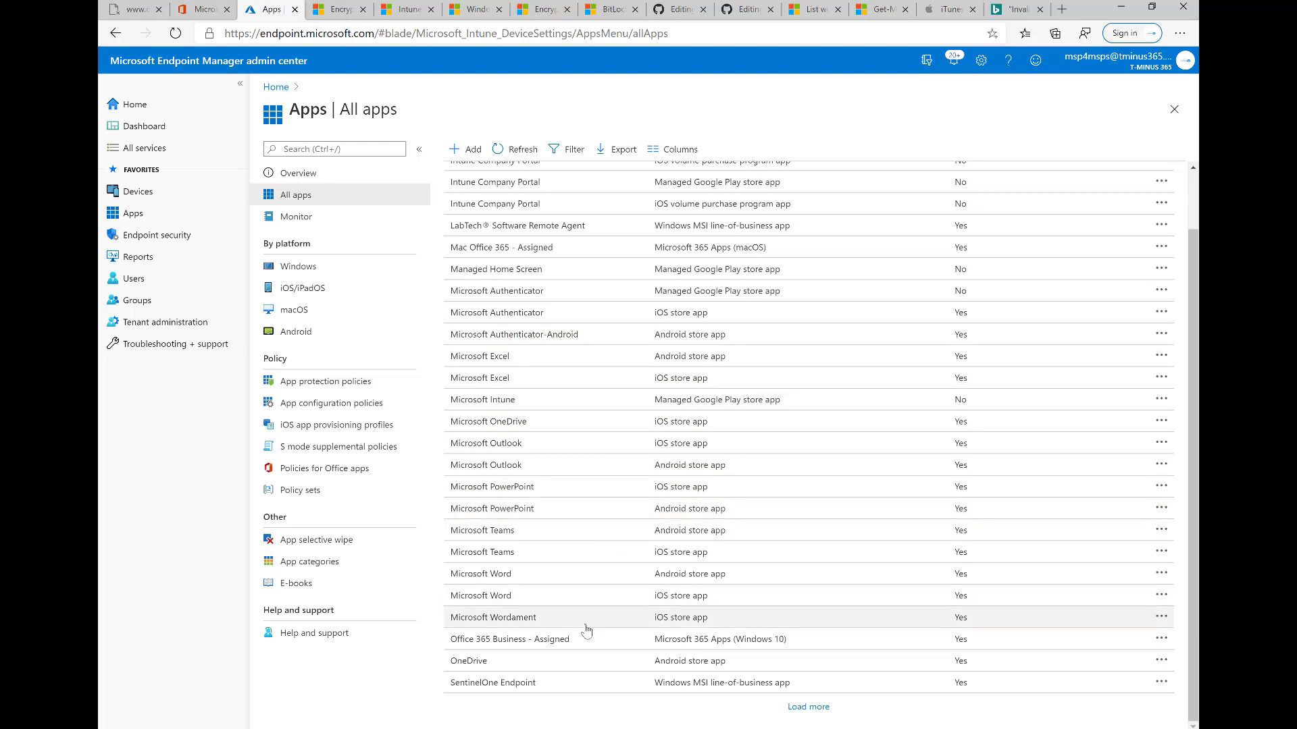
{"action": "mouse_move", "coordinate": [608, 643]}
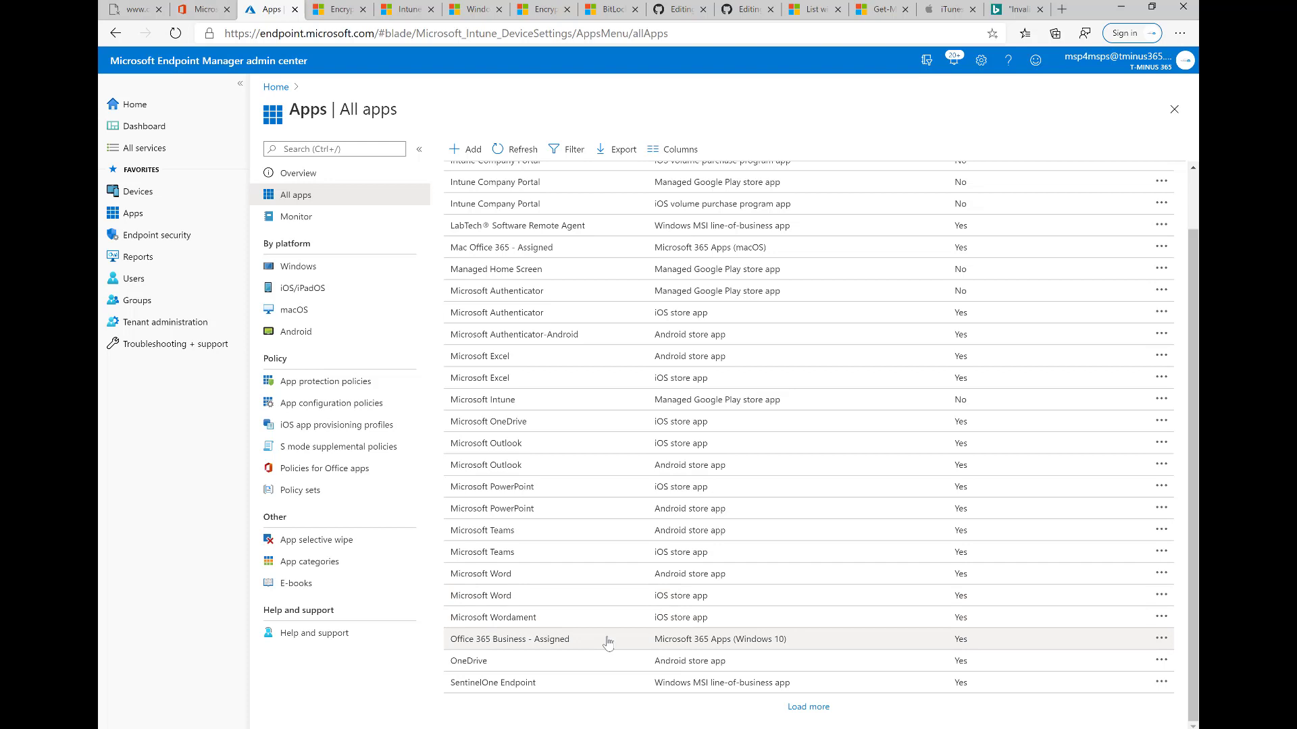
{"action": "mouse_move", "coordinate": [281, 430]}
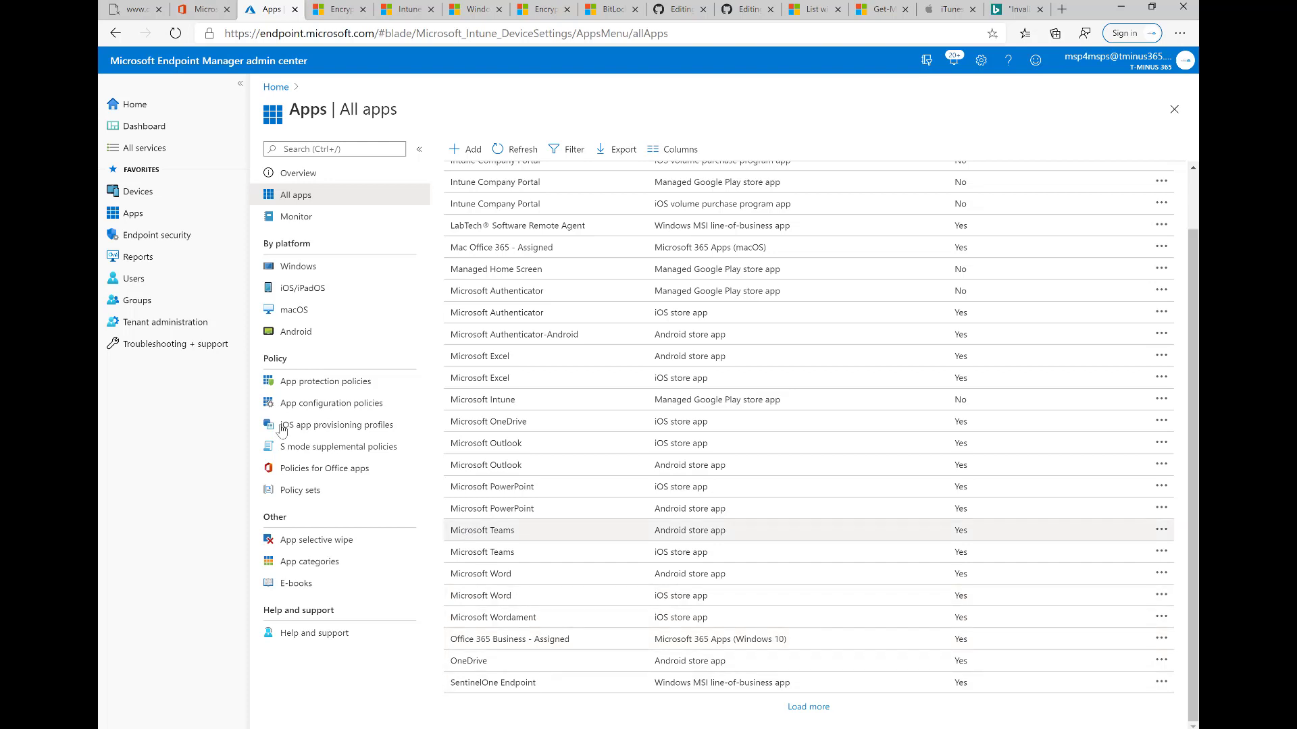
{"action": "left_click", "coordinate": [324, 381]}
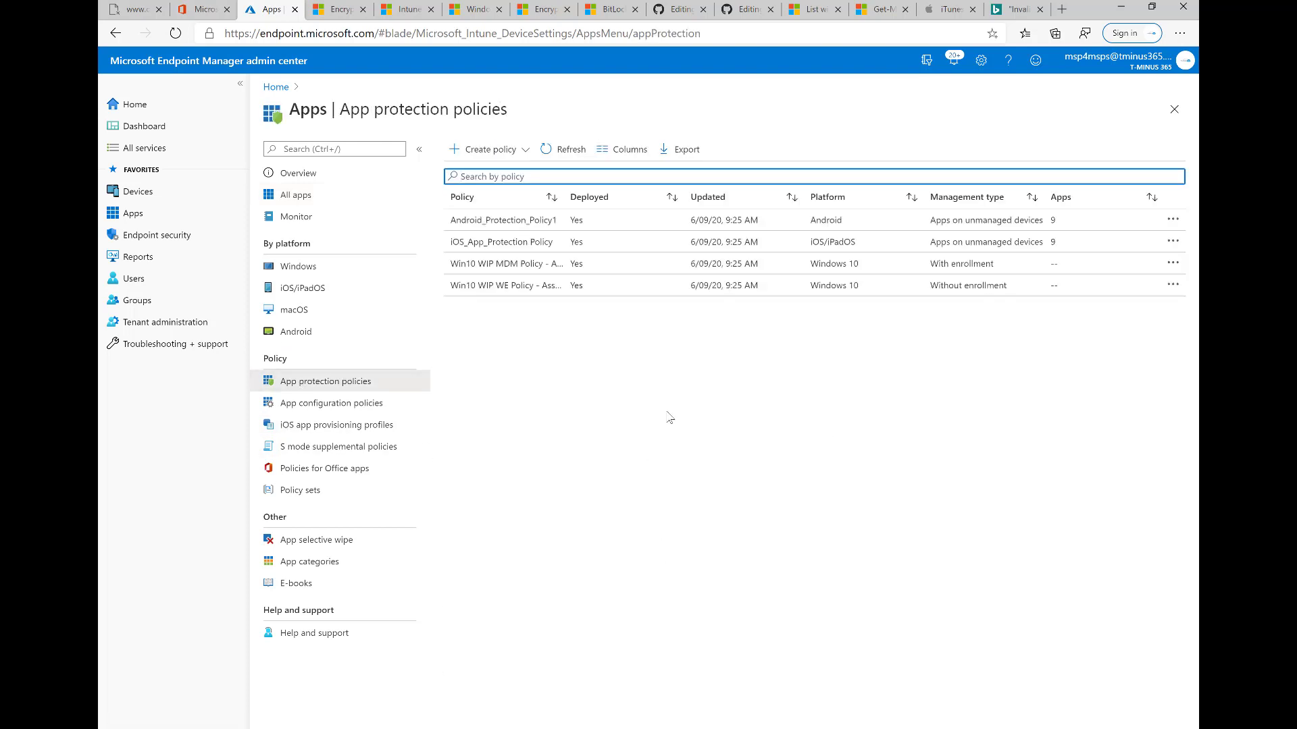
{"action": "mouse_move", "coordinate": [538, 227]}
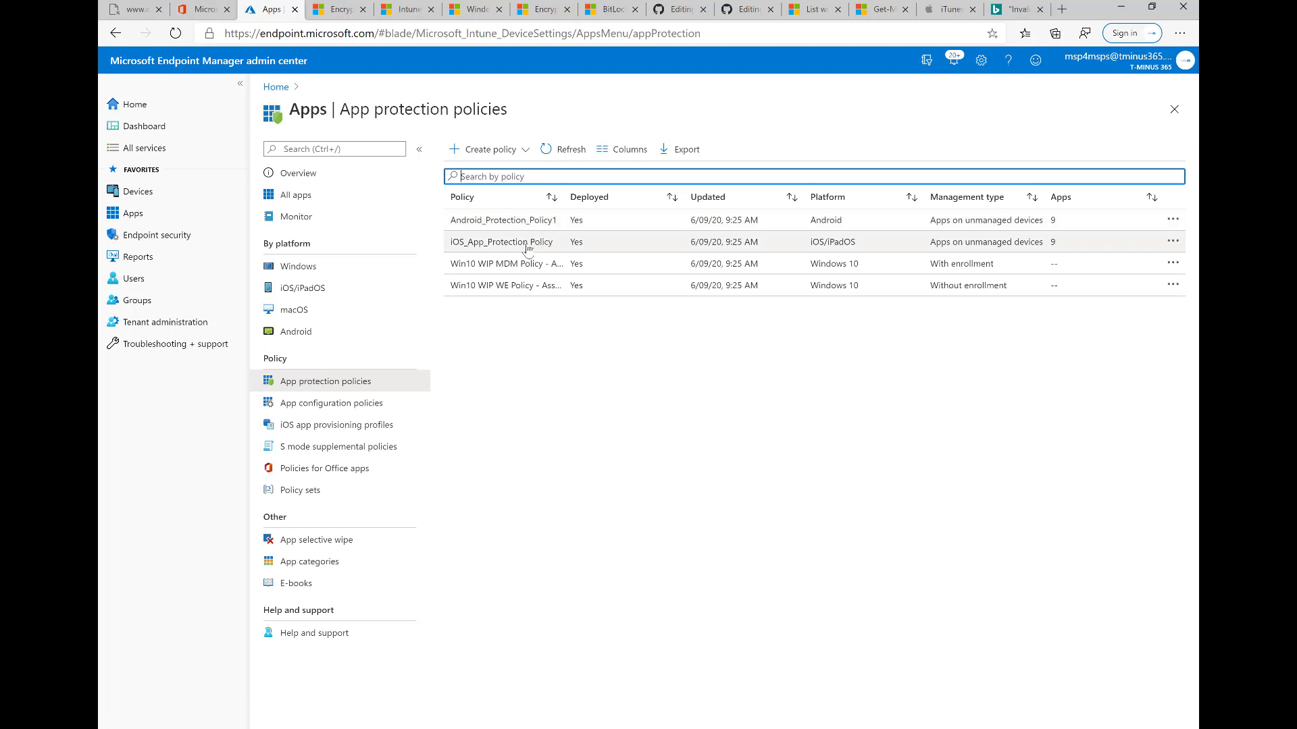
{"action": "mouse_move", "coordinate": [520, 262]}
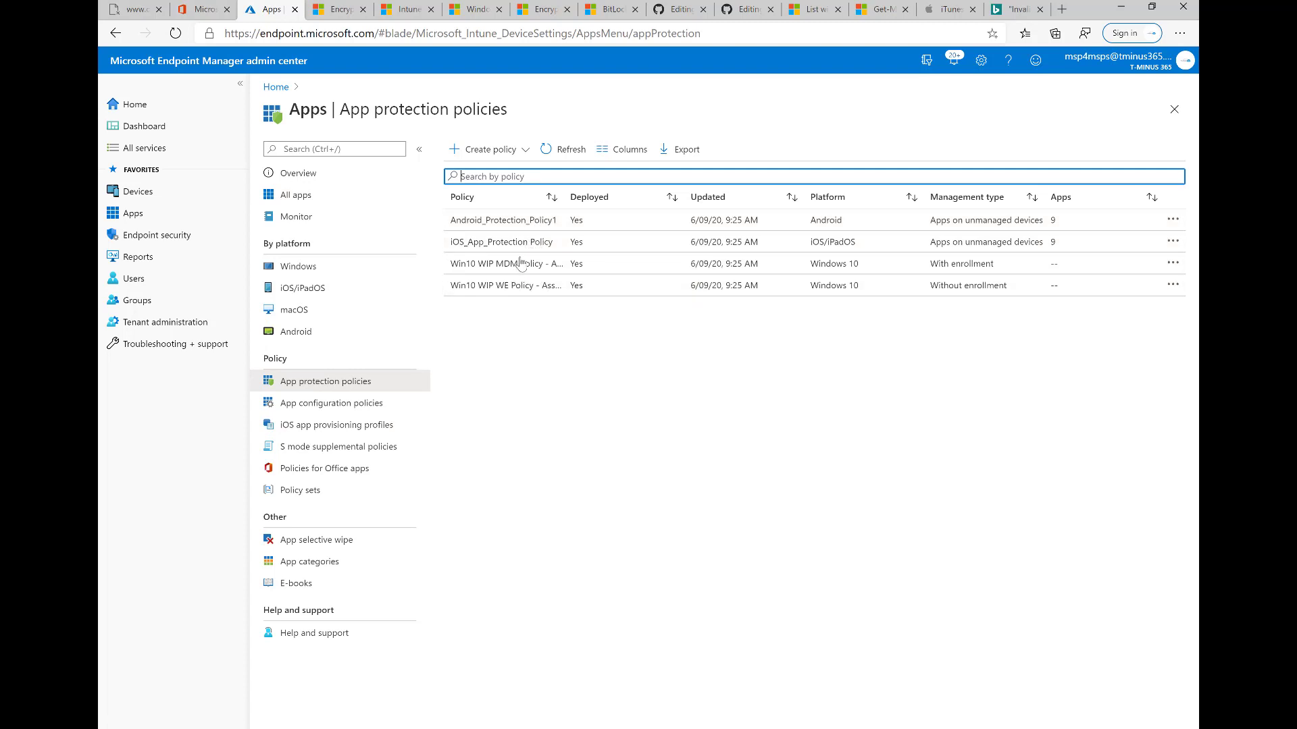
{"action": "mouse_move", "coordinate": [545, 285]}
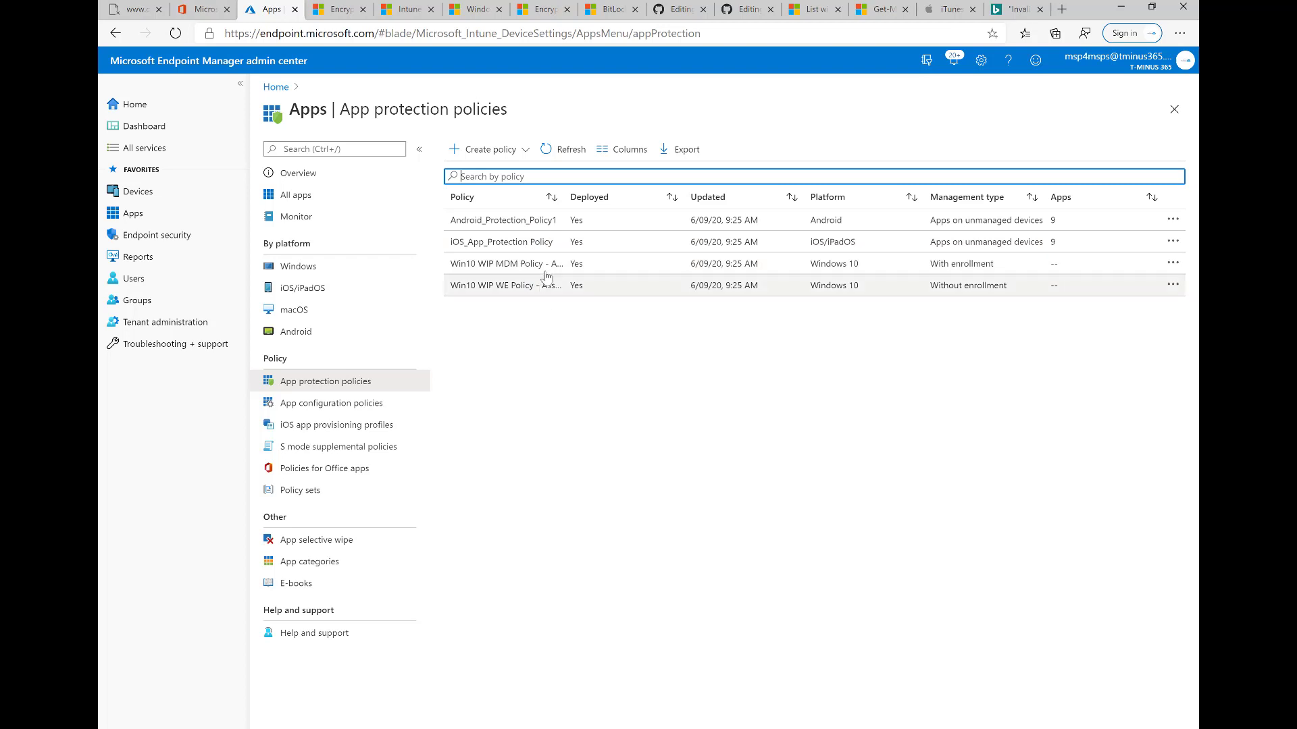
{"action": "mouse_move", "coordinate": [531, 295]}
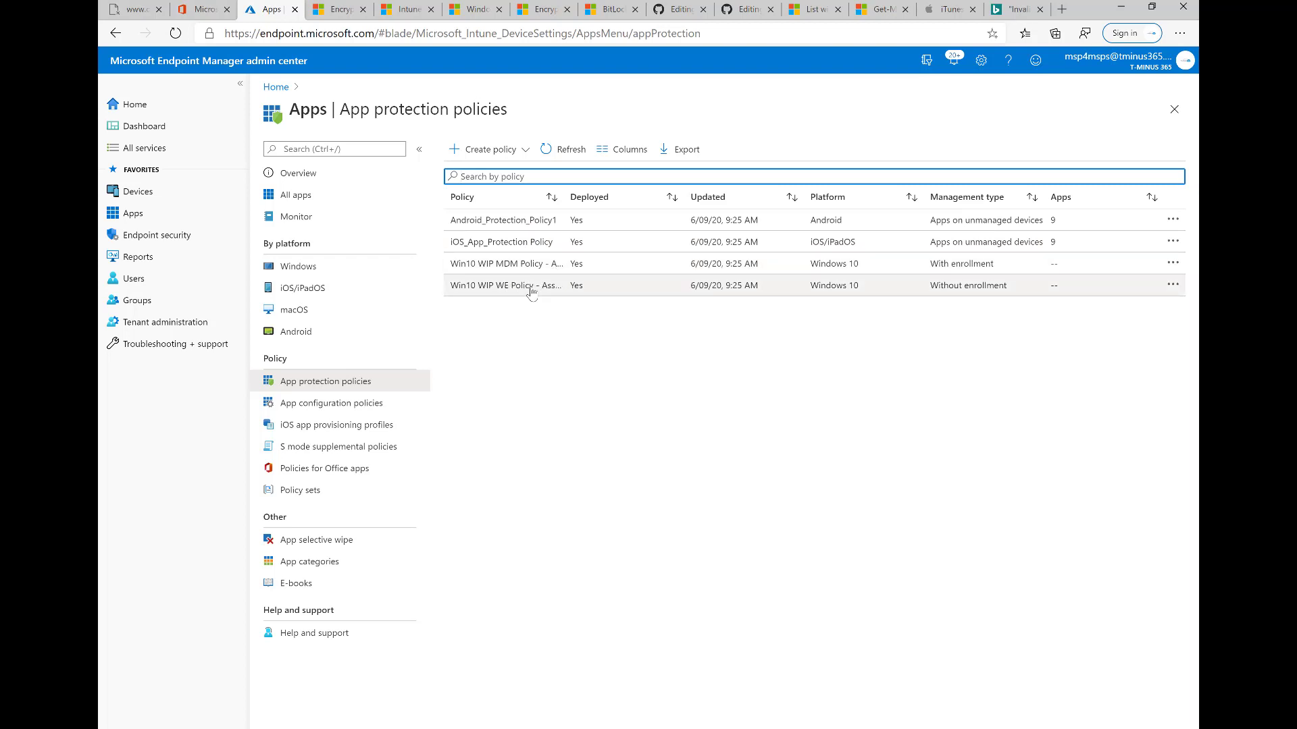
{"action": "mouse_move", "coordinate": [427, 357]}
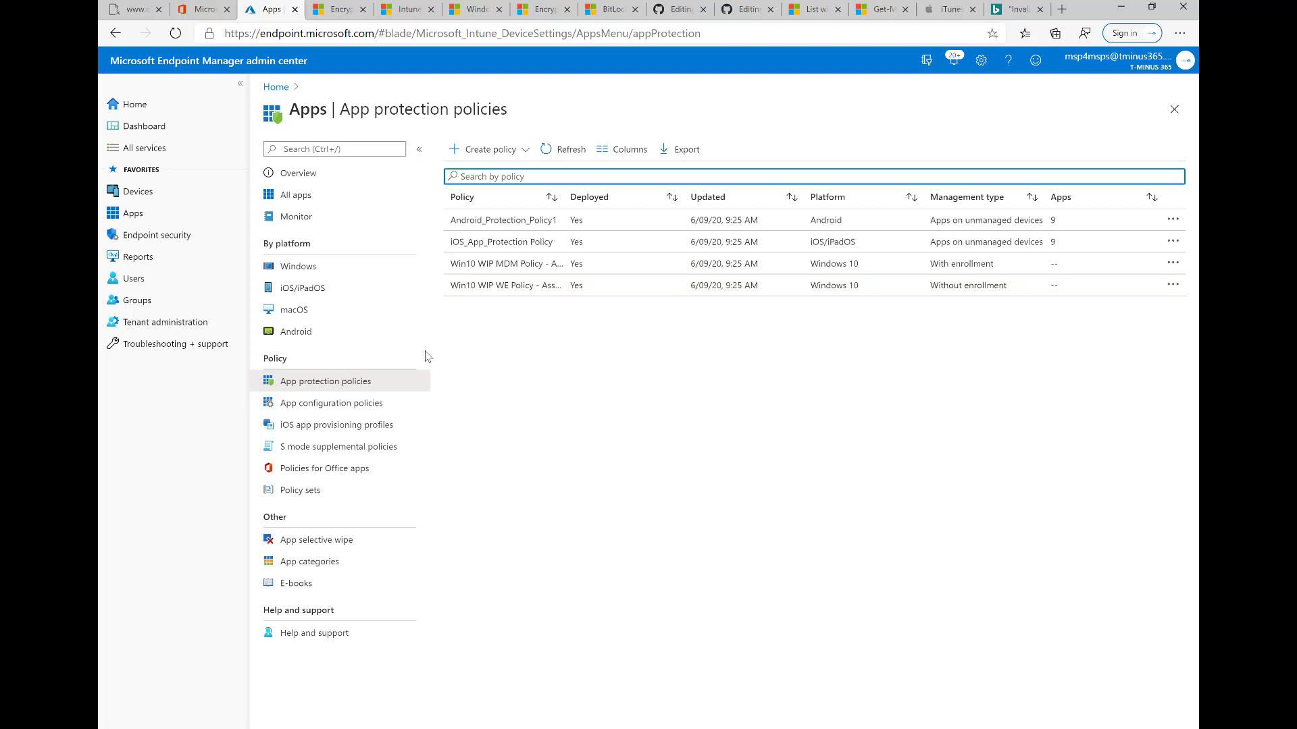
{"action": "mouse_move", "coordinate": [146, 148]}
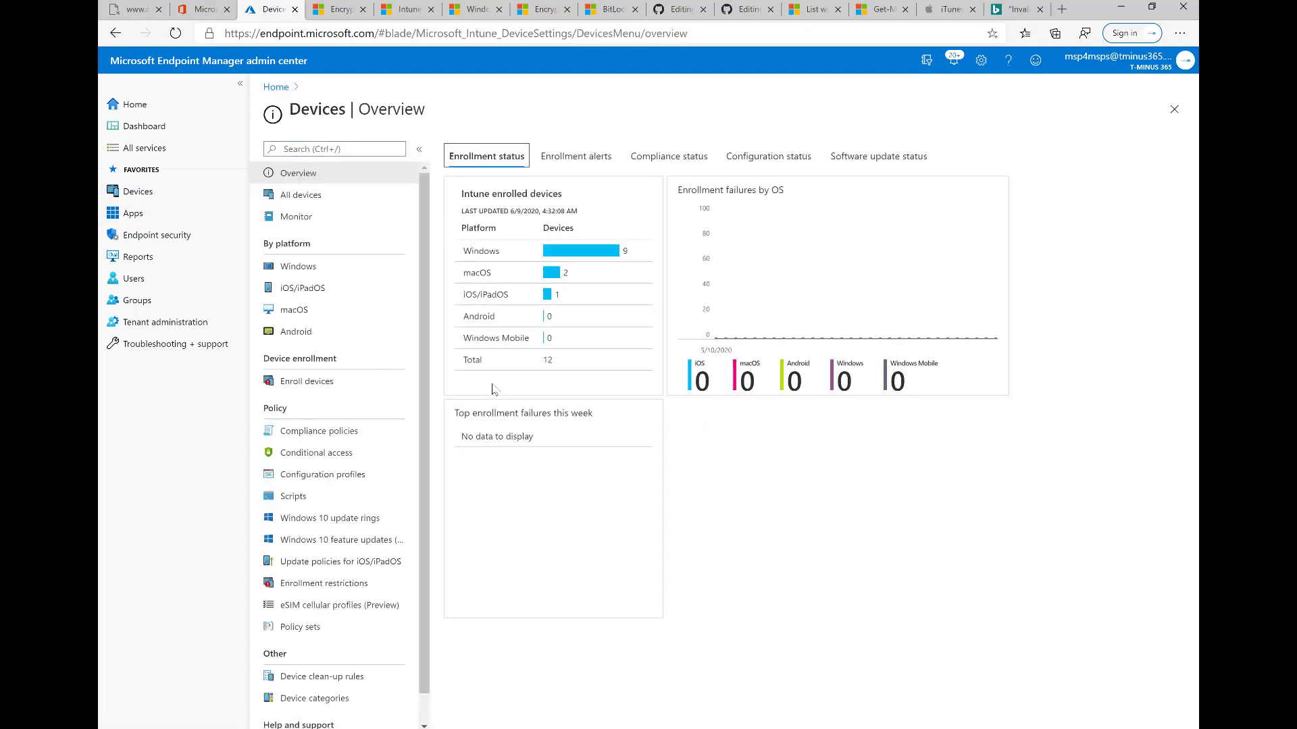
{"action": "mouse_move", "coordinate": [691, 441]}
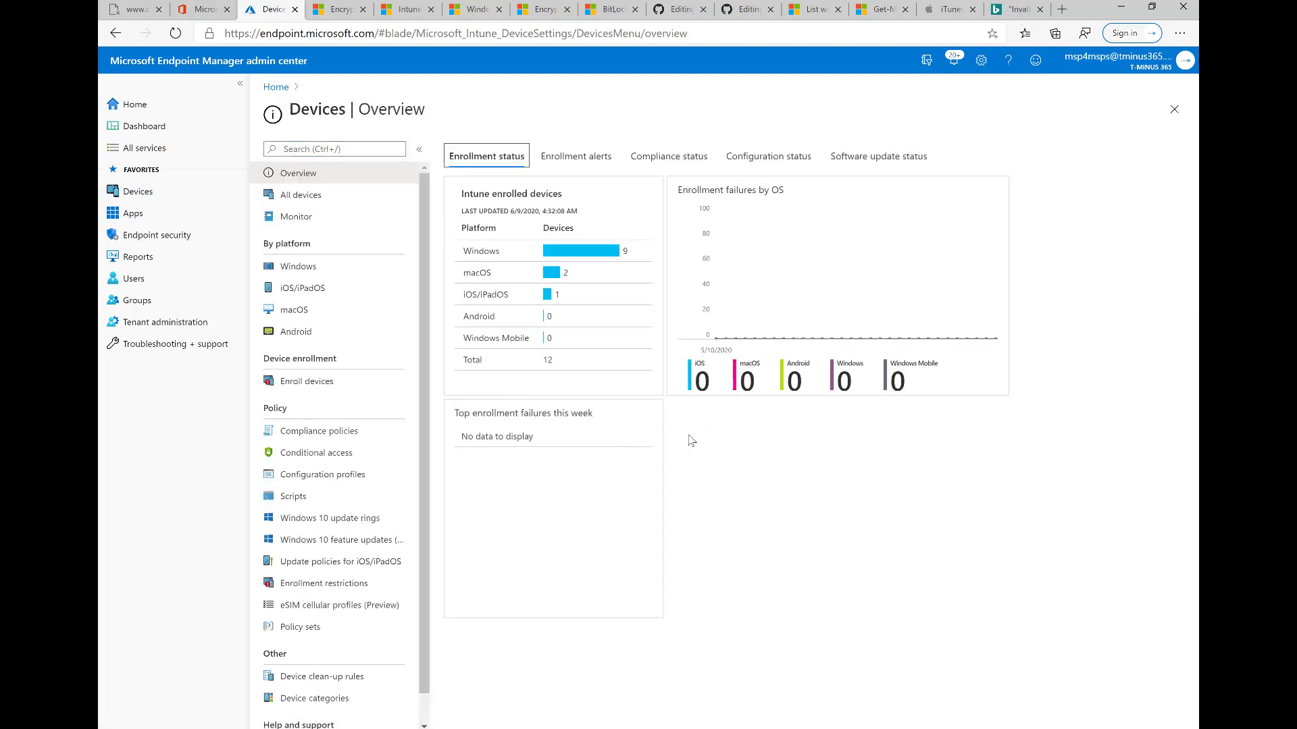
{"action": "mouse_move", "coordinate": [659, 423]}
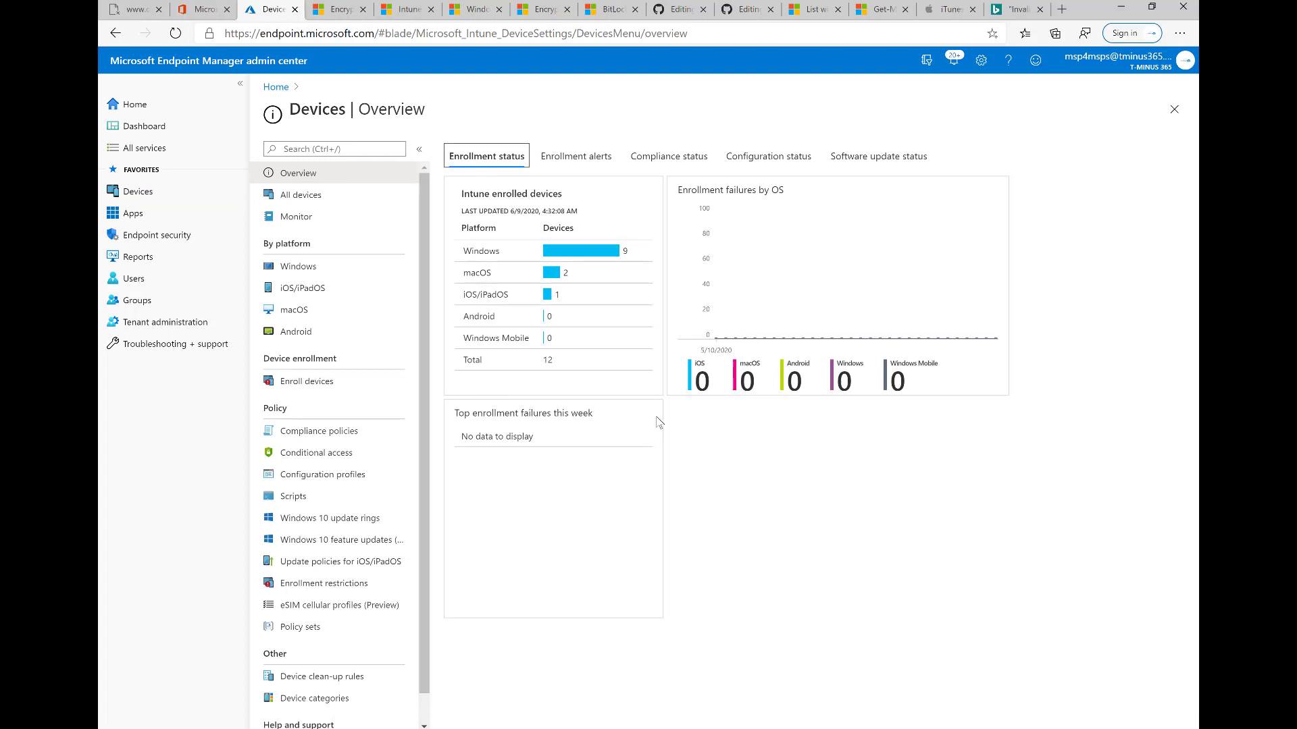
{"action": "mouse_move", "coordinate": [784, 502]}
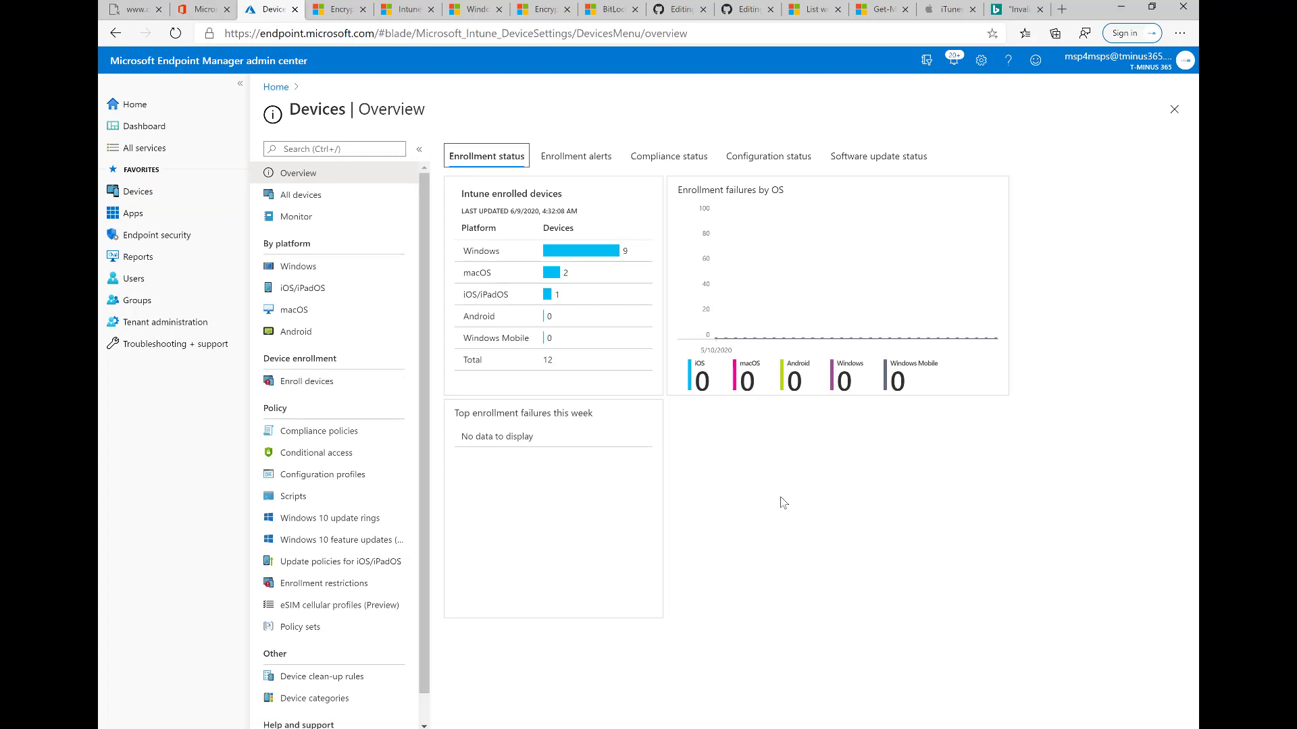
{"action": "mouse_move", "coordinate": [769, 463]}
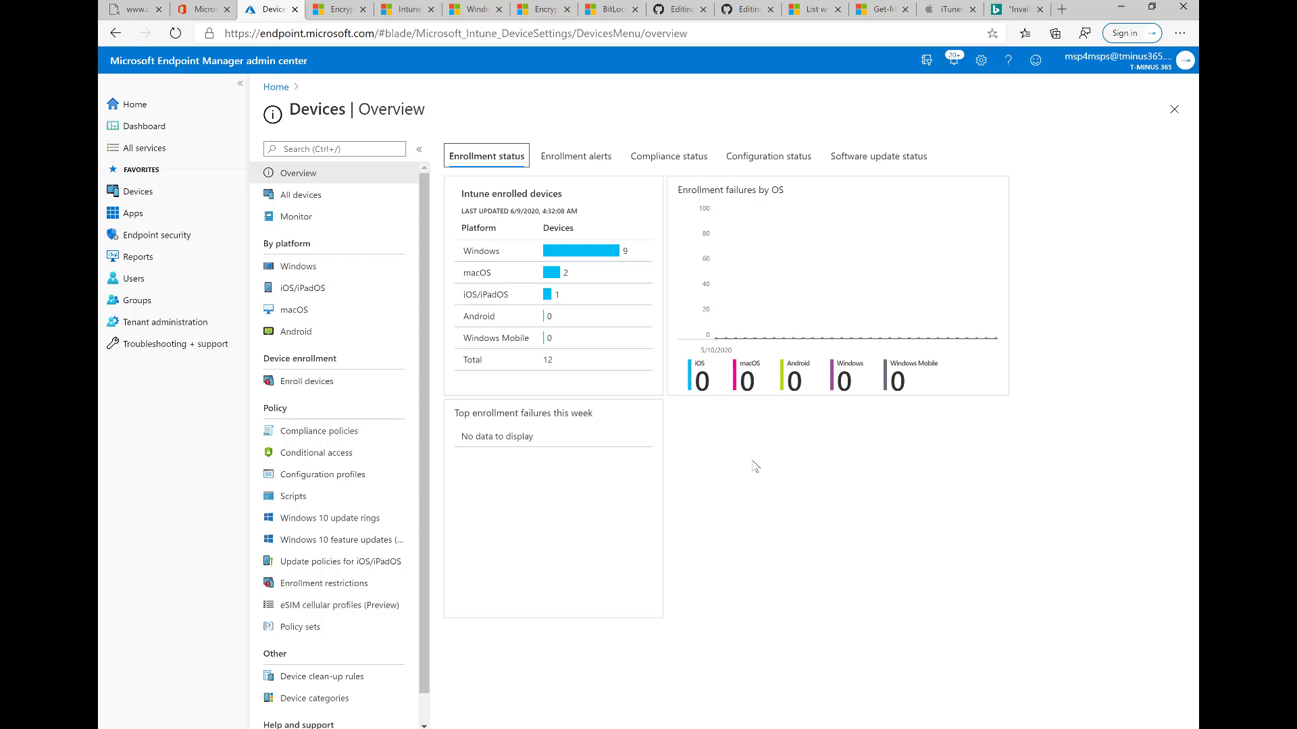
{"action": "mouse_move", "coordinate": [664, 458]}
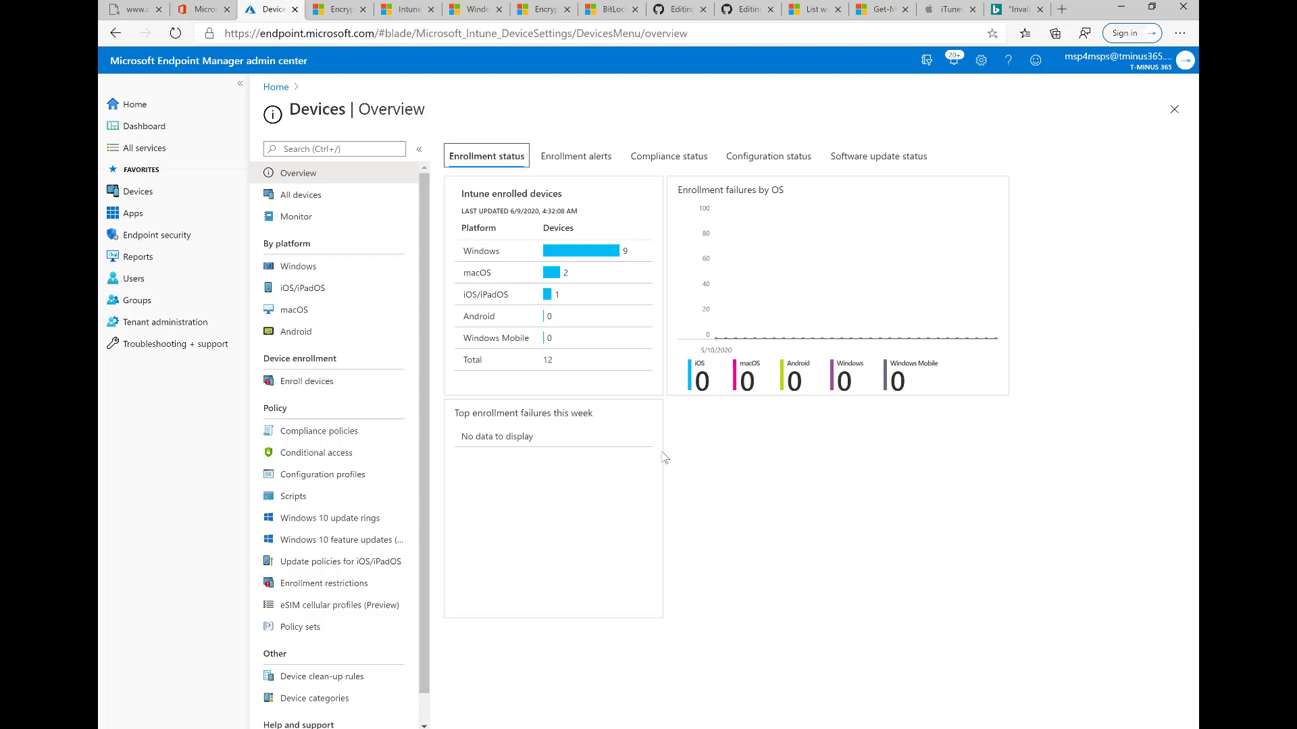
{"action": "mouse_move", "coordinate": [641, 442]}
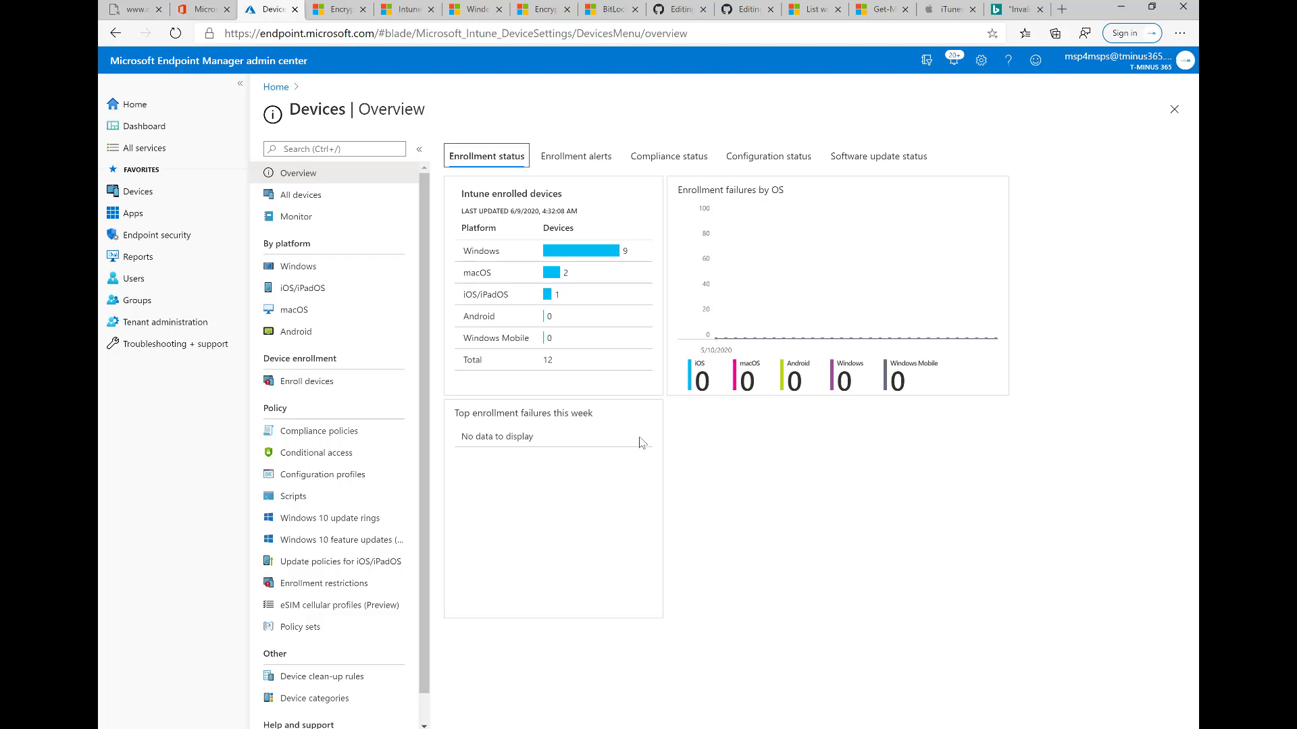
{"action": "mouse_move", "coordinate": [581, 432]}
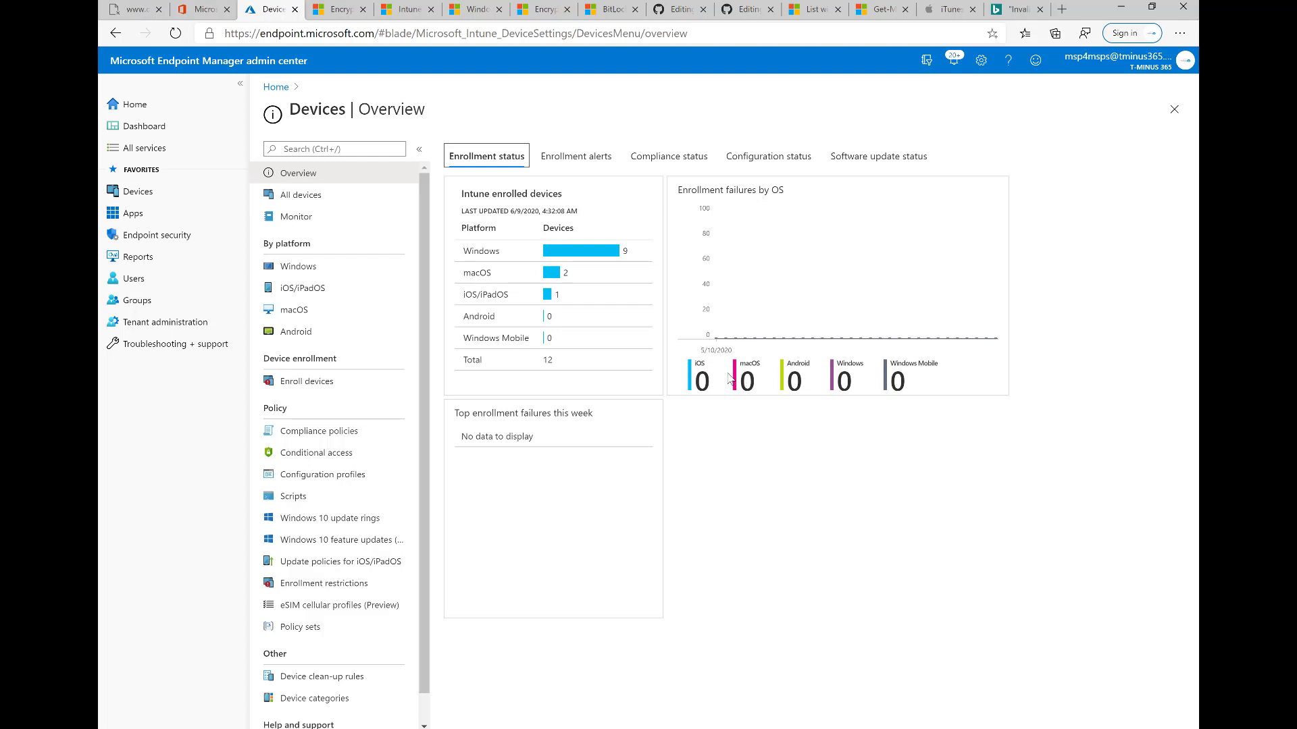
{"action": "mouse_move", "coordinate": [770, 423]}
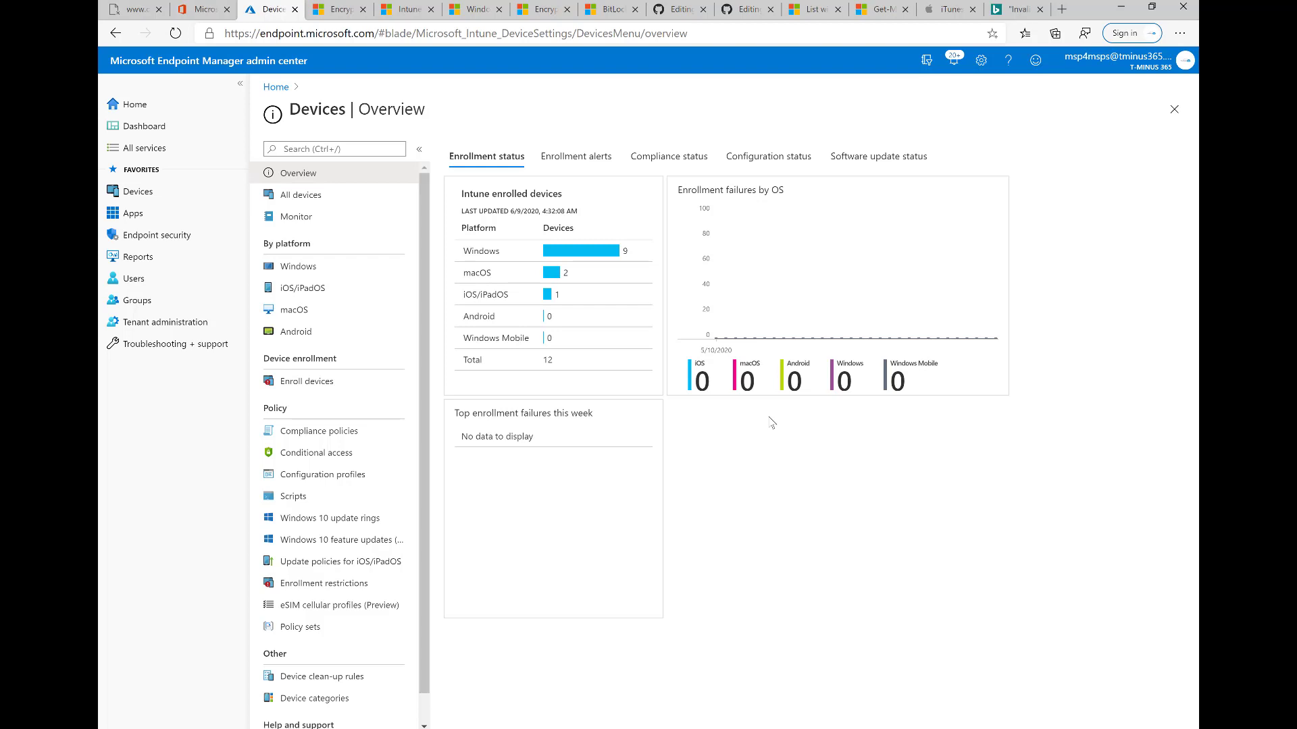
{"action": "mouse_move", "coordinate": [770, 433]}
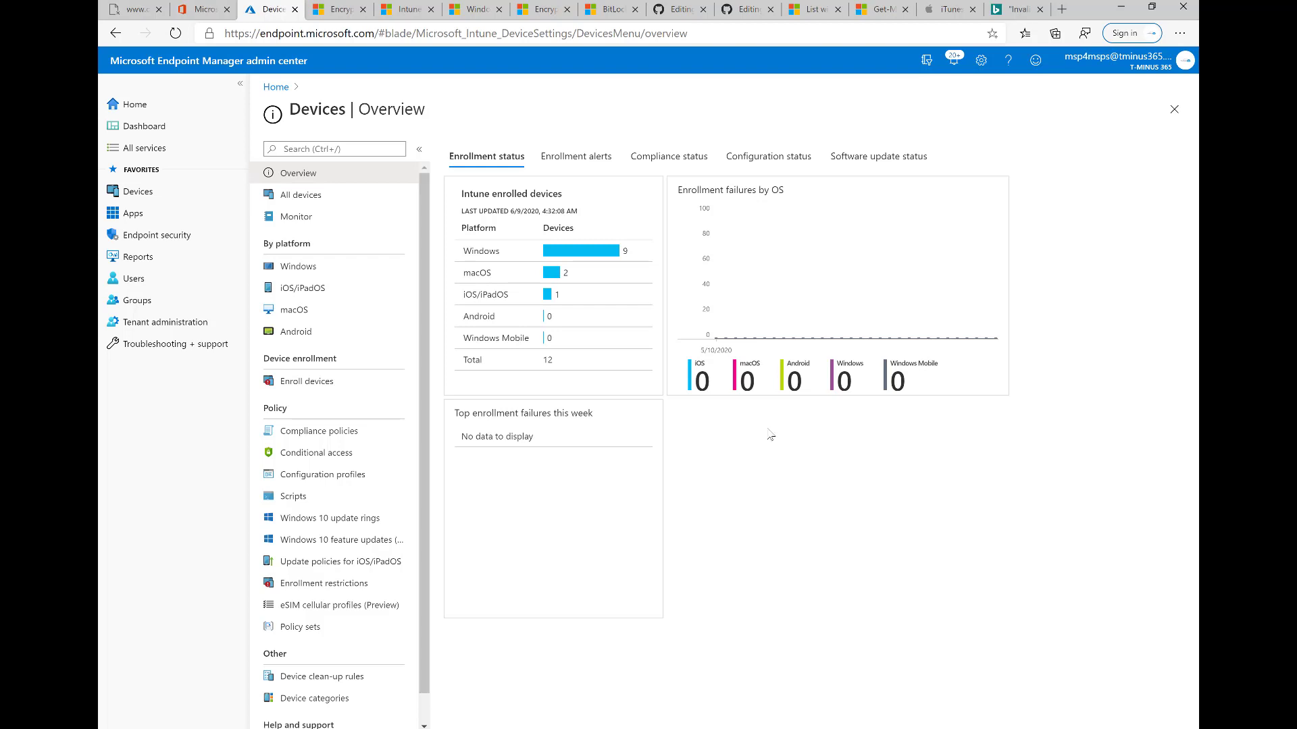